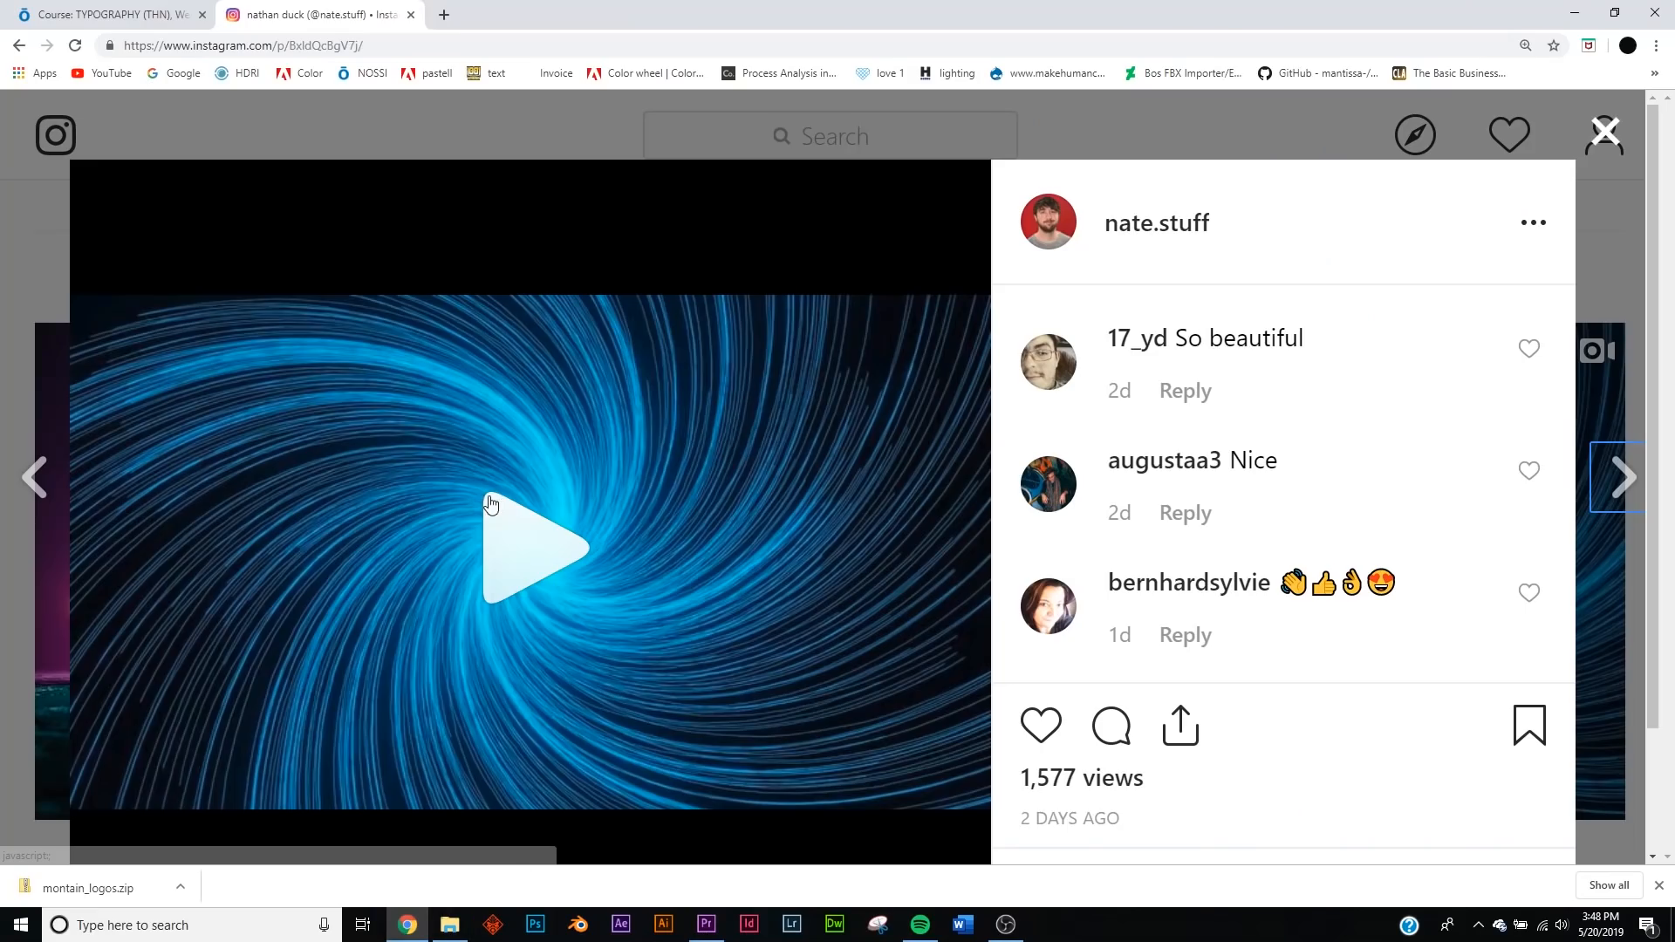
# - Watch the glowing blue vortex video post, then close it back to the profile
pyautogui.click(531, 550)
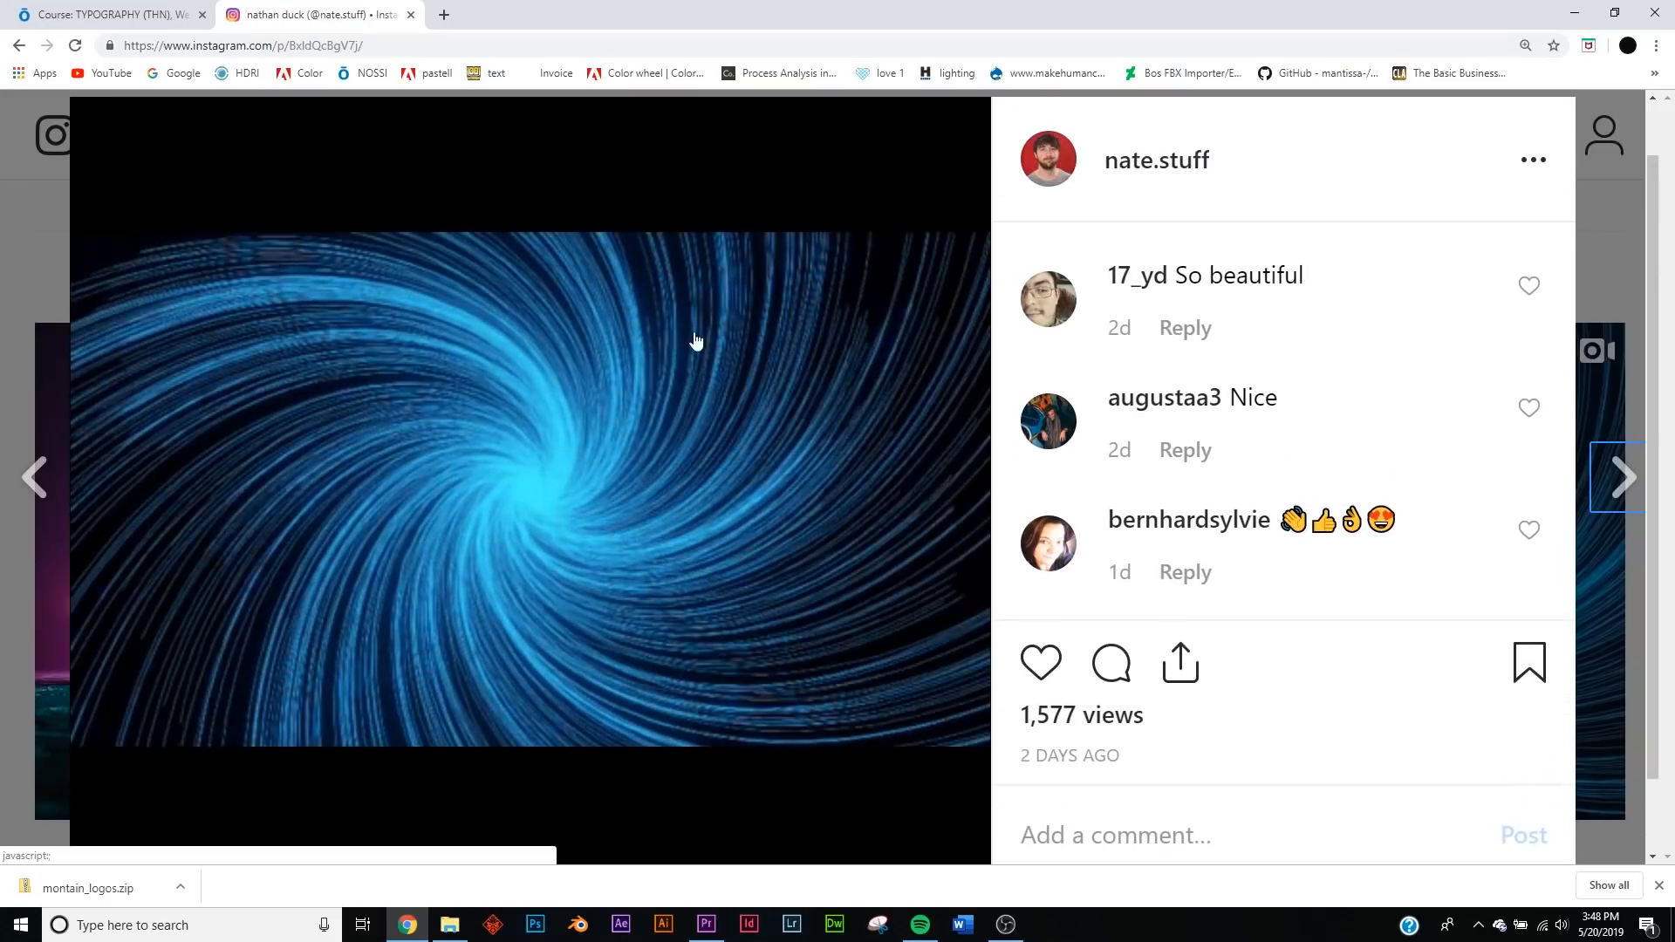
pyautogui.click(1155, 160)
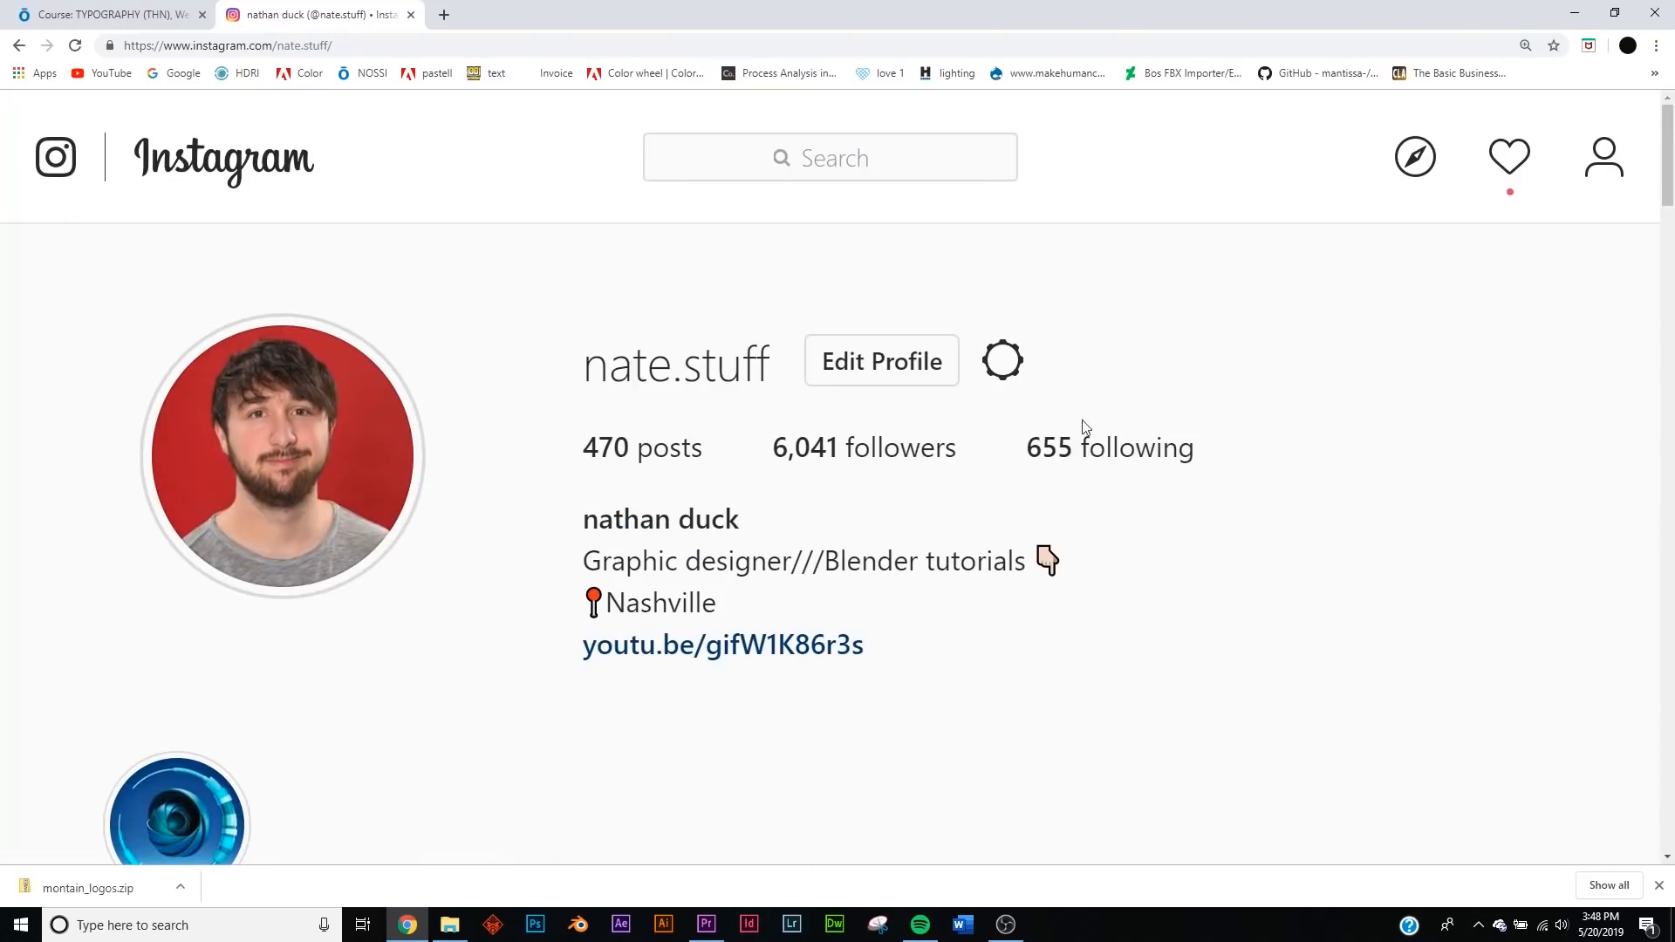
pyautogui.scroll(-3)
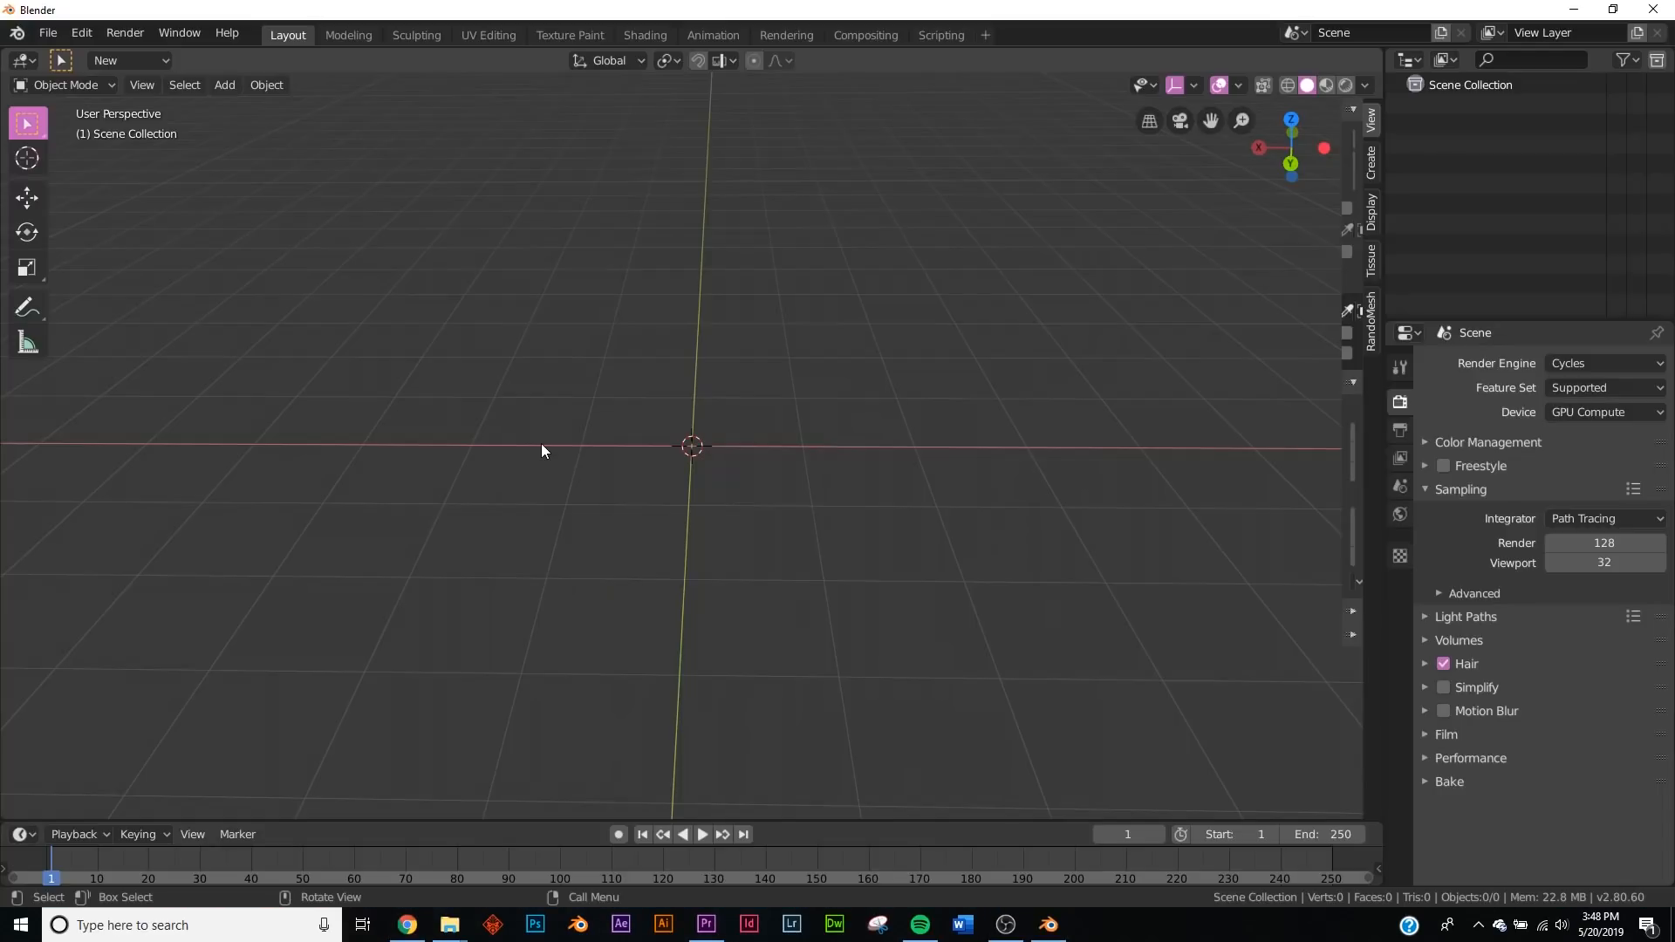
pyautogui.moveTo(555, 452)
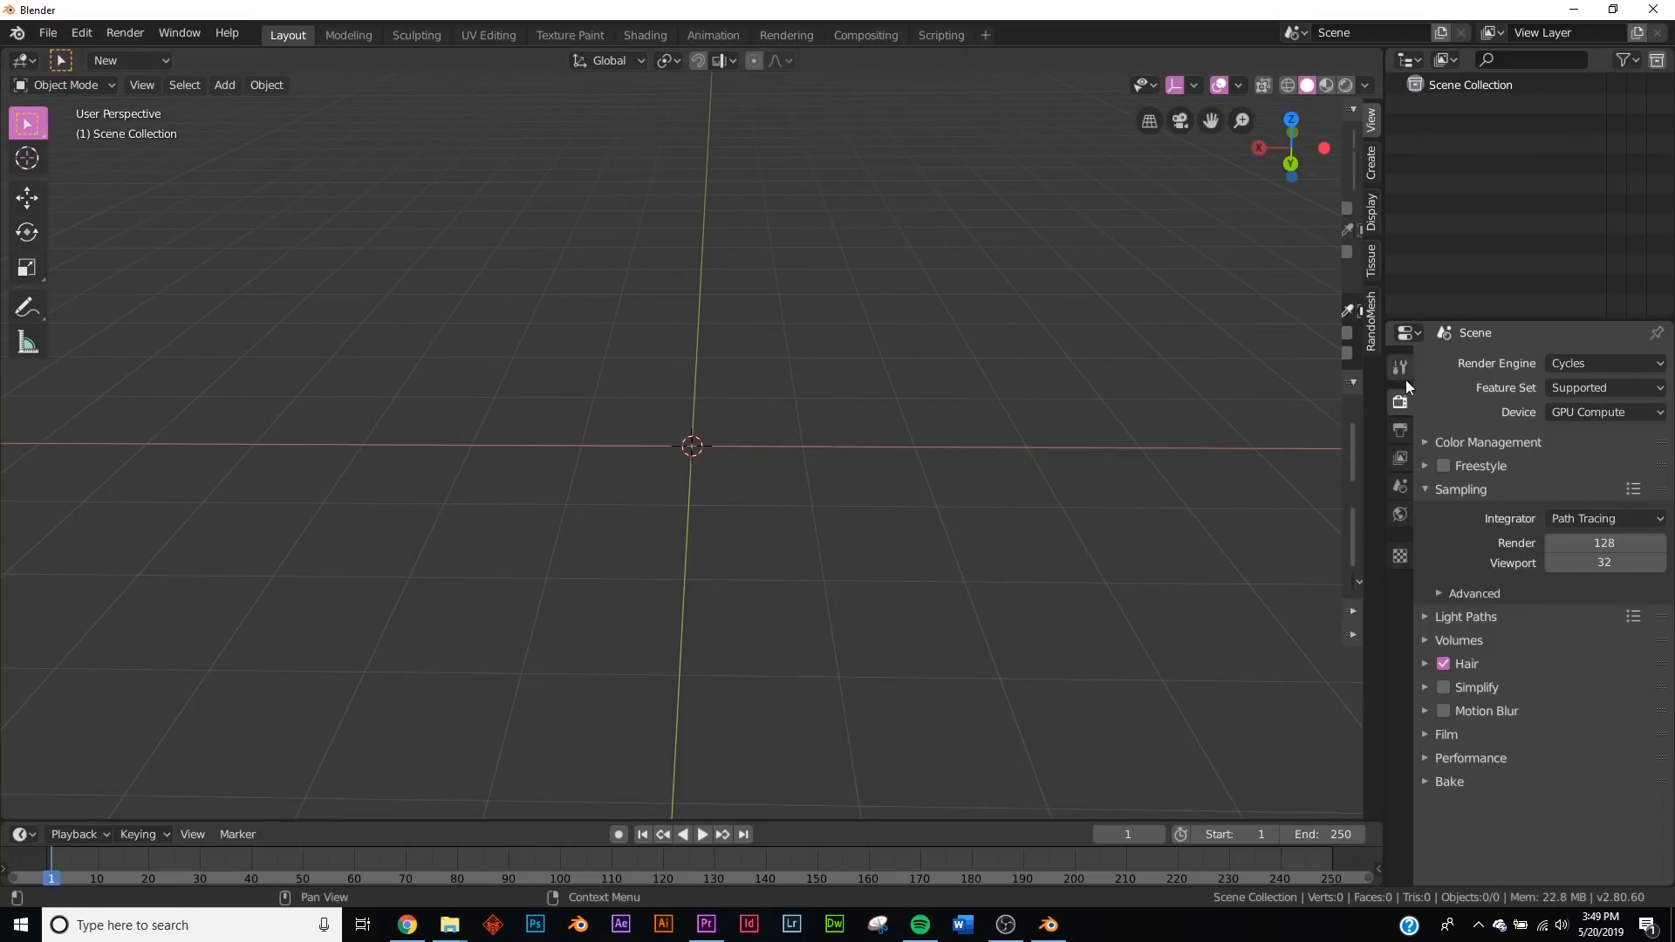
# - Switch to Eevee and add an icosphere subdivided with 4 cuts at smoothness 1
pyautogui.click(1602, 363)
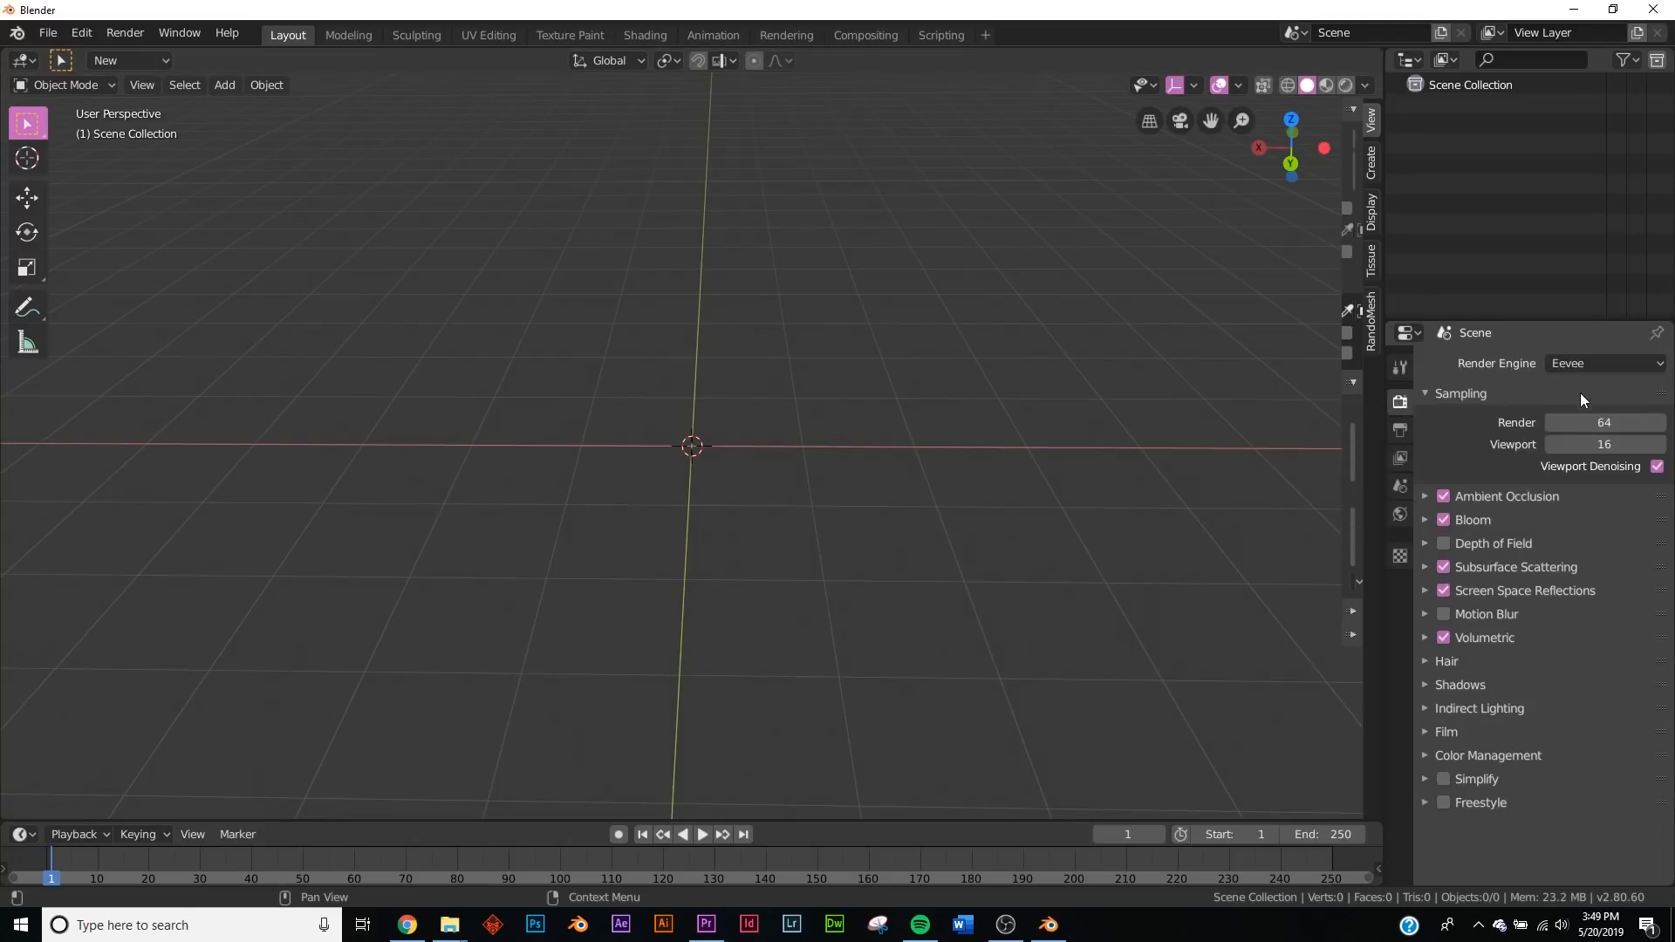
pyautogui.click(224, 85)
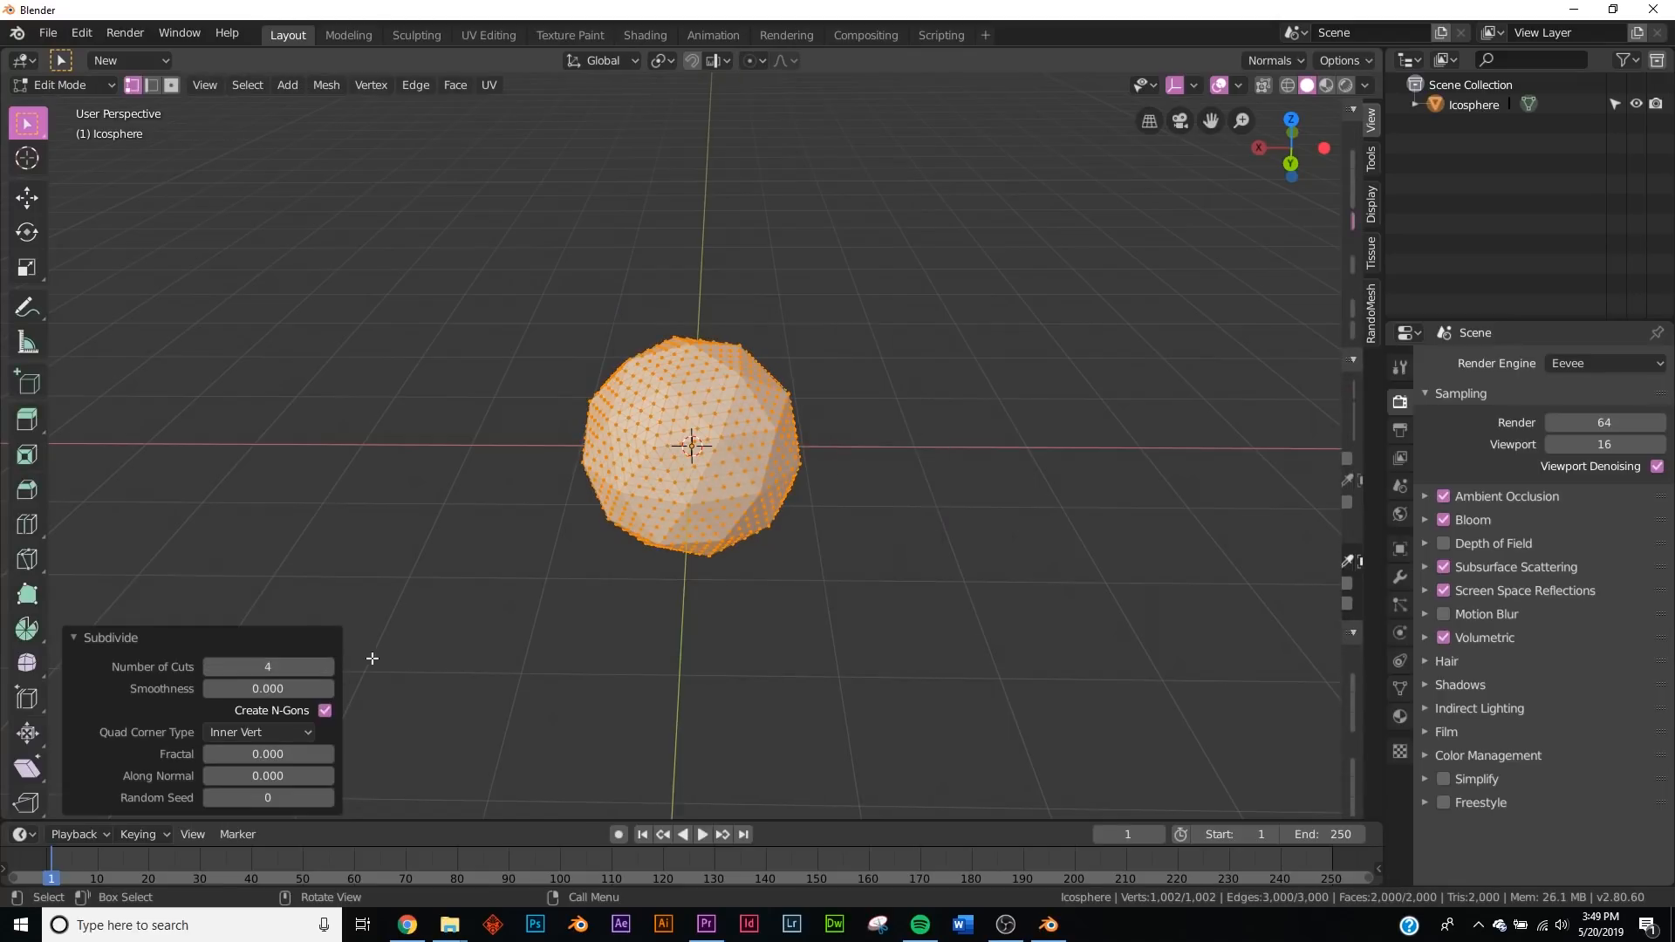
pyautogui.click(266, 688)
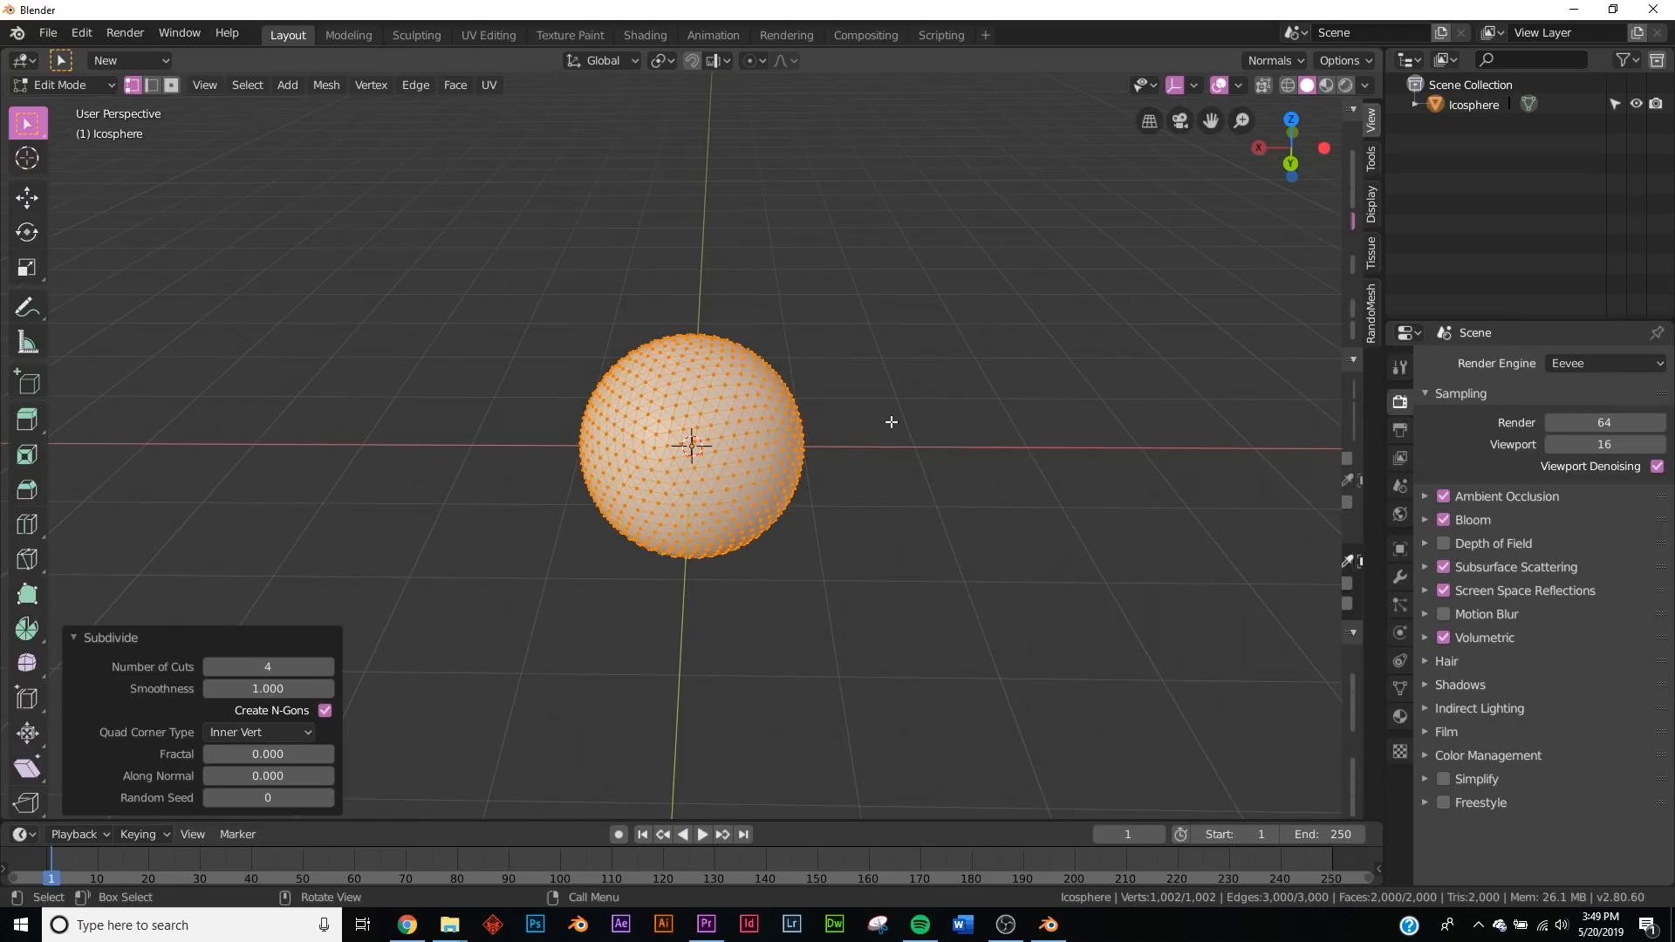
pyautogui.press('Tab')
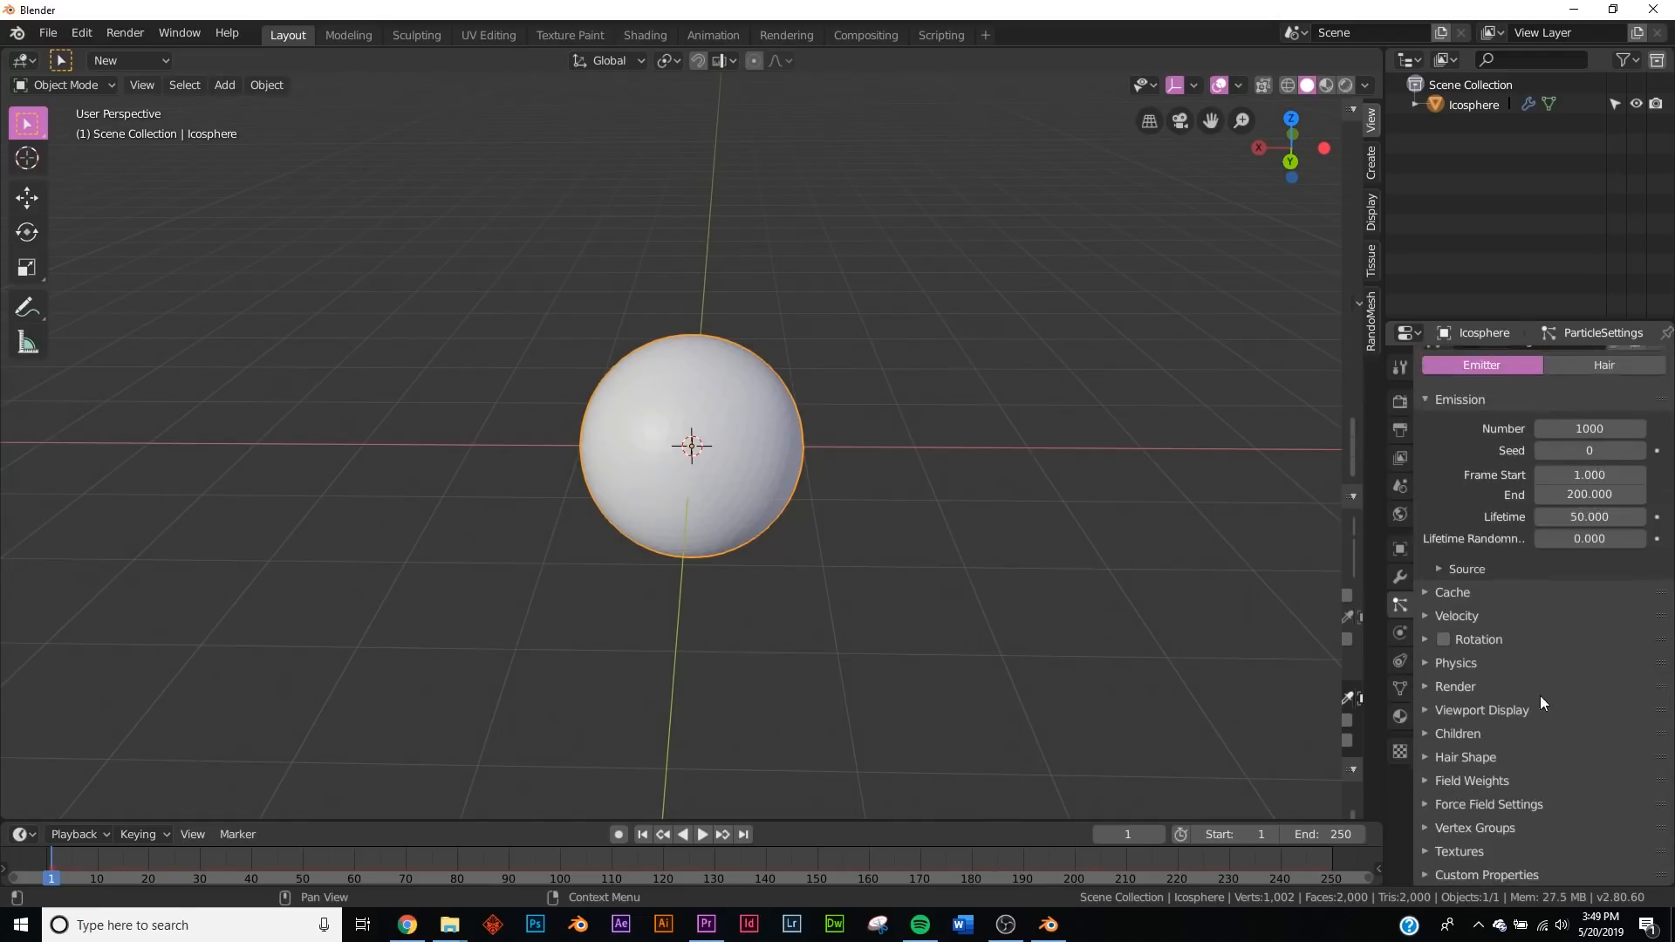
# - Bake the icosphere's particle simulation from the Cache panel
pyautogui.click(1453, 592)
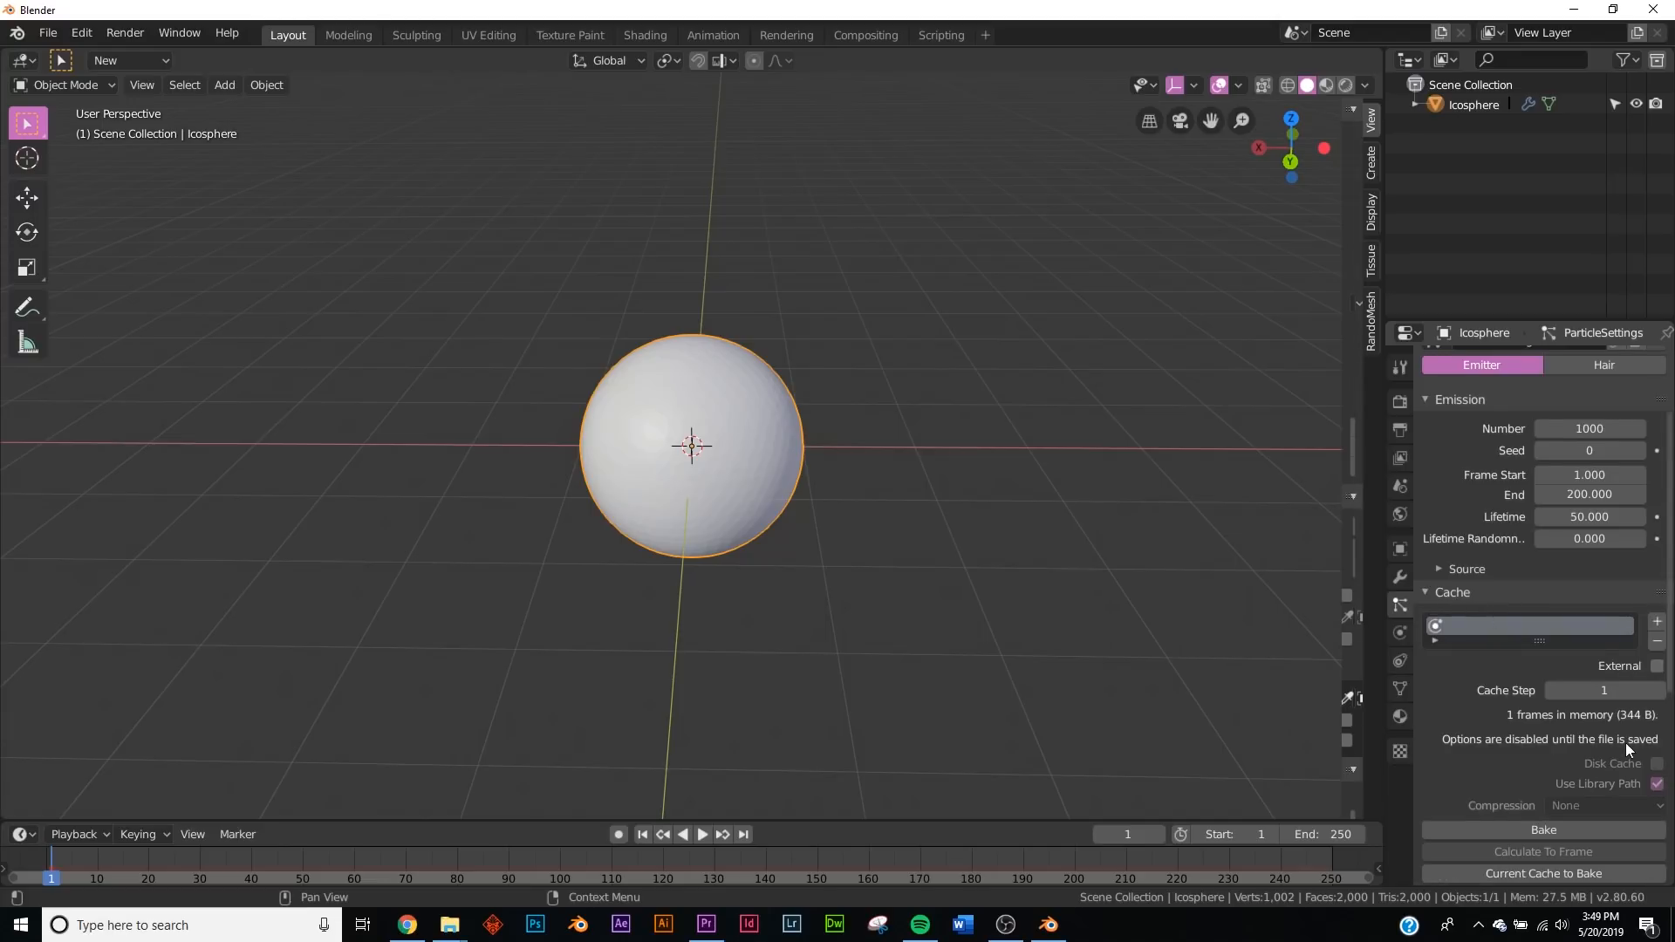
pyautogui.scroll(-3)
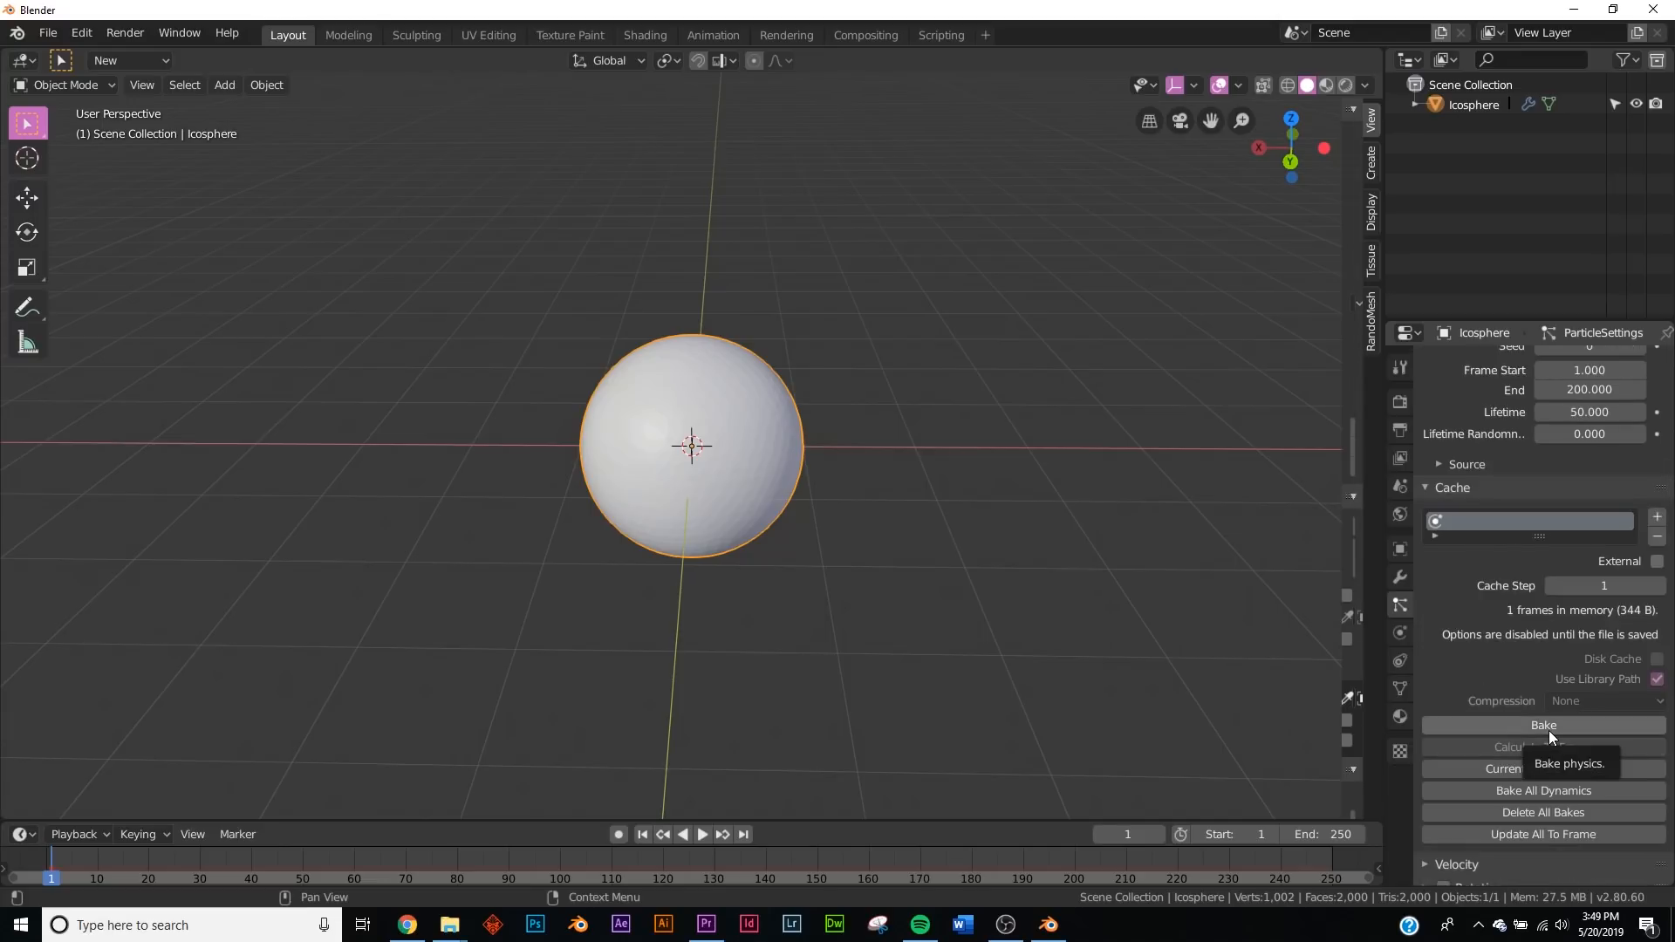
pyautogui.click(1542, 725)
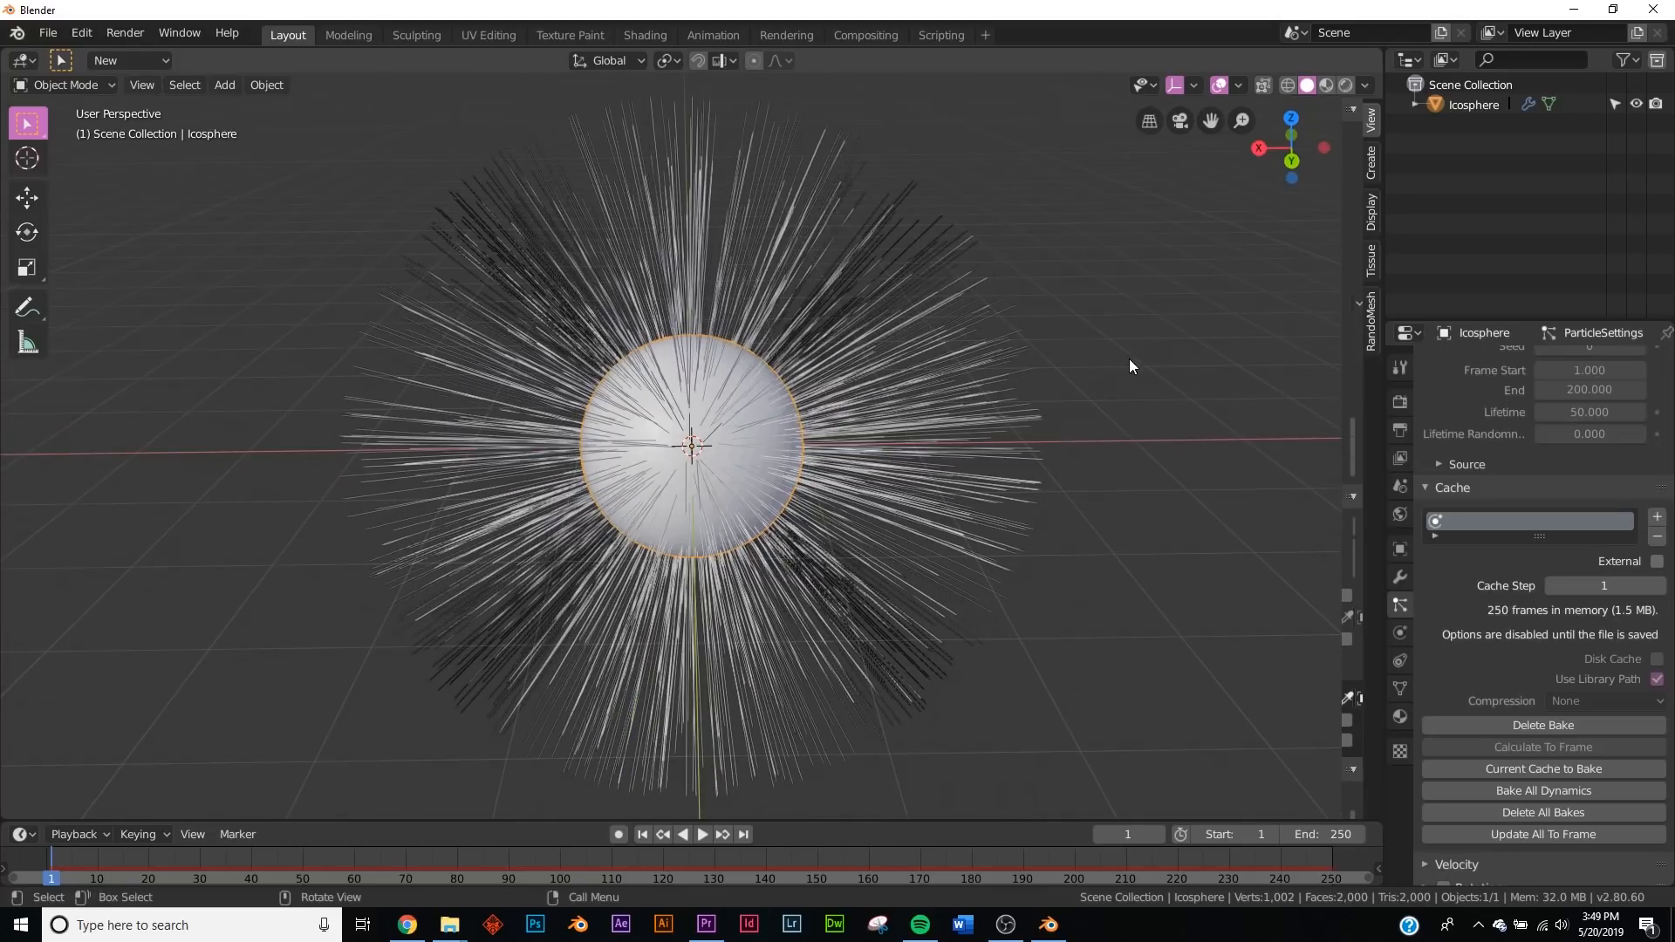
# - Add a turbulence force field at strength 14.1, then reselect the icosphere's particle settings
pyautogui.click(224, 84)
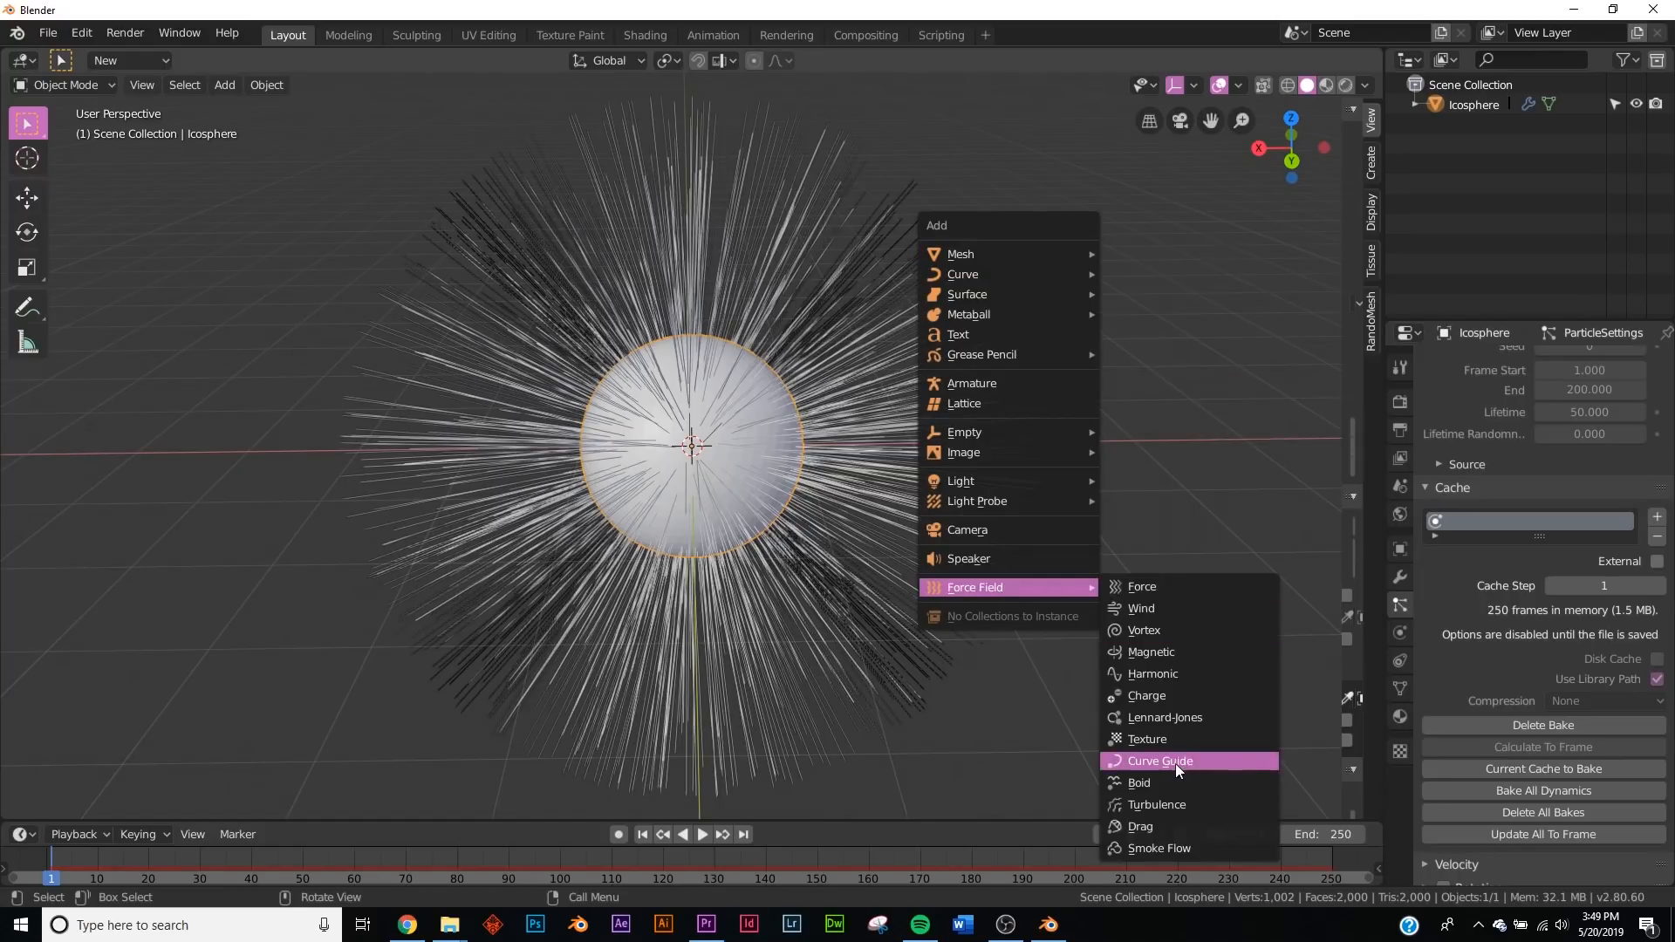
pyautogui.click(1157, 804)
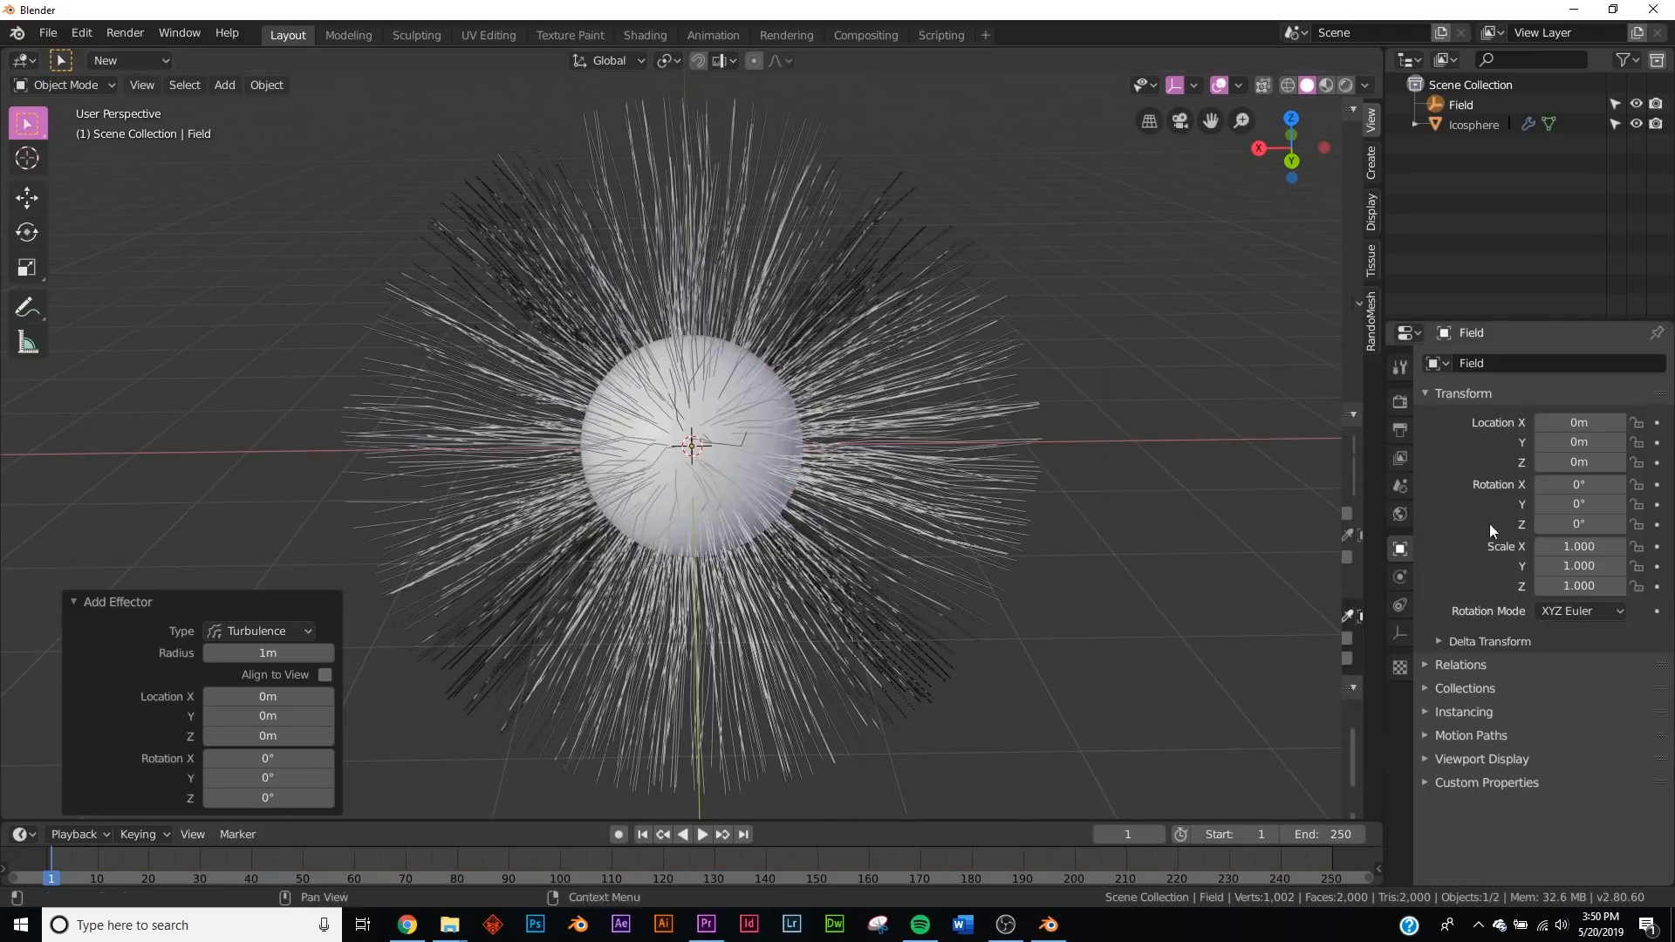
pyautogui.click(1460, 105)
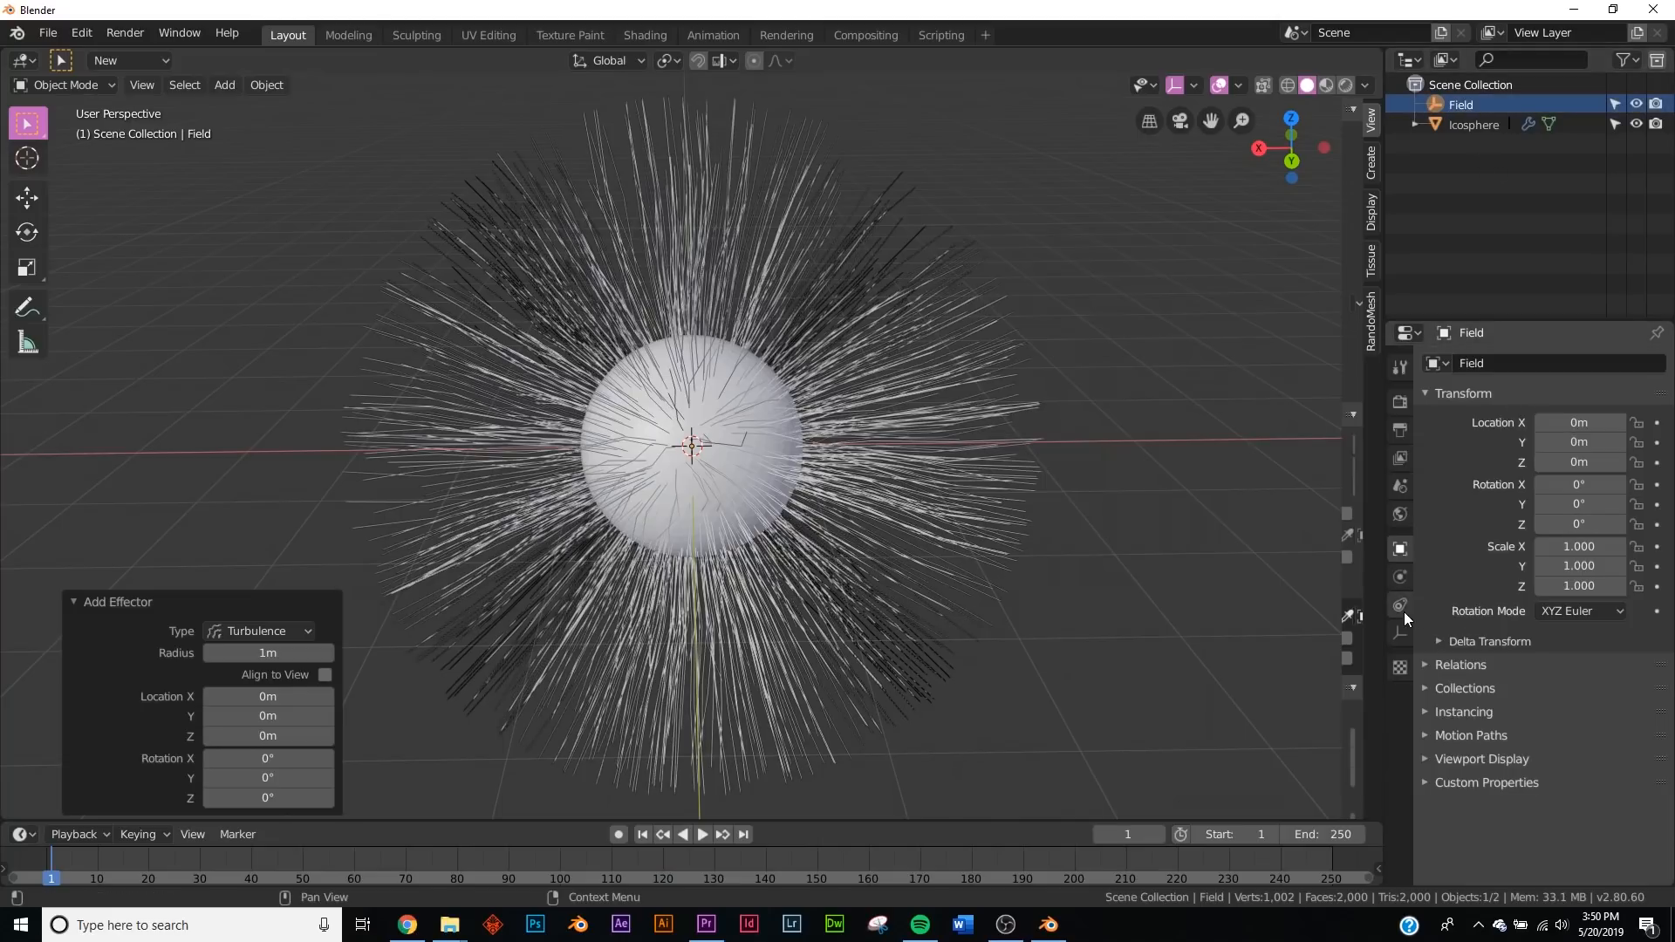
pyautogui.click(1398, 606)
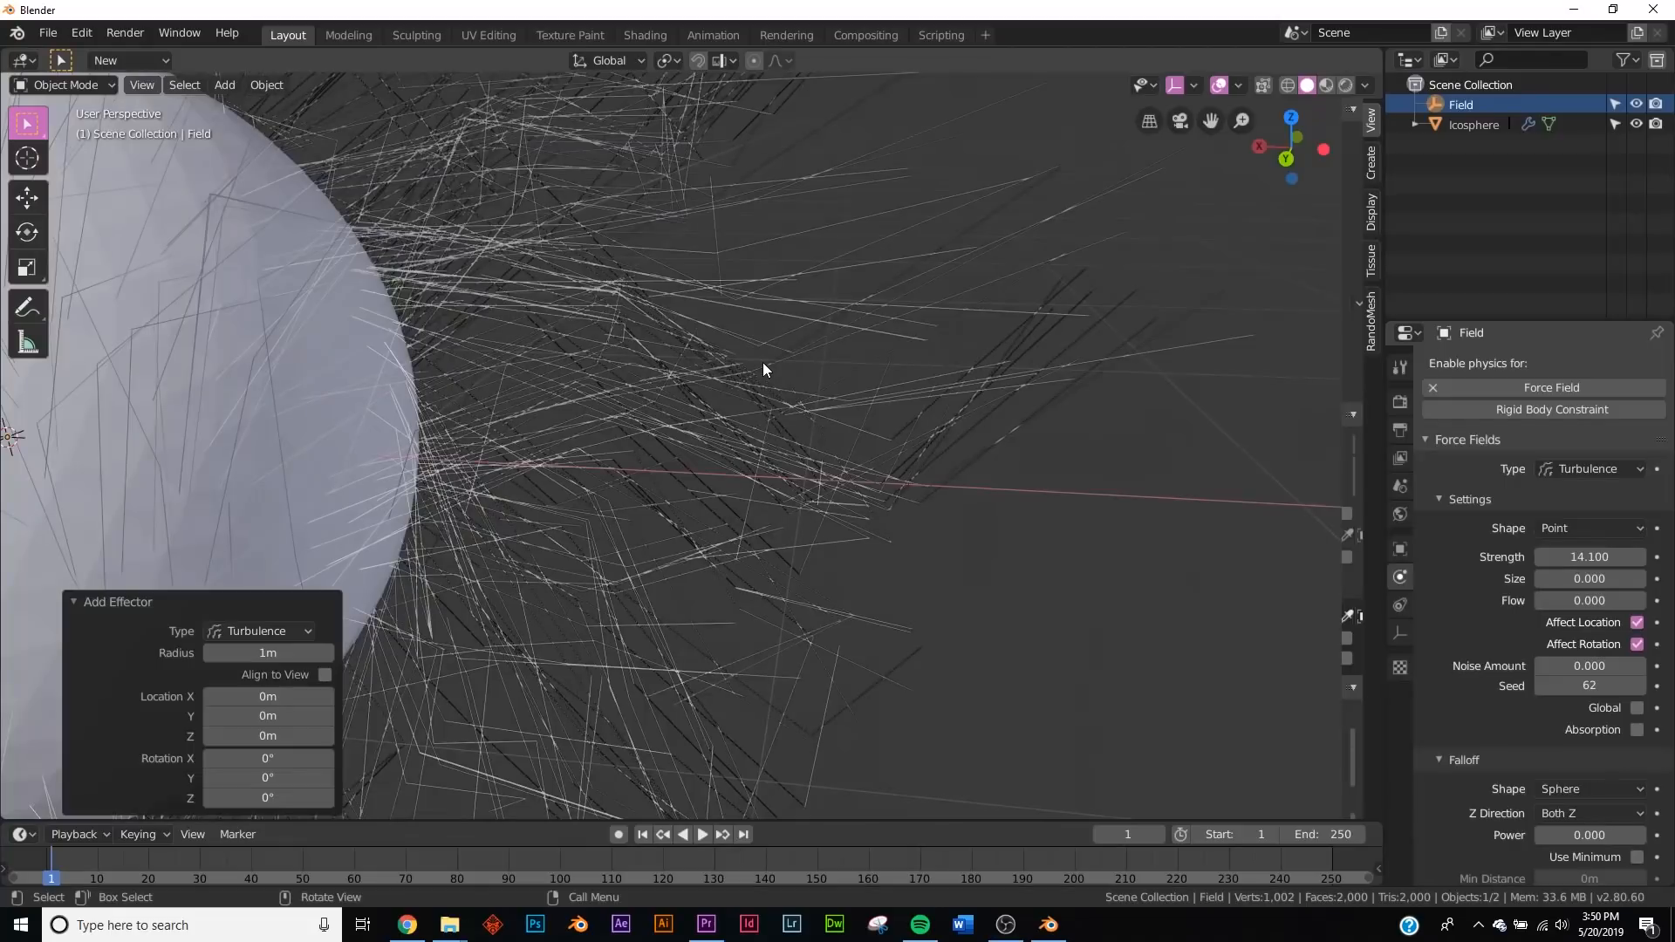
pyautogui.moveTo(764, 371); pyautogui.dragTo(684, 461)
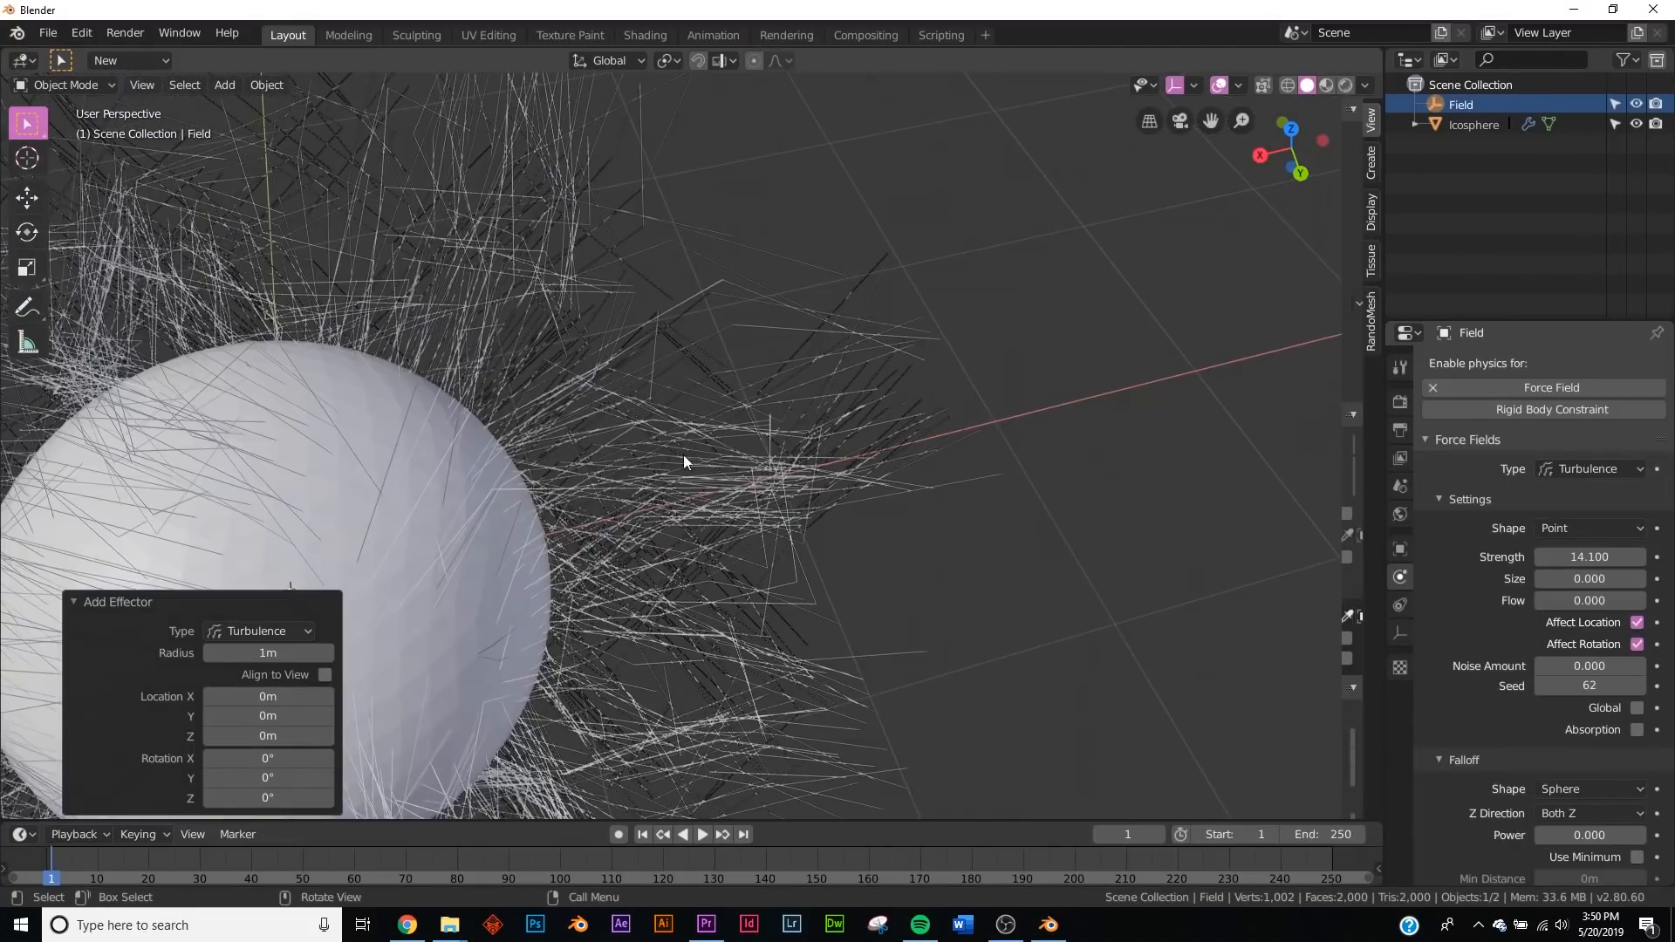
pyautogui.moveTo(684, 461); pyautogui.dragTo(630, 409)
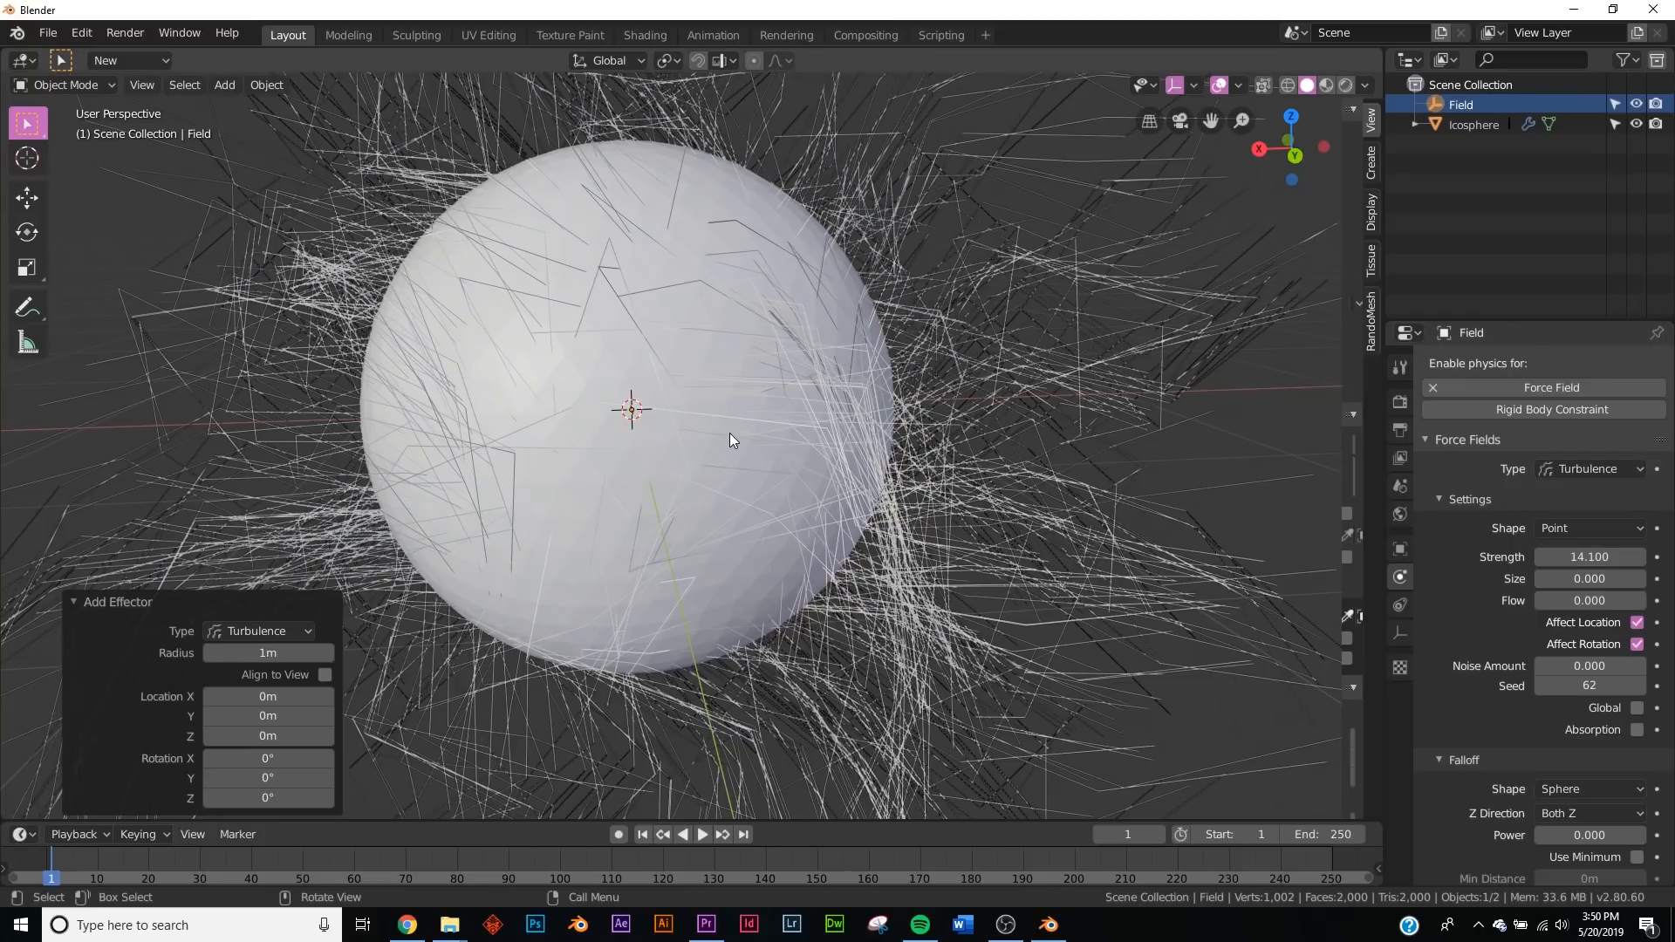
pyautogui.click(1475, 124)
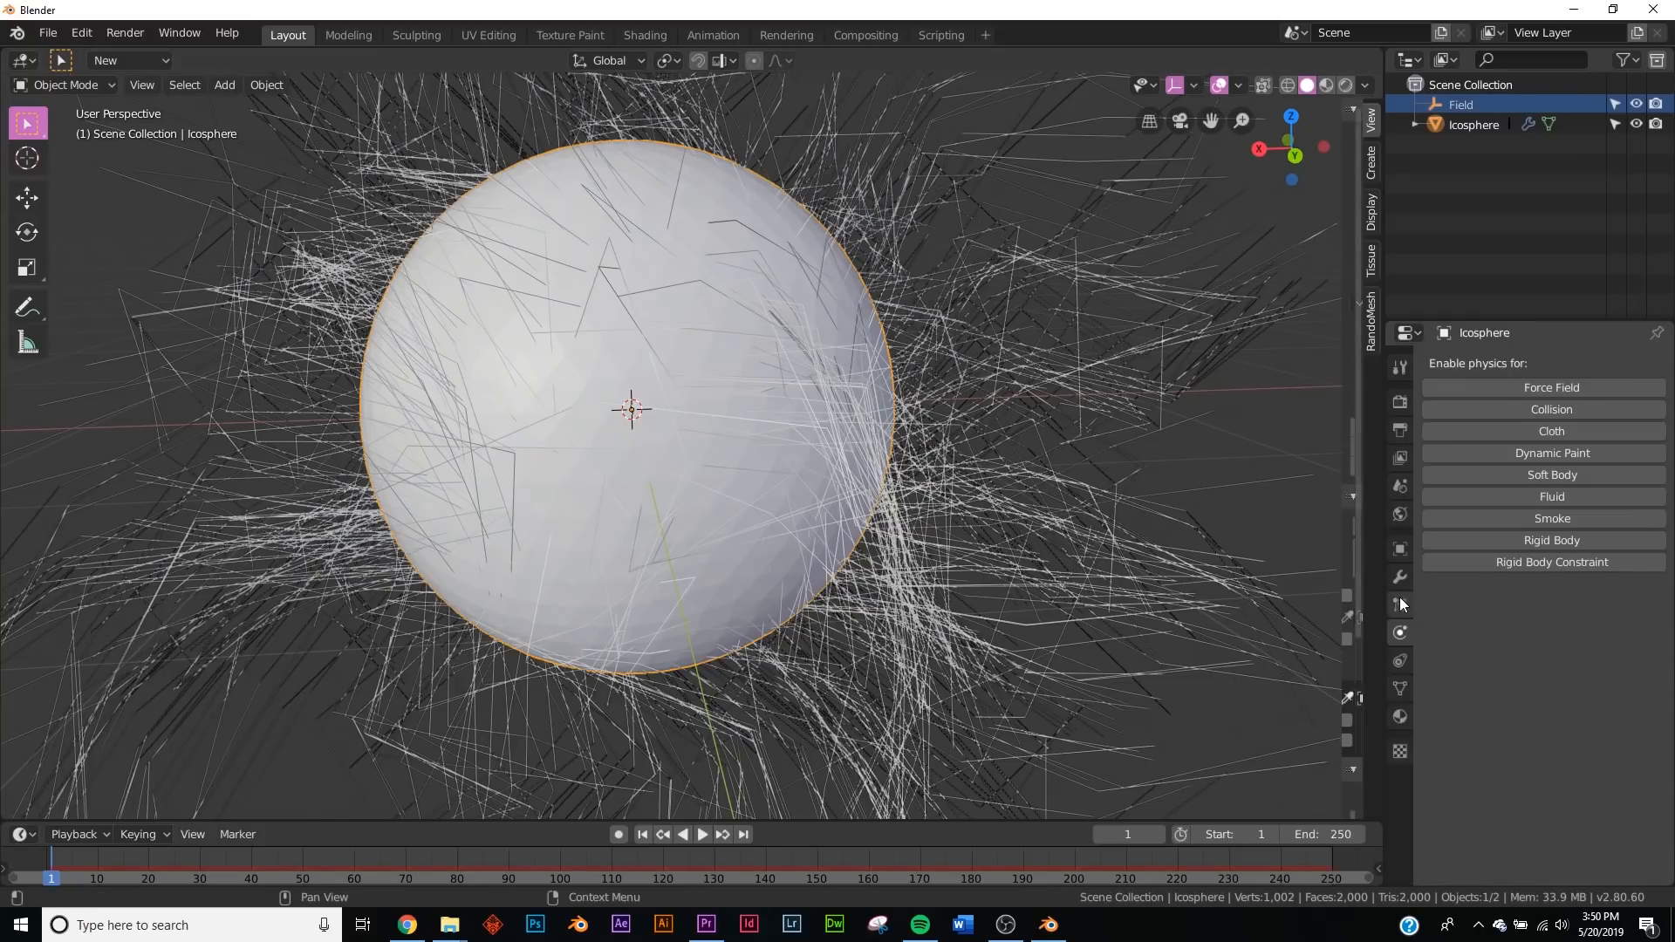
pyautogui.click(1399, 606)
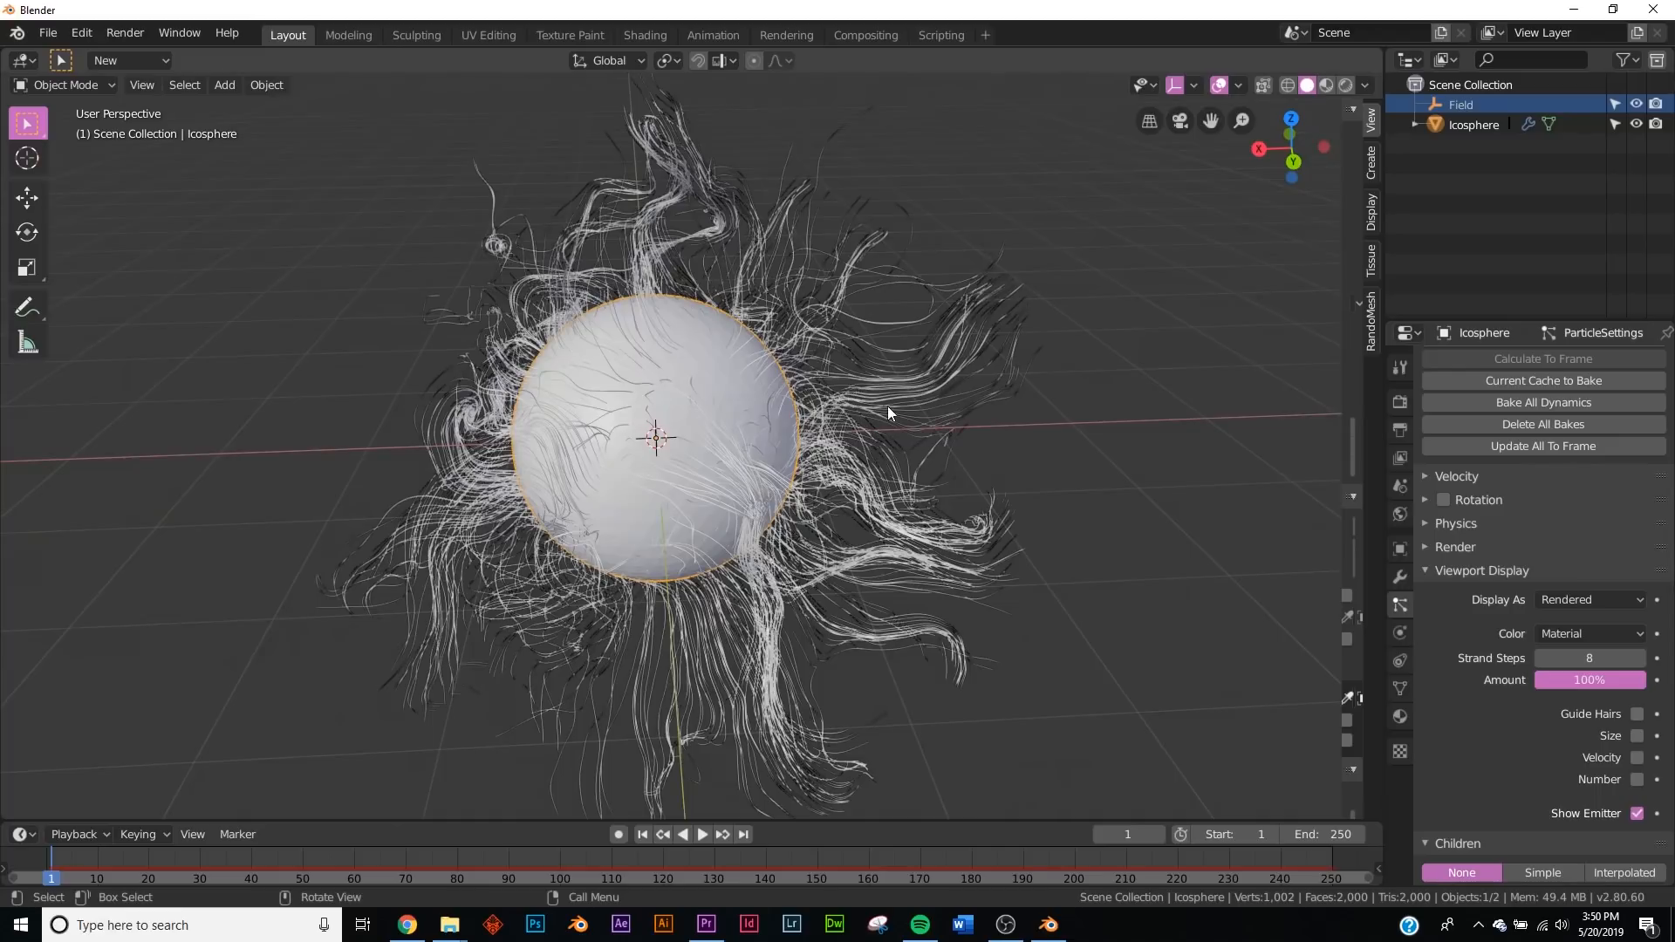
# - Add a vortex force field and set its shape to Point
pyautogui.click(224, 85)
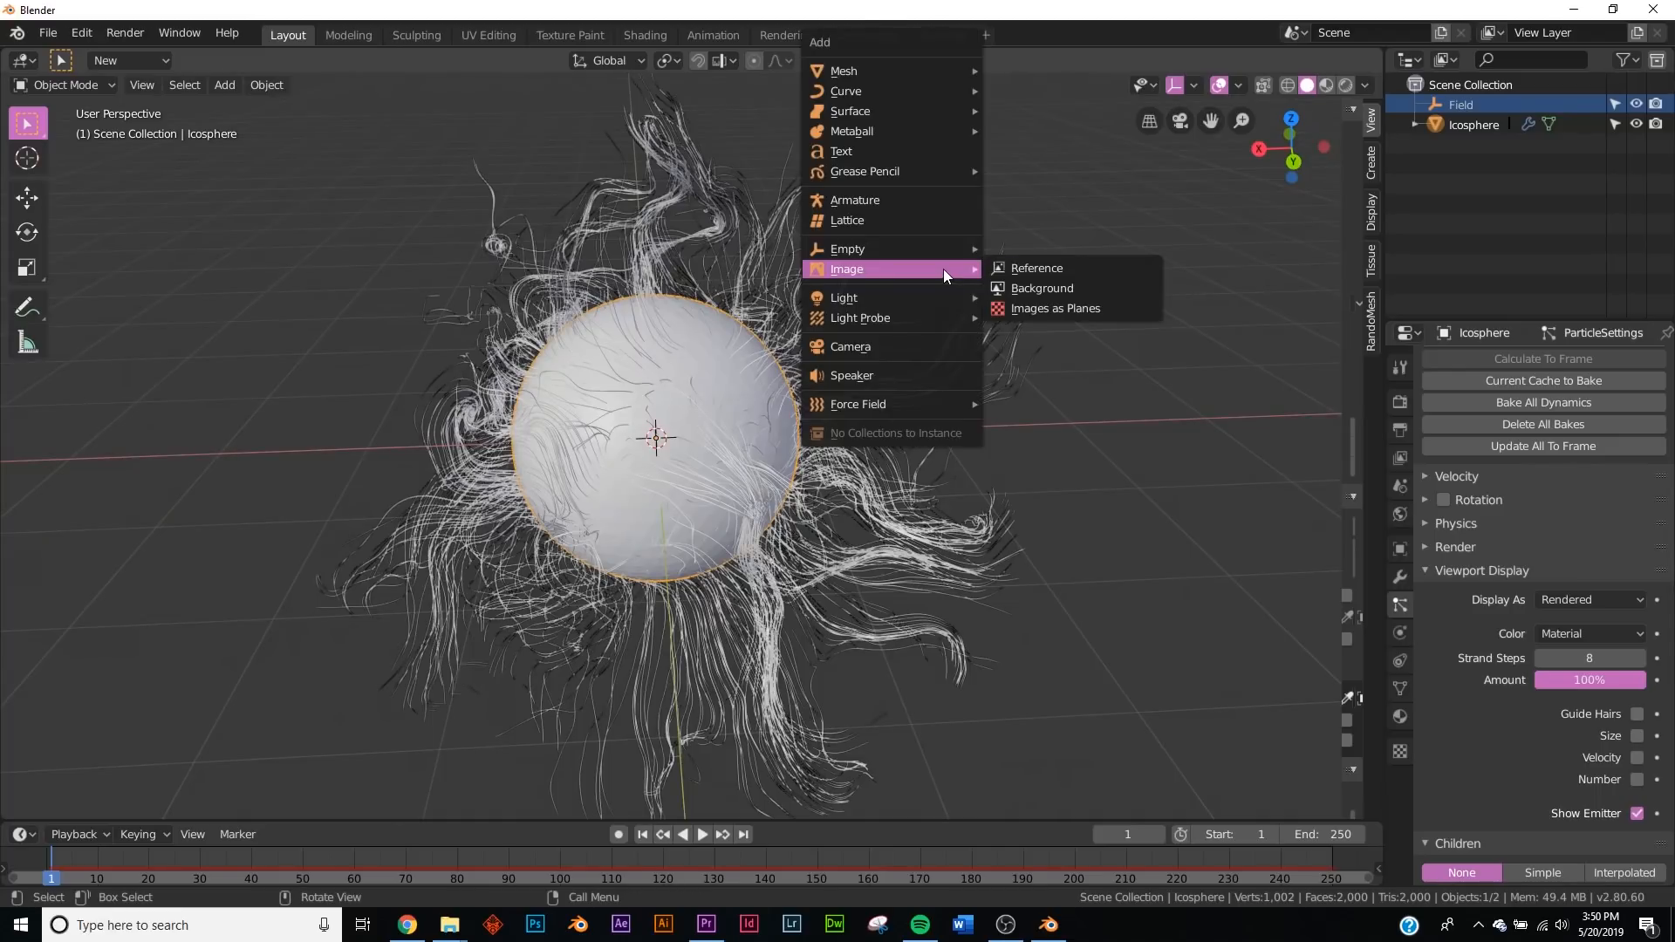
pyautogui.moveTo(857, 404)
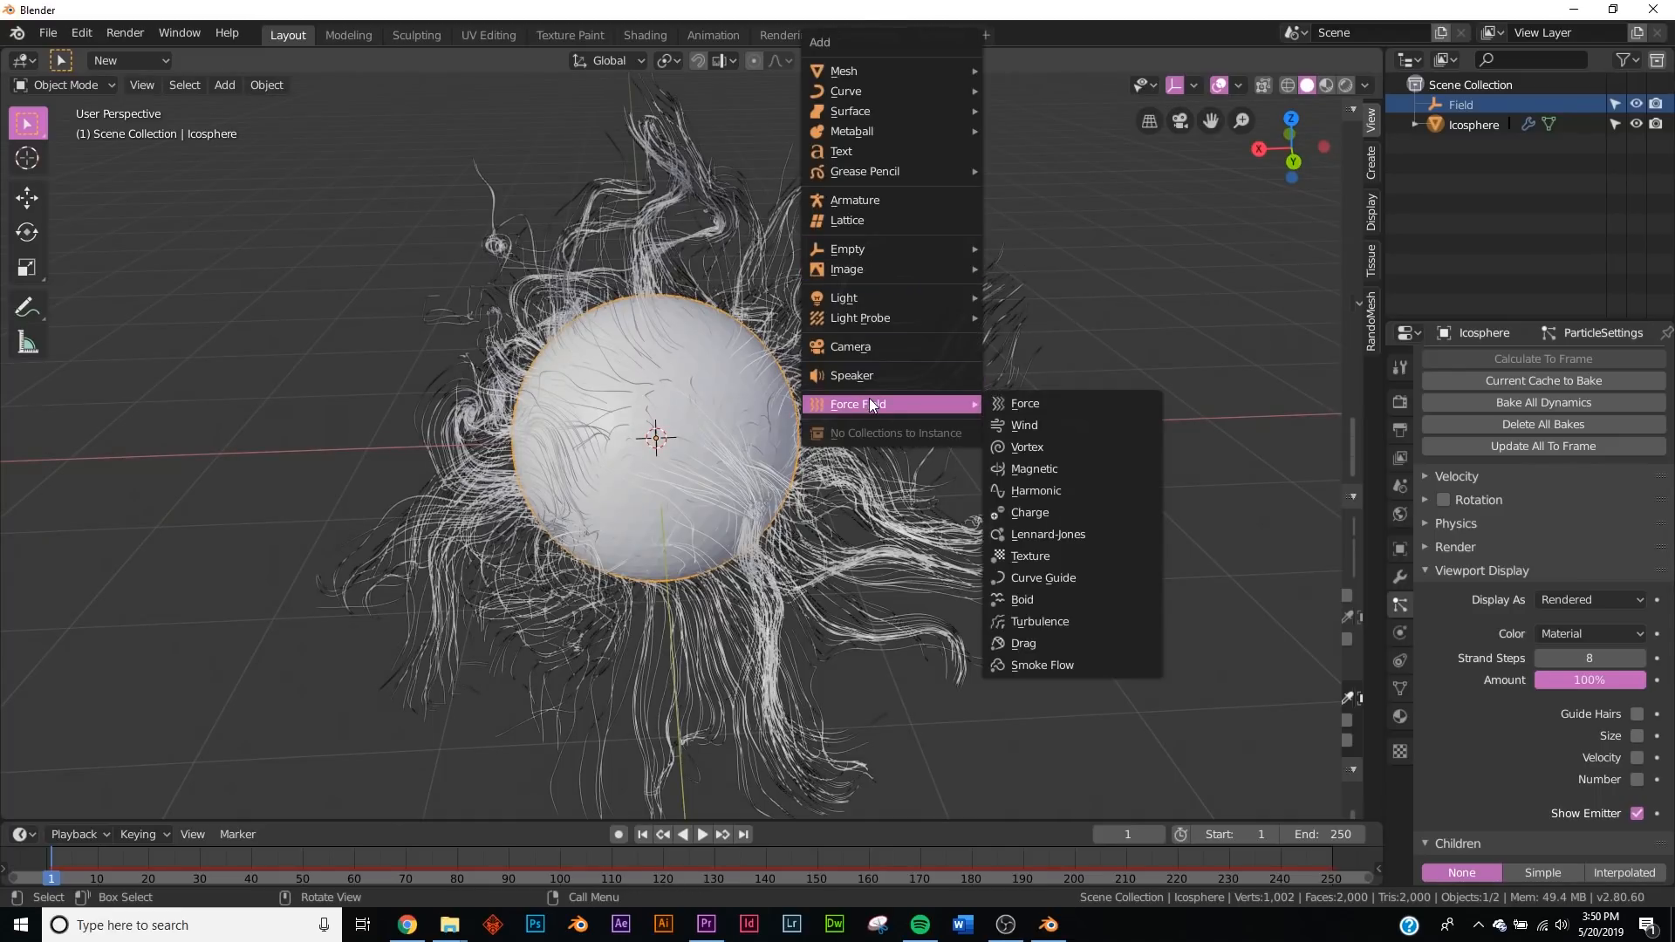
pyautogui.click(1026, 446)
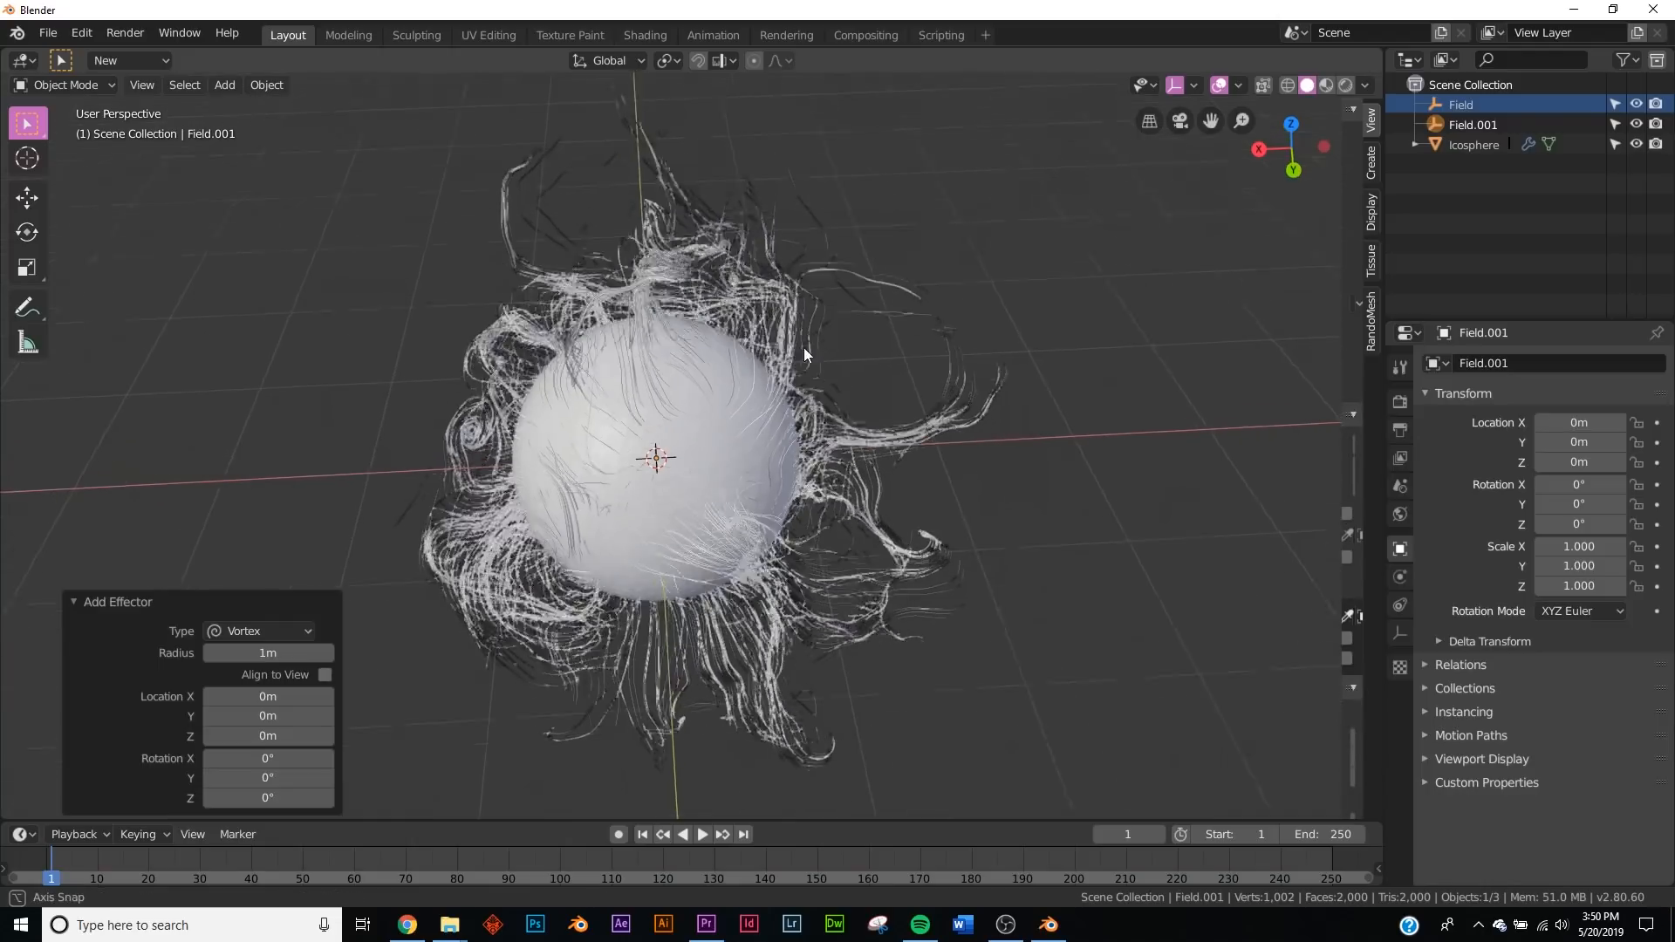
pyautogui.click(1461, 104)
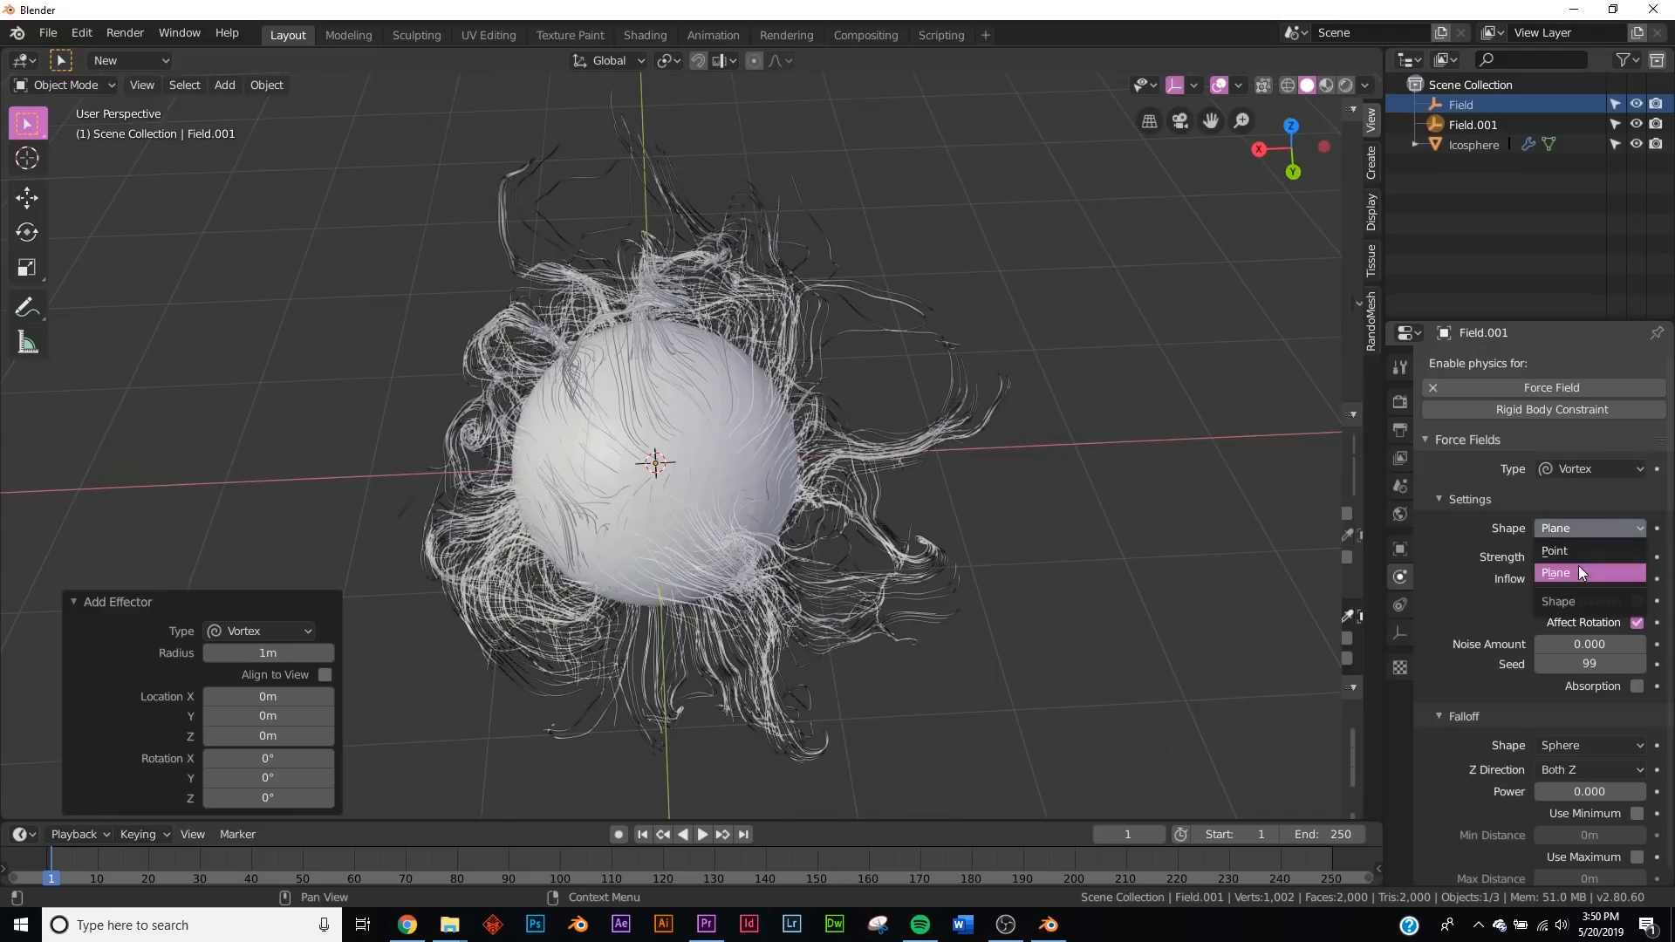
pyautogui.click(1555, 550)
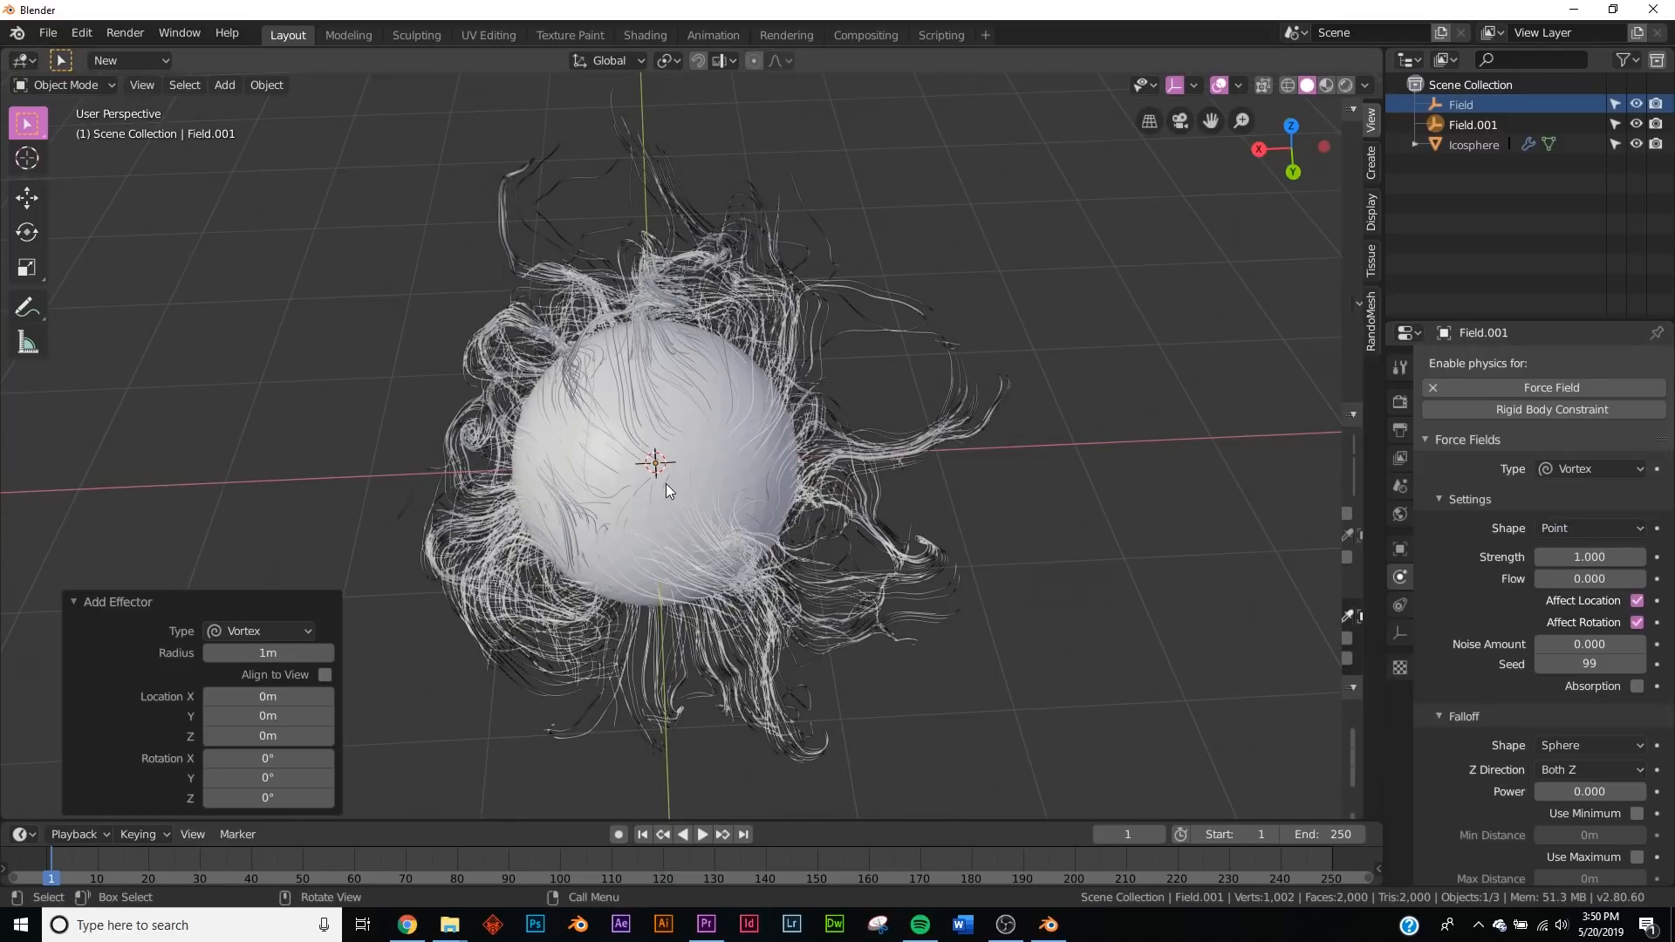
# - Free the old particle bake on the icosphere and bake the simulation again
pyautogui.click(1472, 144)
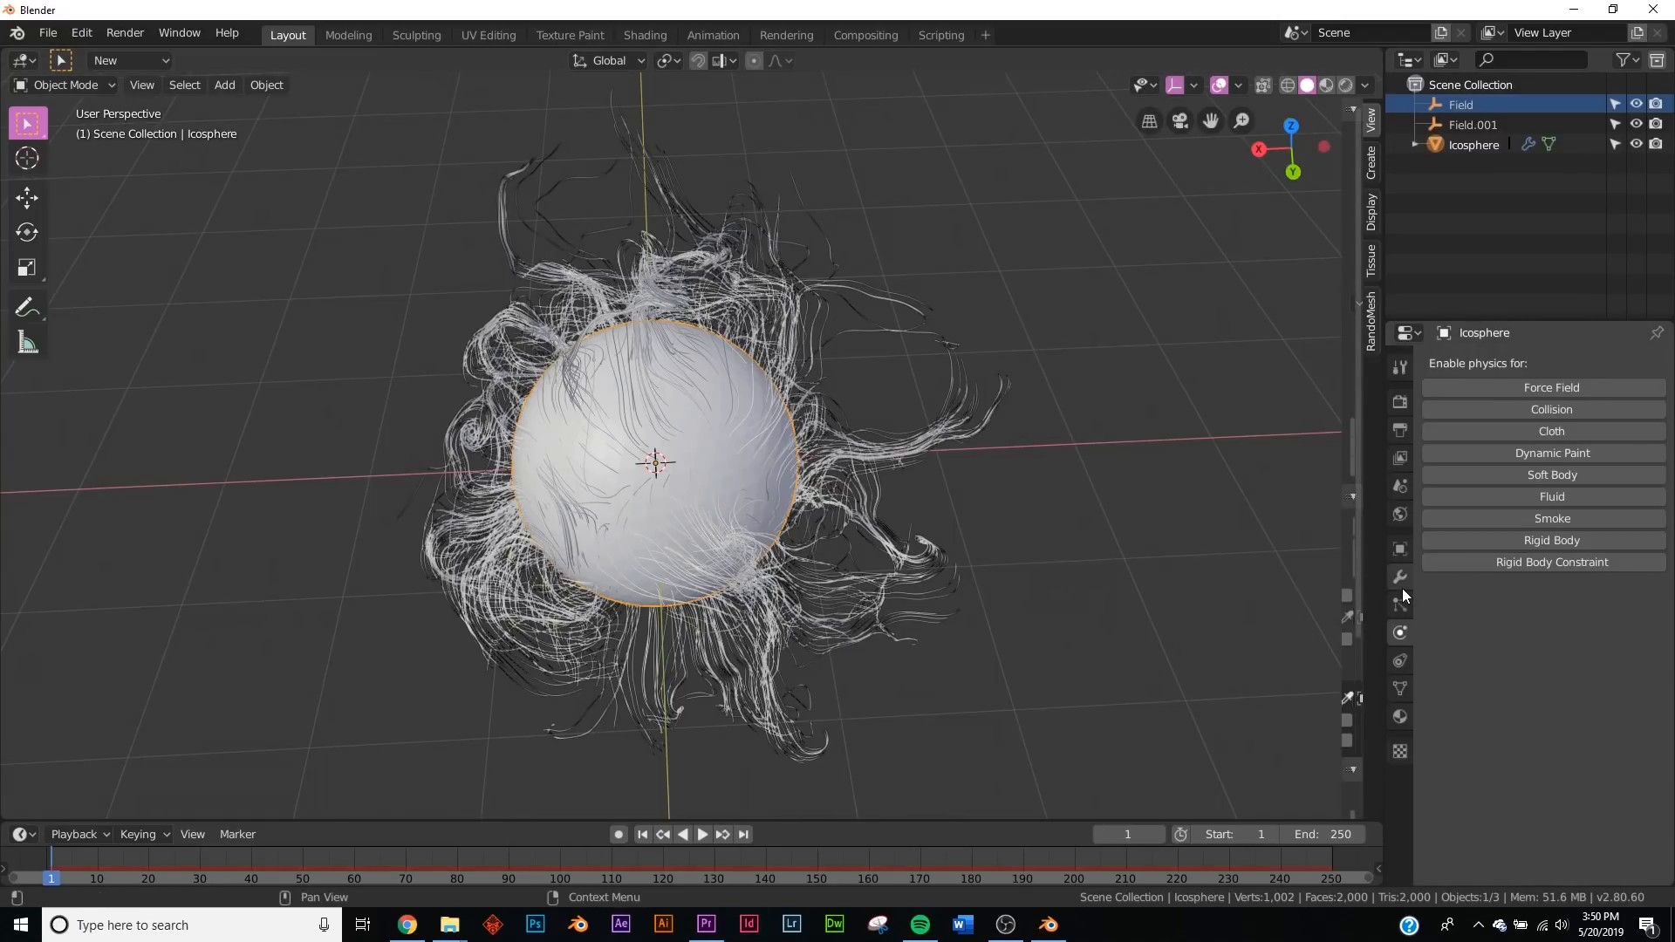
pyautogui.click(1398, 604)
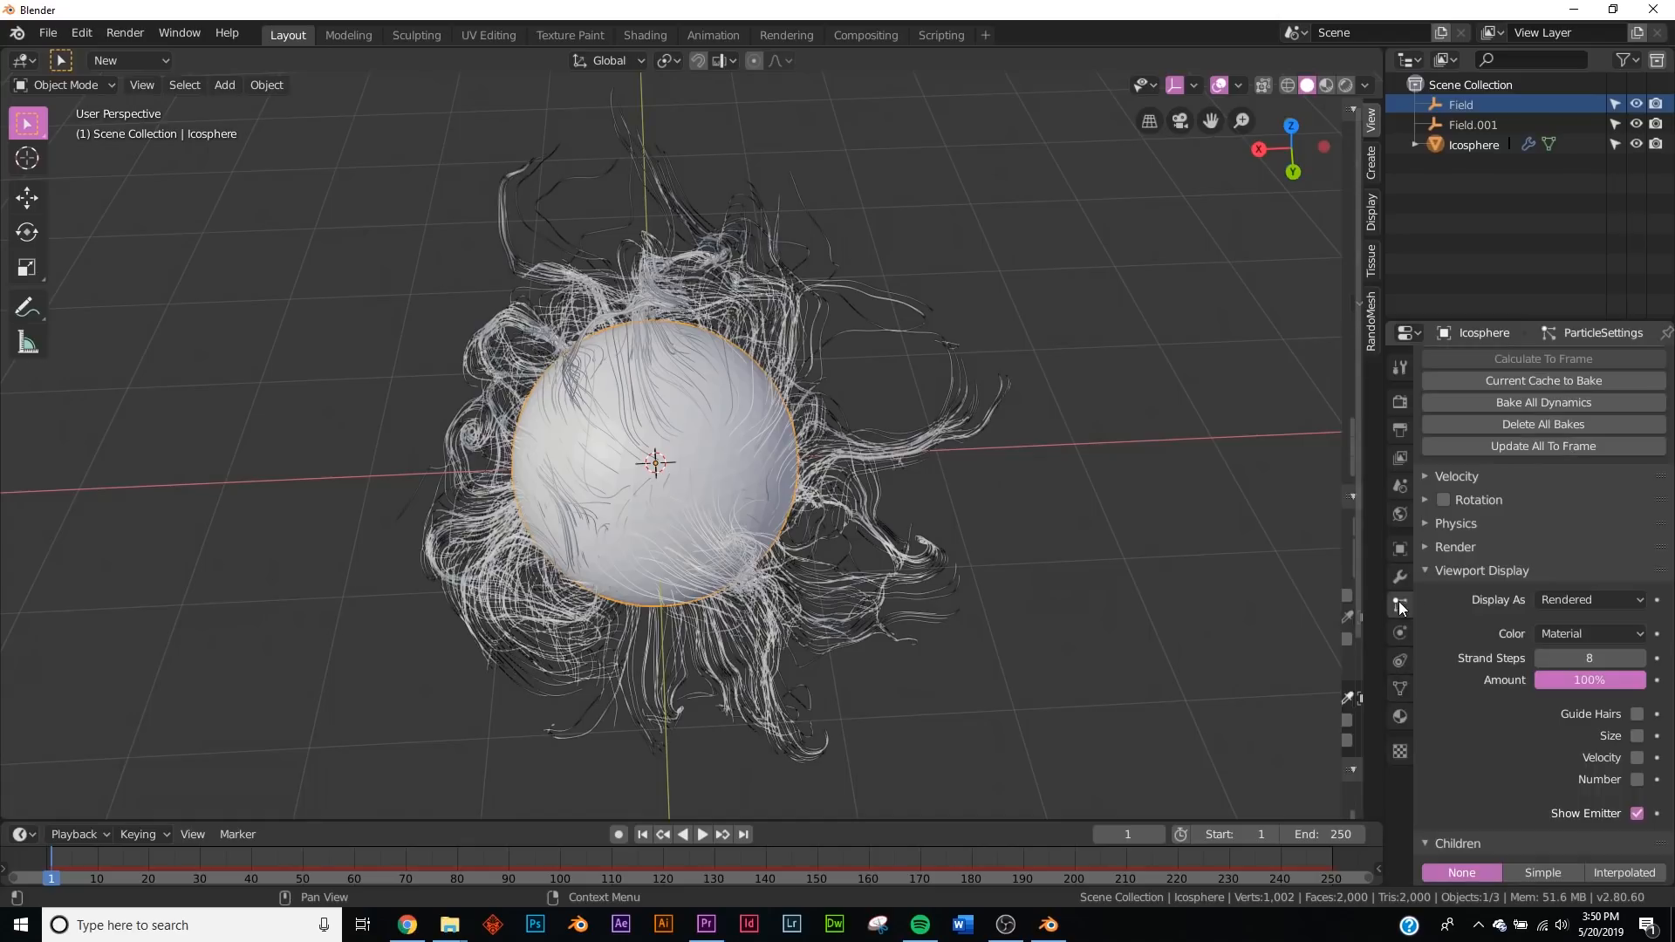
pyautogui.click(1399, 457)
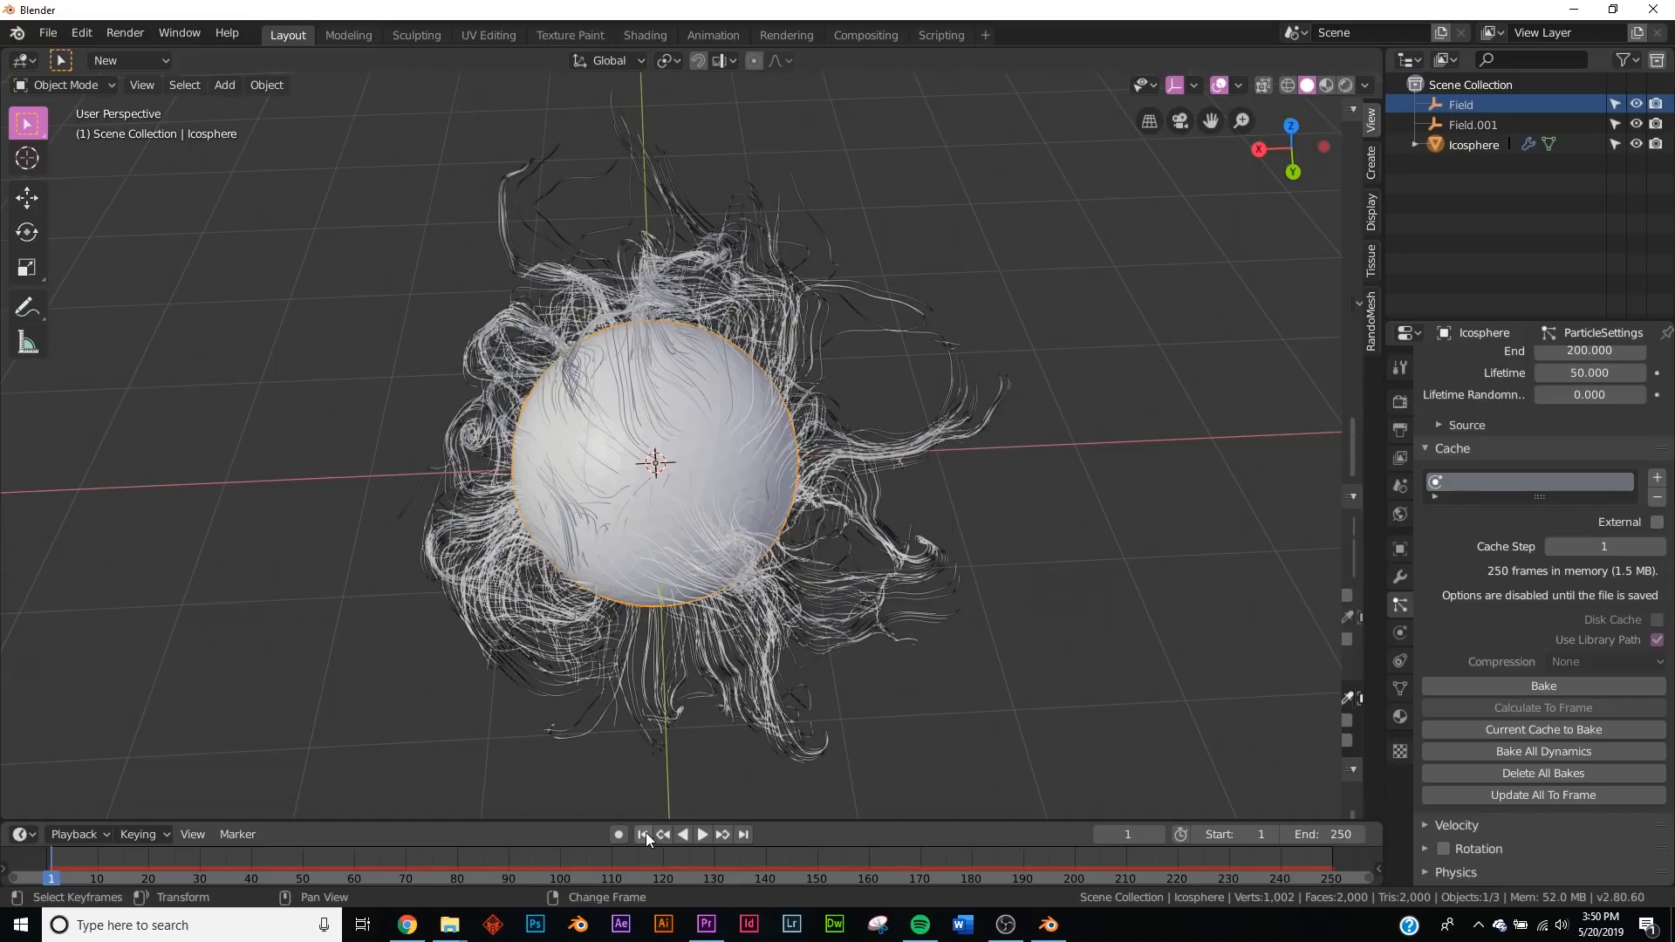
pyautogui.click(642, 834)
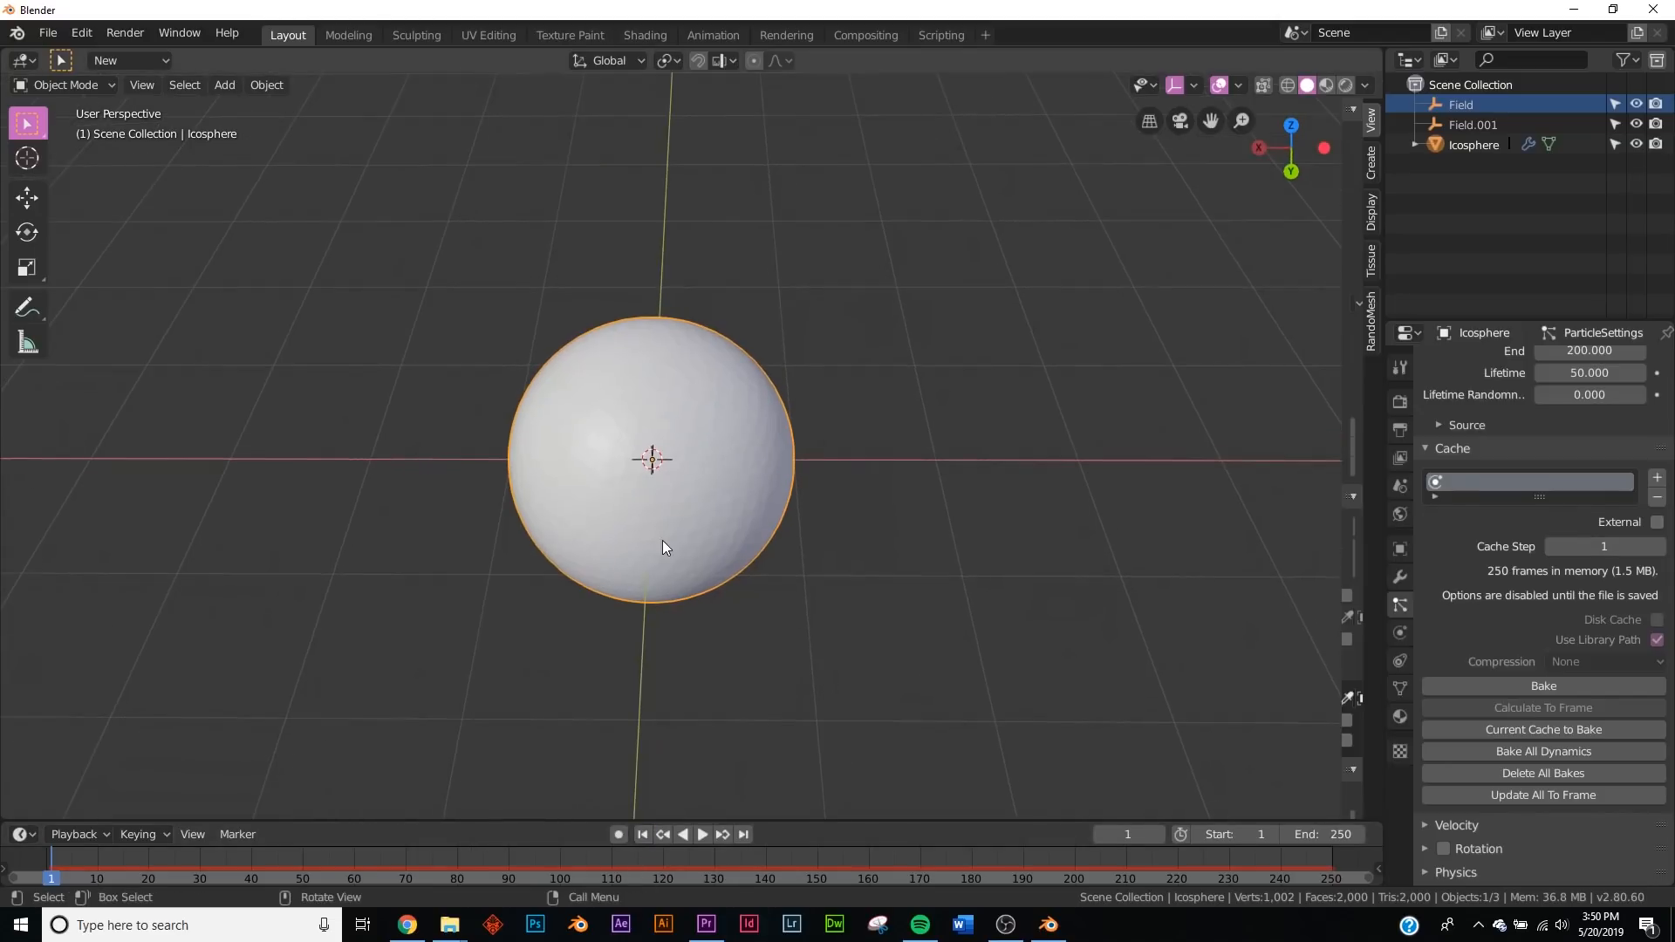
pyautogui.click(1543, 685)
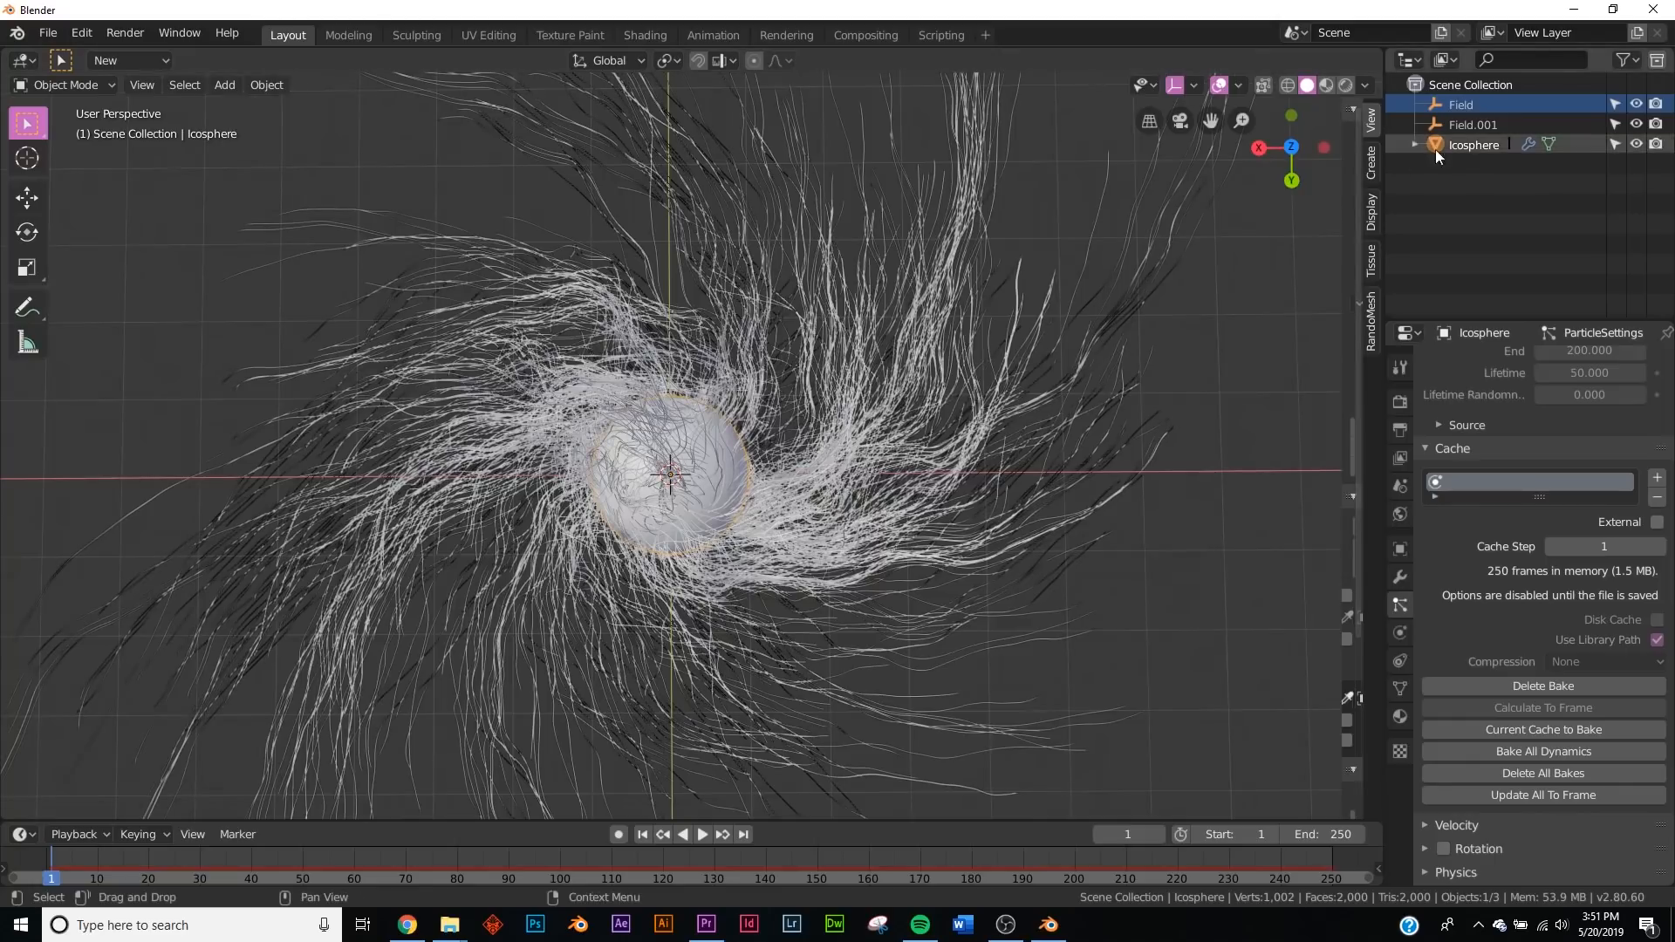
# - Select Field.001 and lower its vortex strength to 5.4
pyautogui.click(1471, 124)
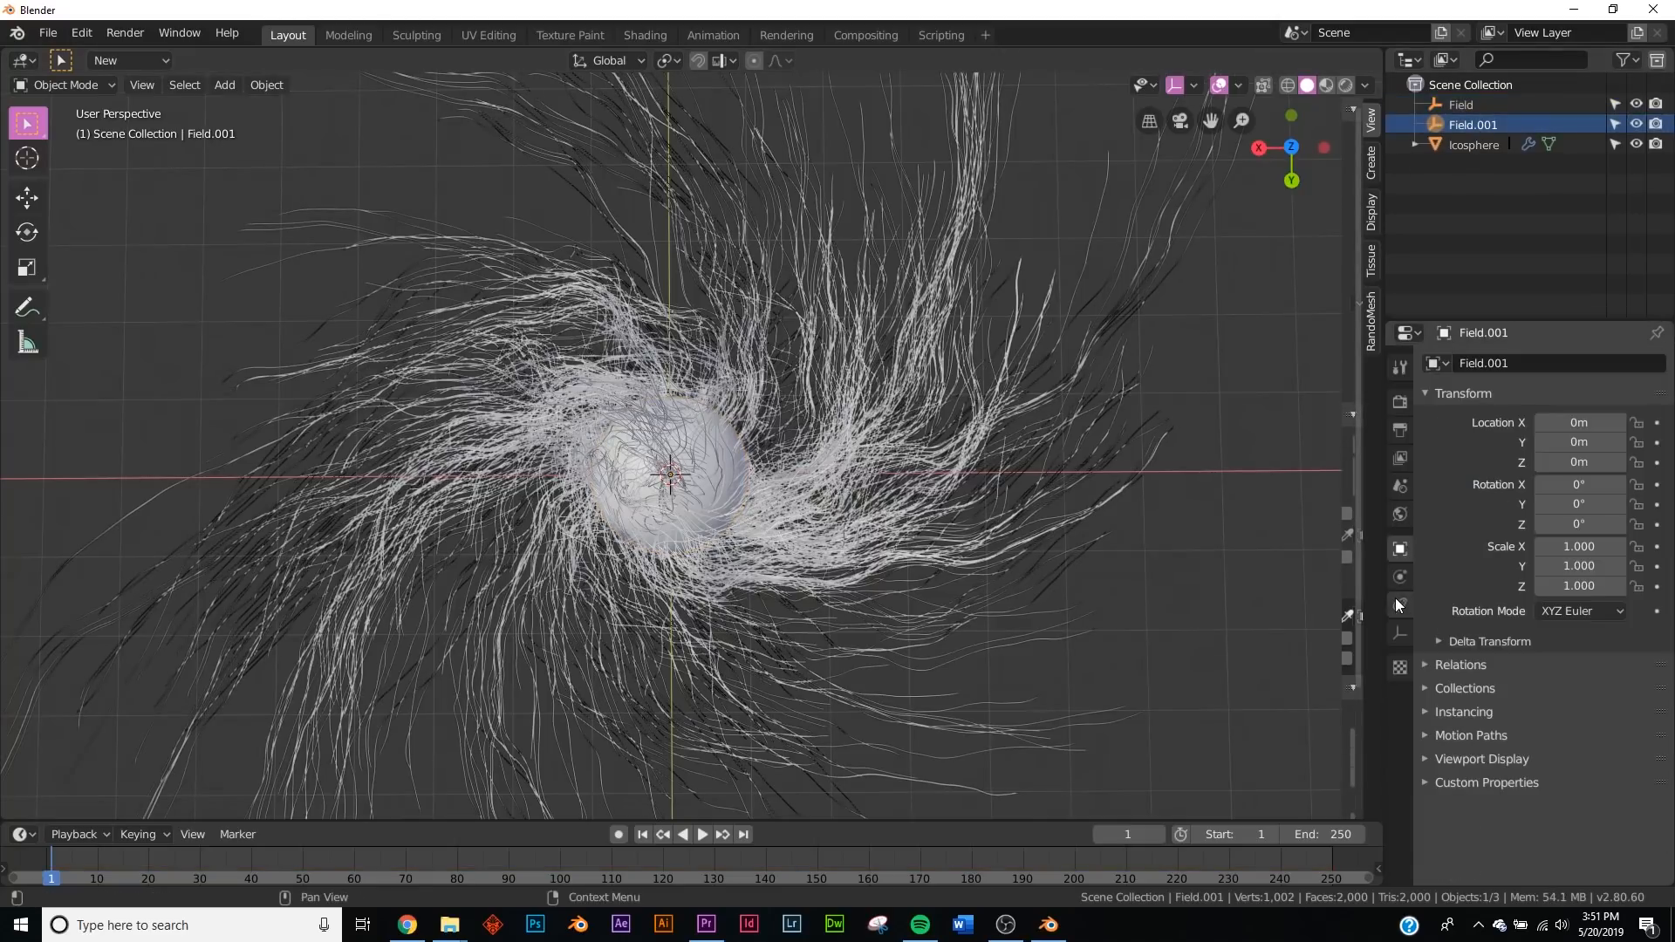
pyautogui.click(1399, 575)
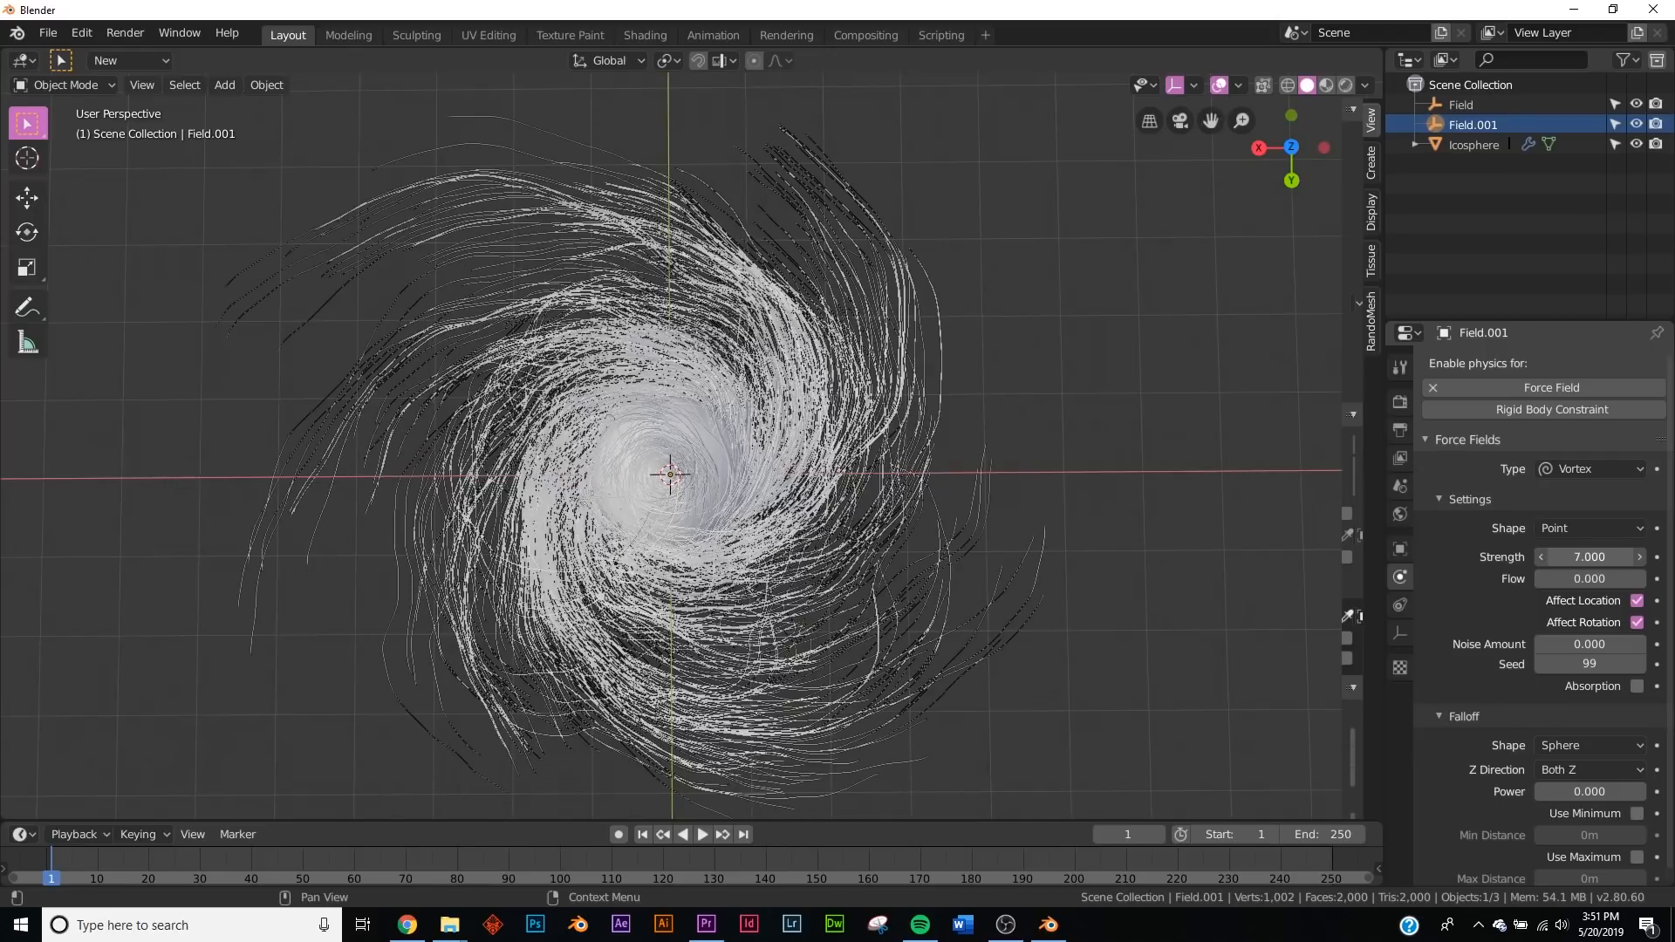
pyautogui.moveTo(1623, 556); pyautogui.dragTo(1543, 557)
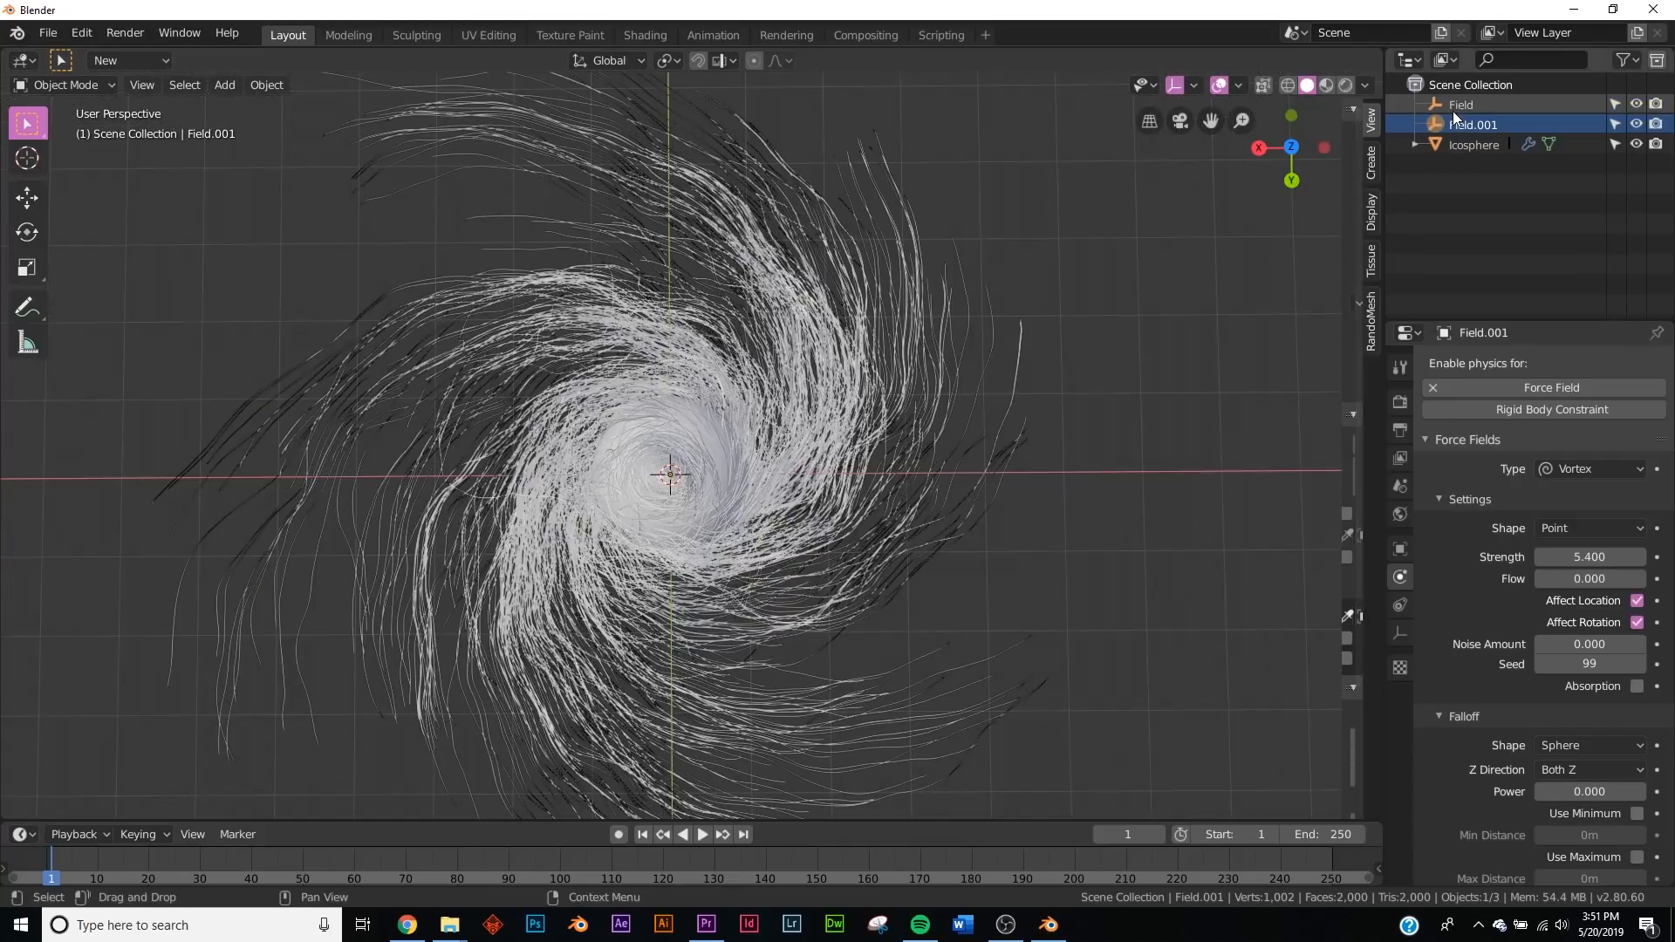
pyautogui.click(1461, 104)
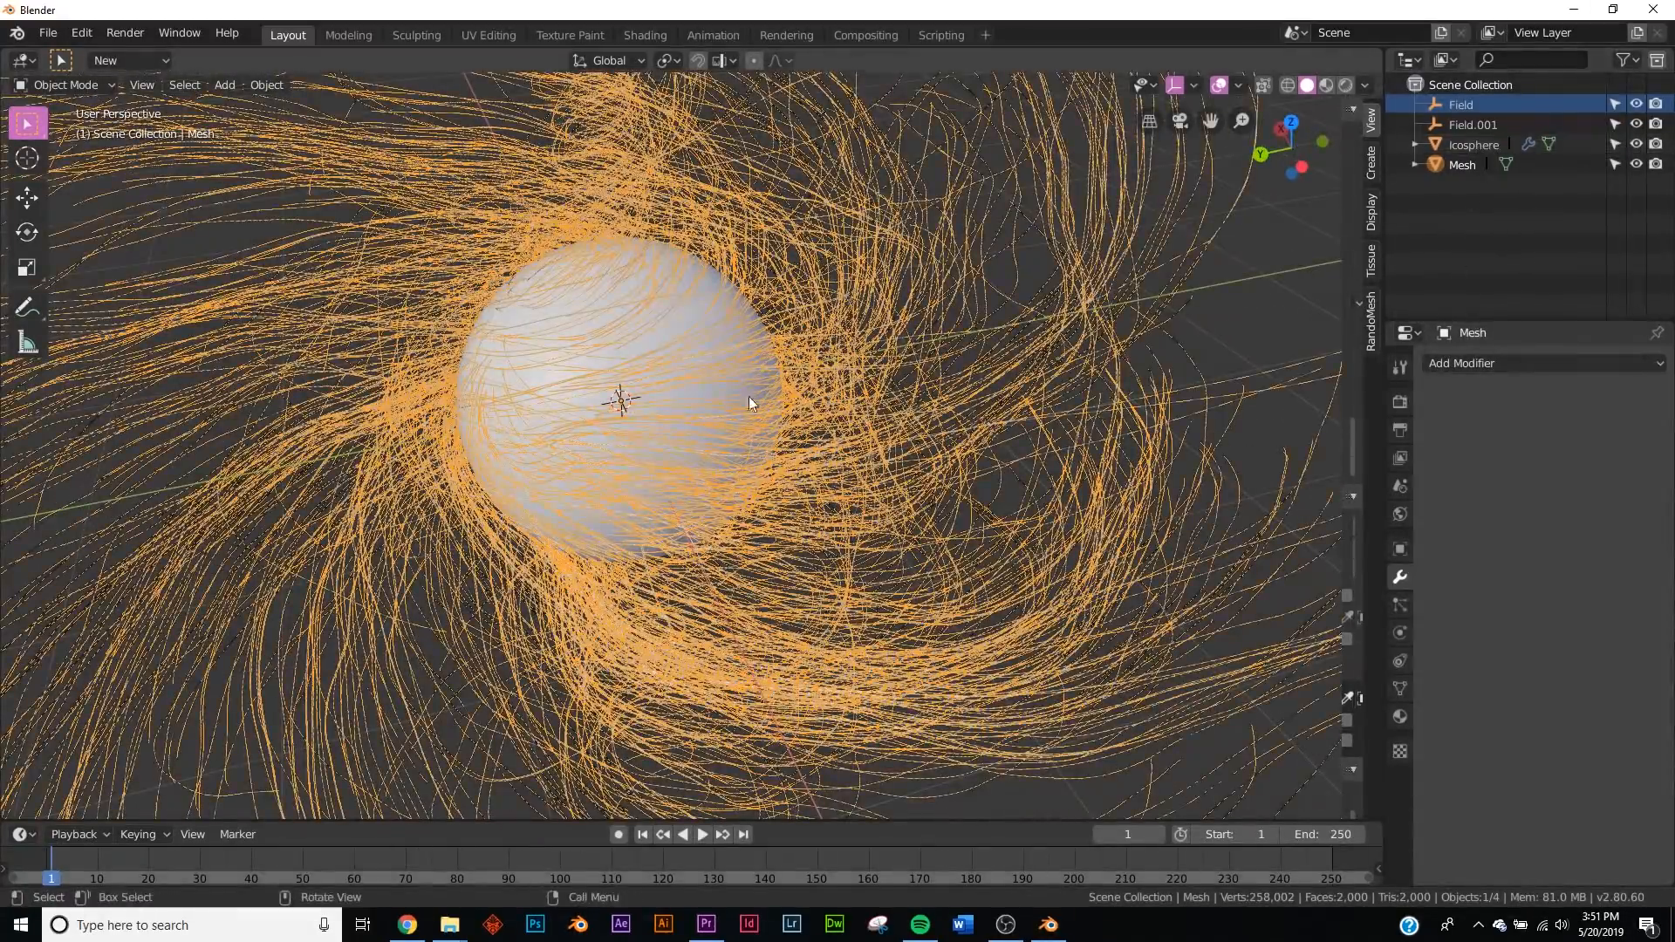
# - Hide the icosphere and convert the strand mesh to curves via command search
pyautogui.click(1473, 144)
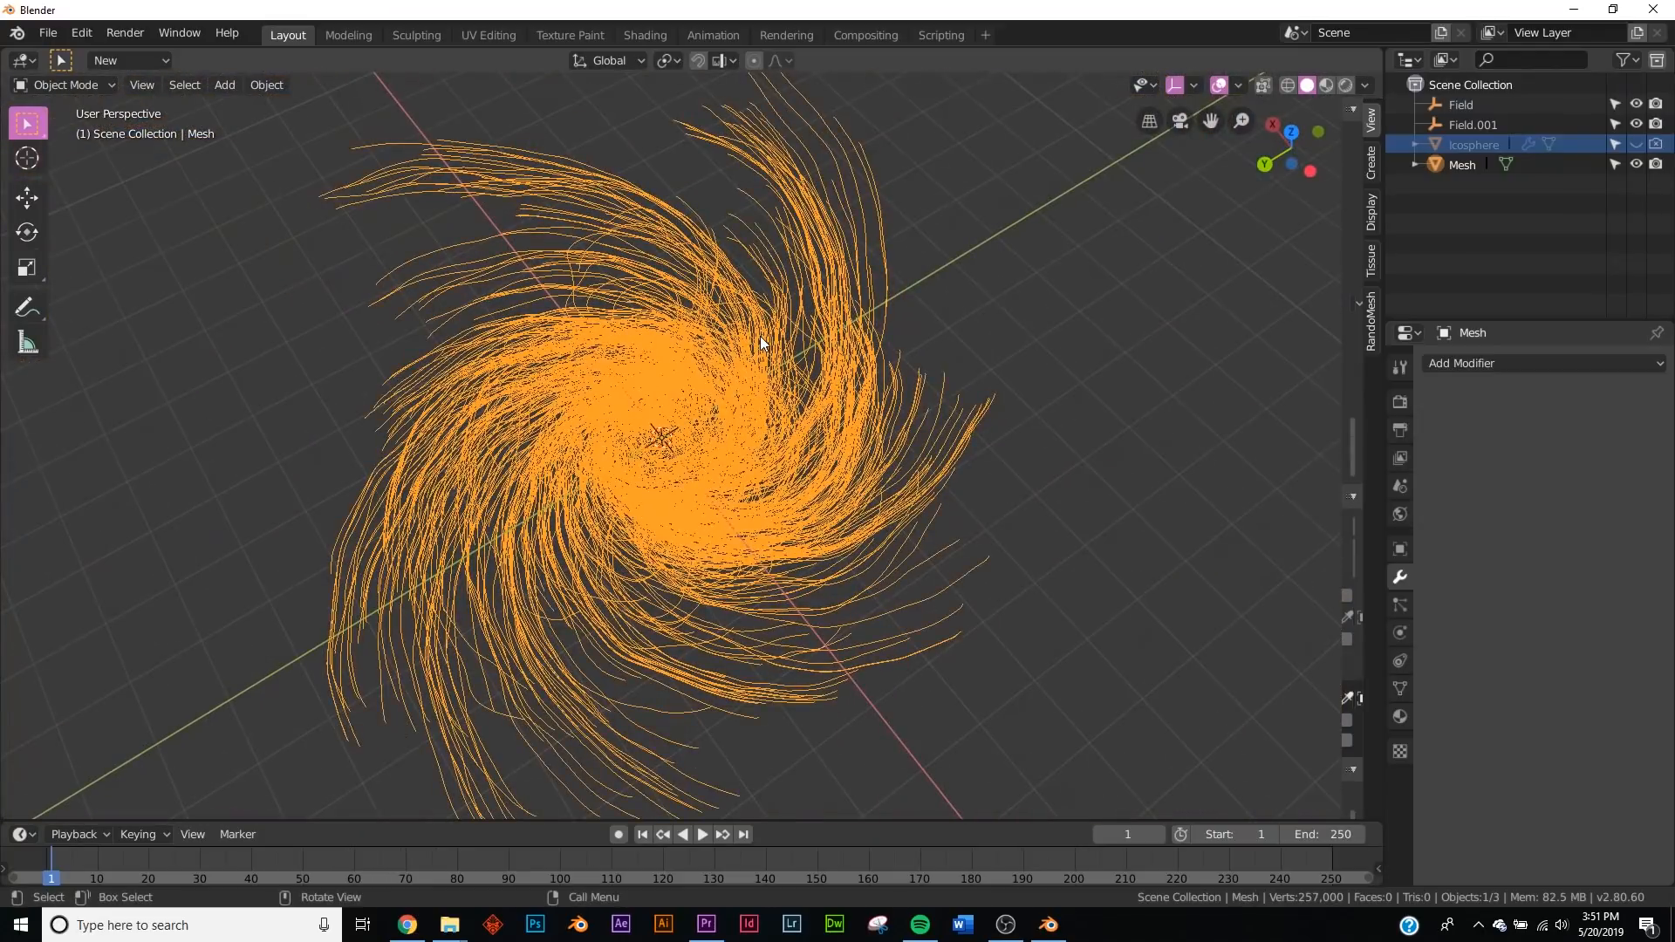
pyautogui.click(80, 33)
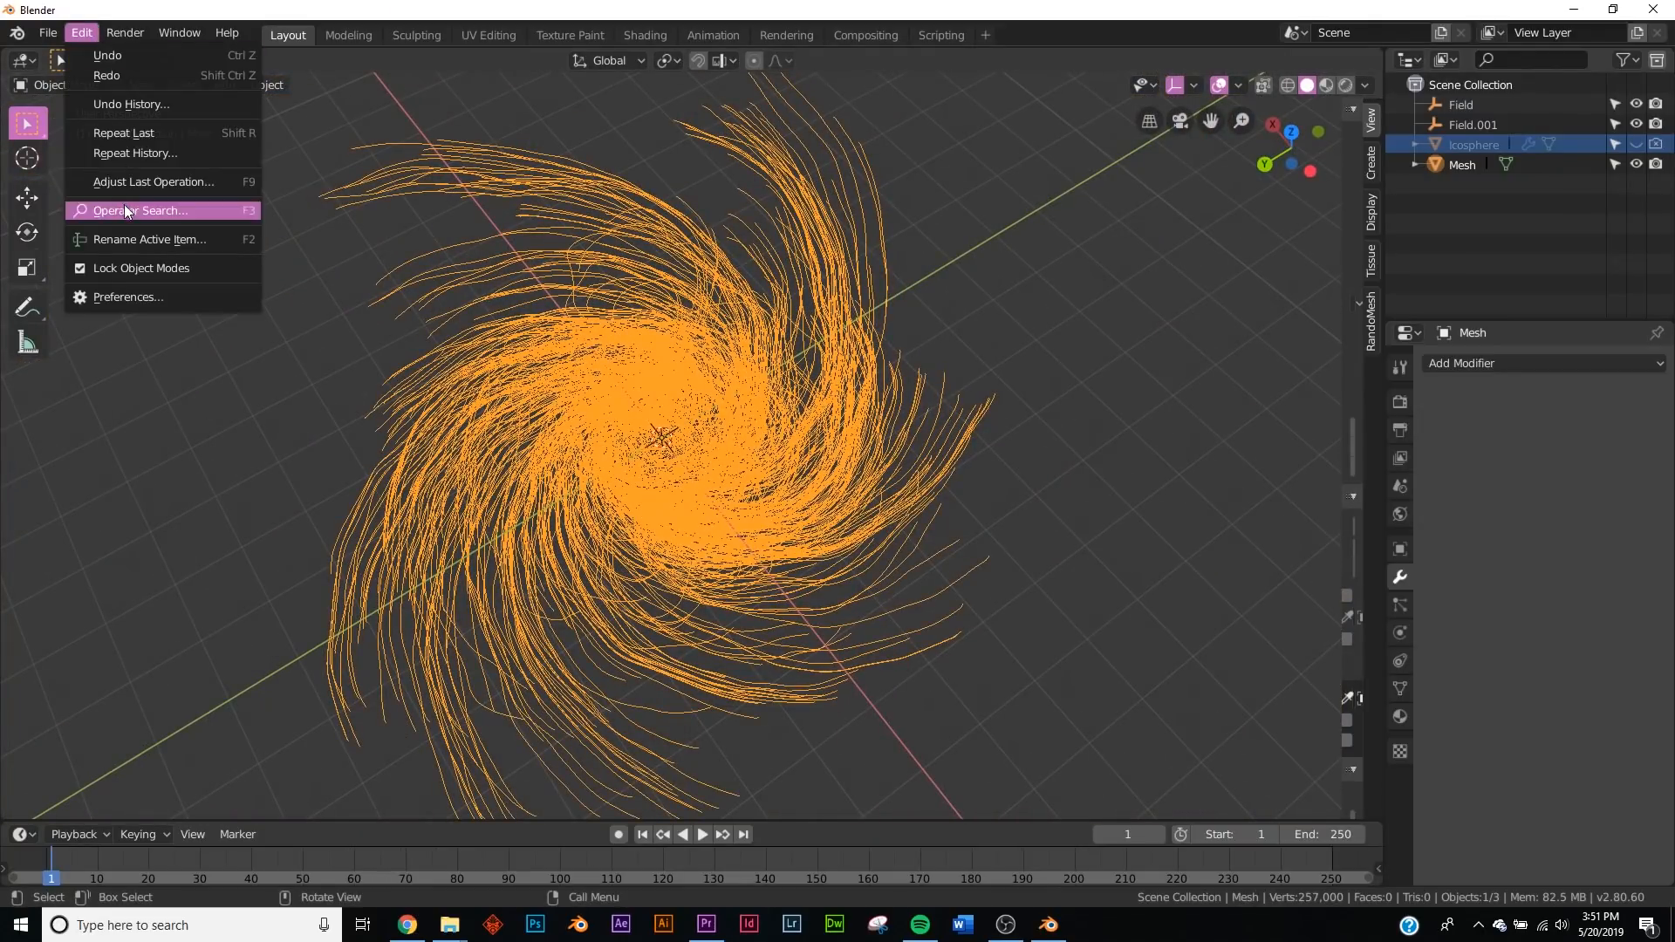
pyautogui.click(137, 209)
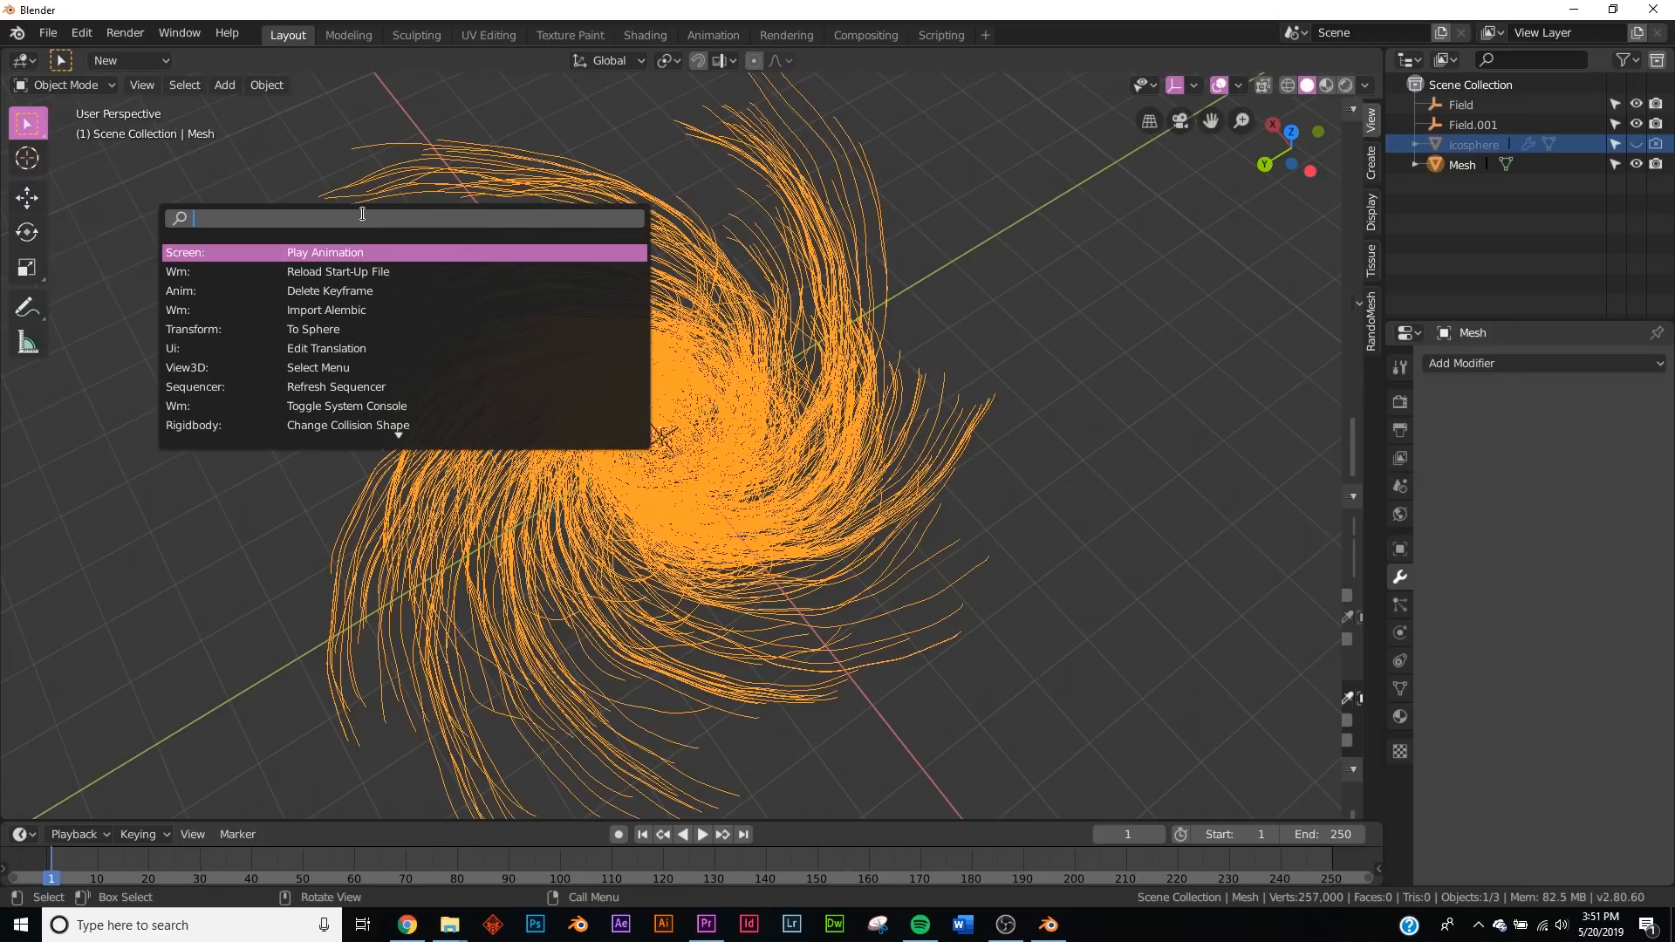
pyautogui.write('conv')
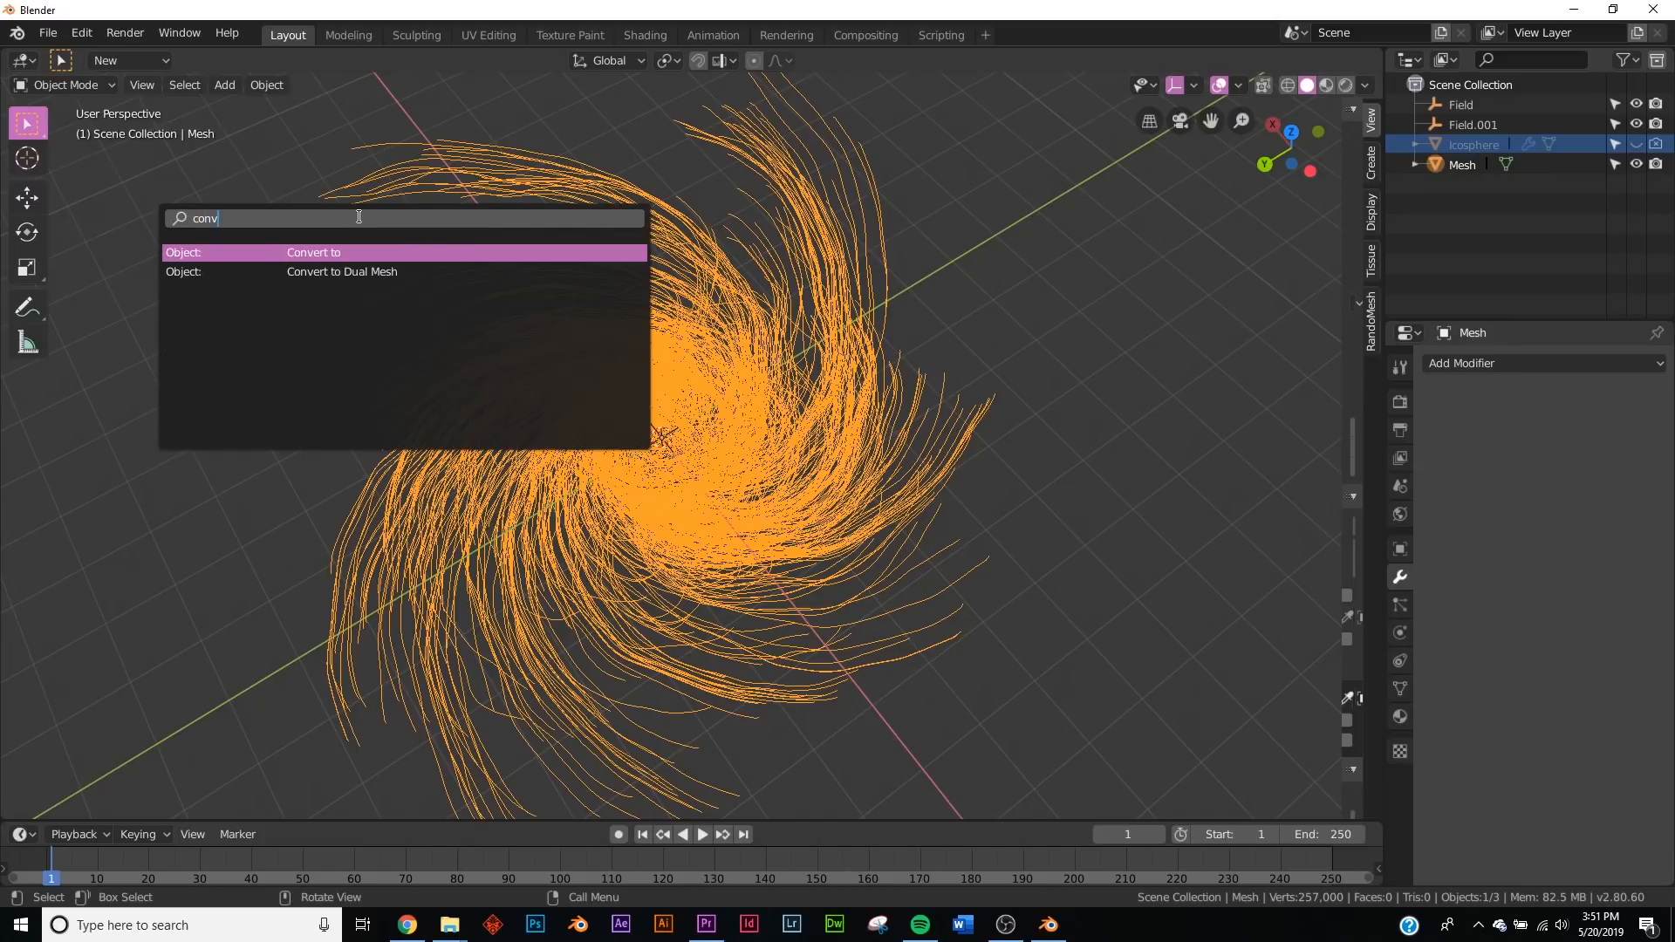
pyautogui.click(313, 252)
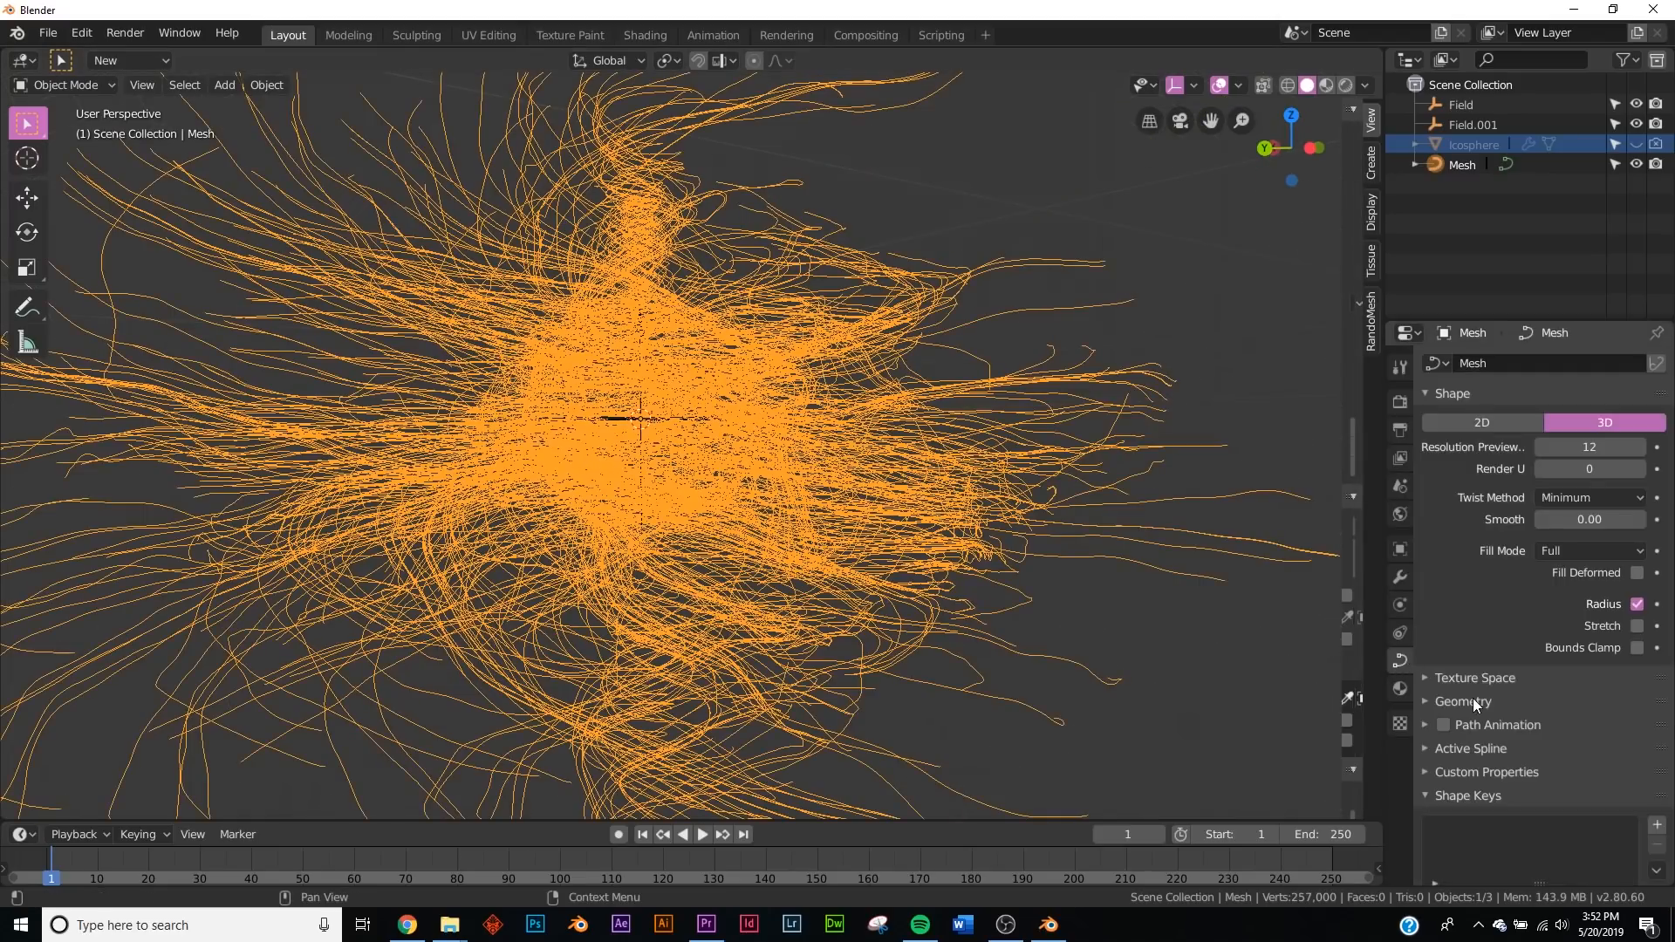
# - Give the strands a new cyan emission material and view them in rendered shading
pyautogui.click(1462, 700)
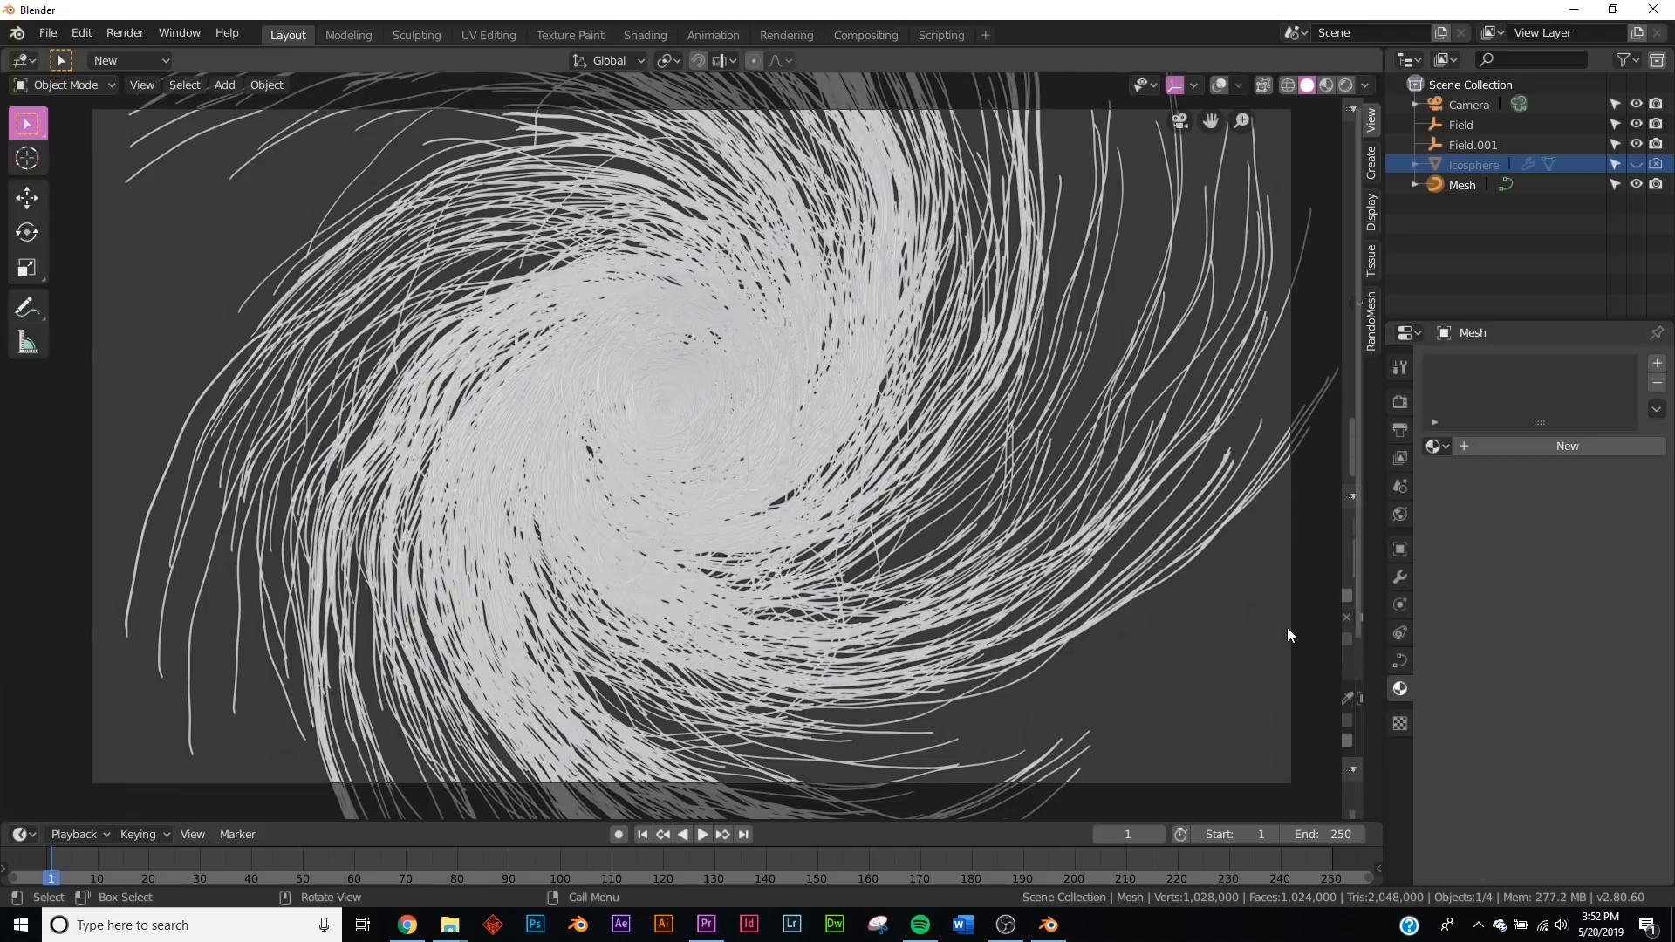
pyautogui.click(1399, 688)
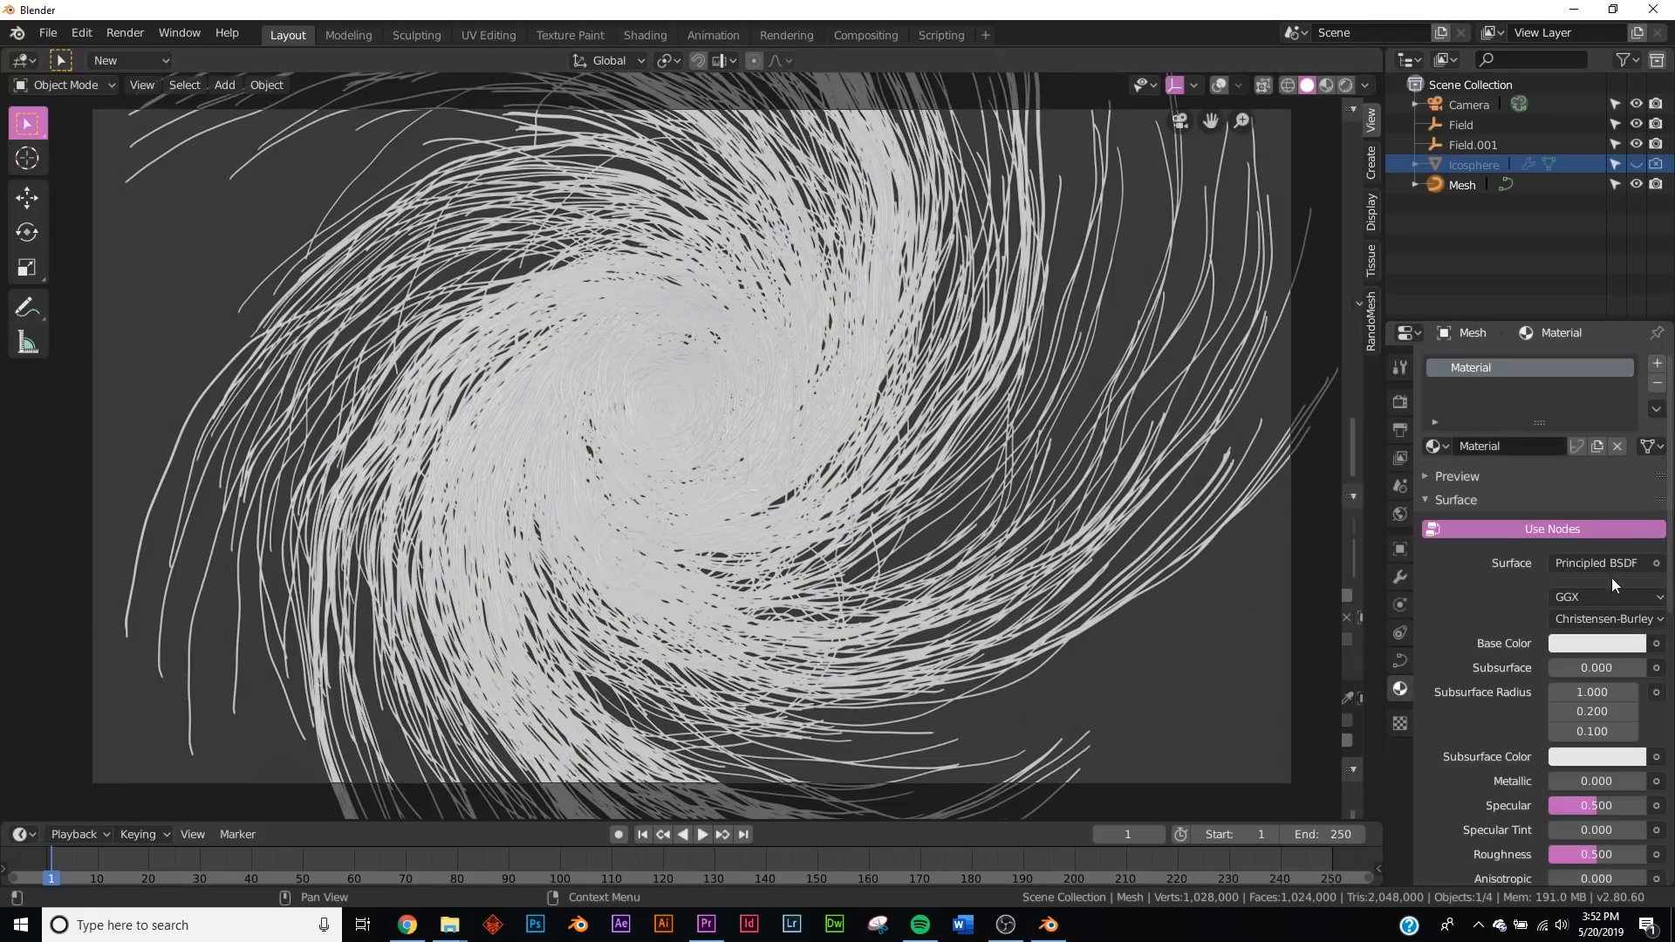
pyautogui.click(1595, 563)
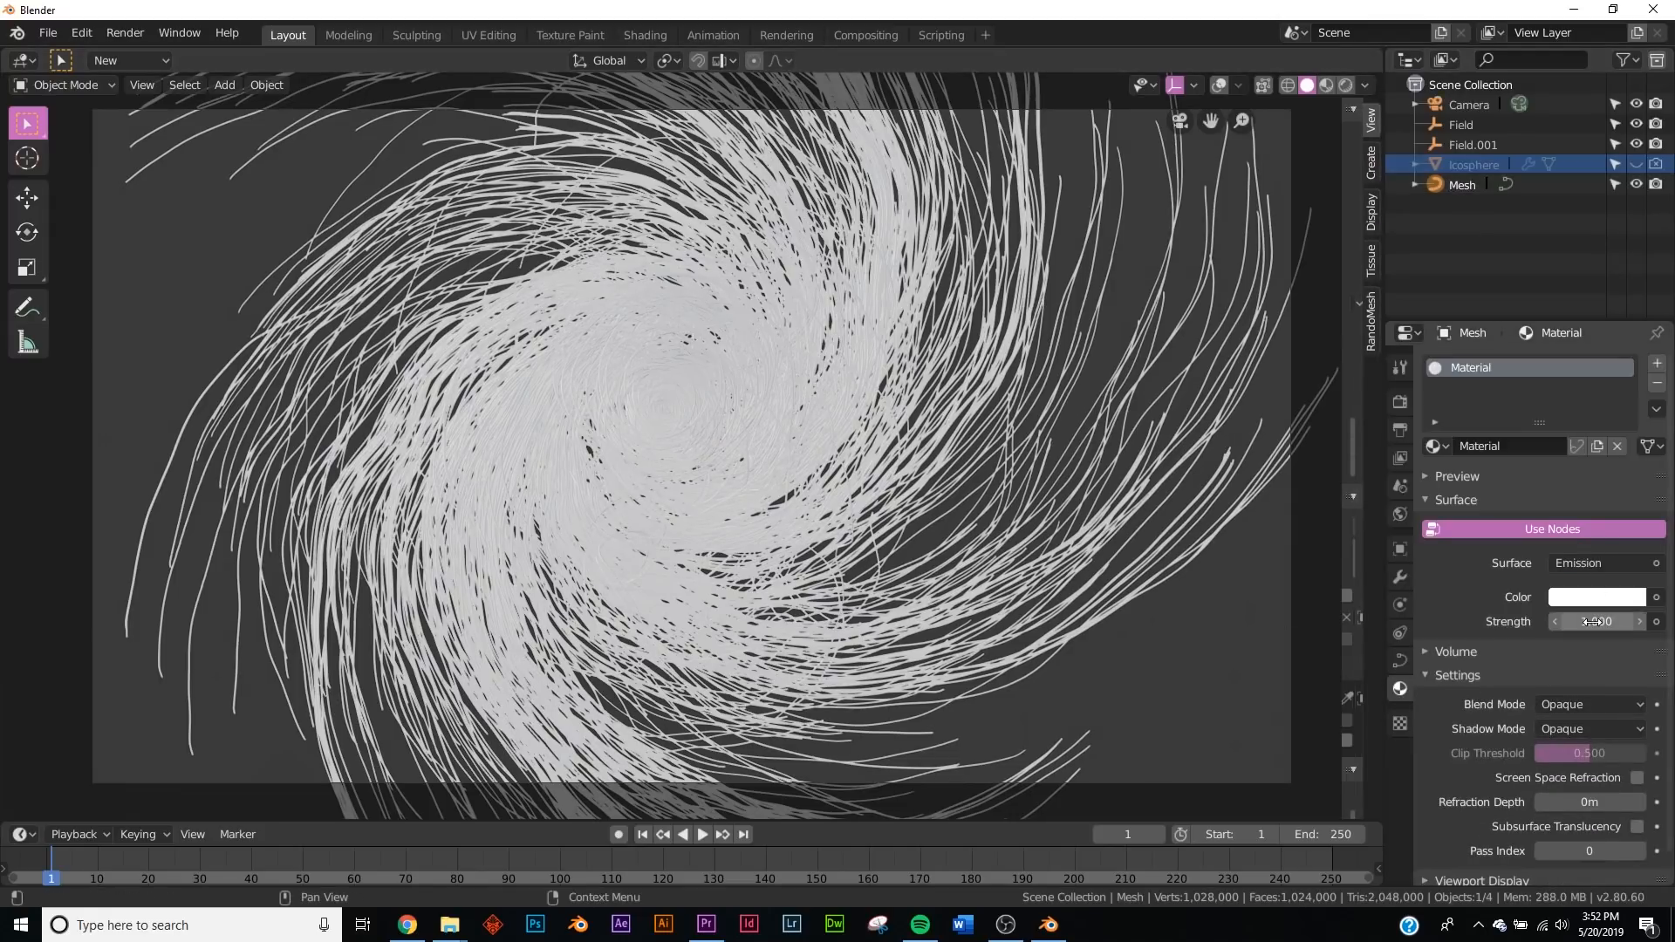
pyautogui.click(1596, 622)
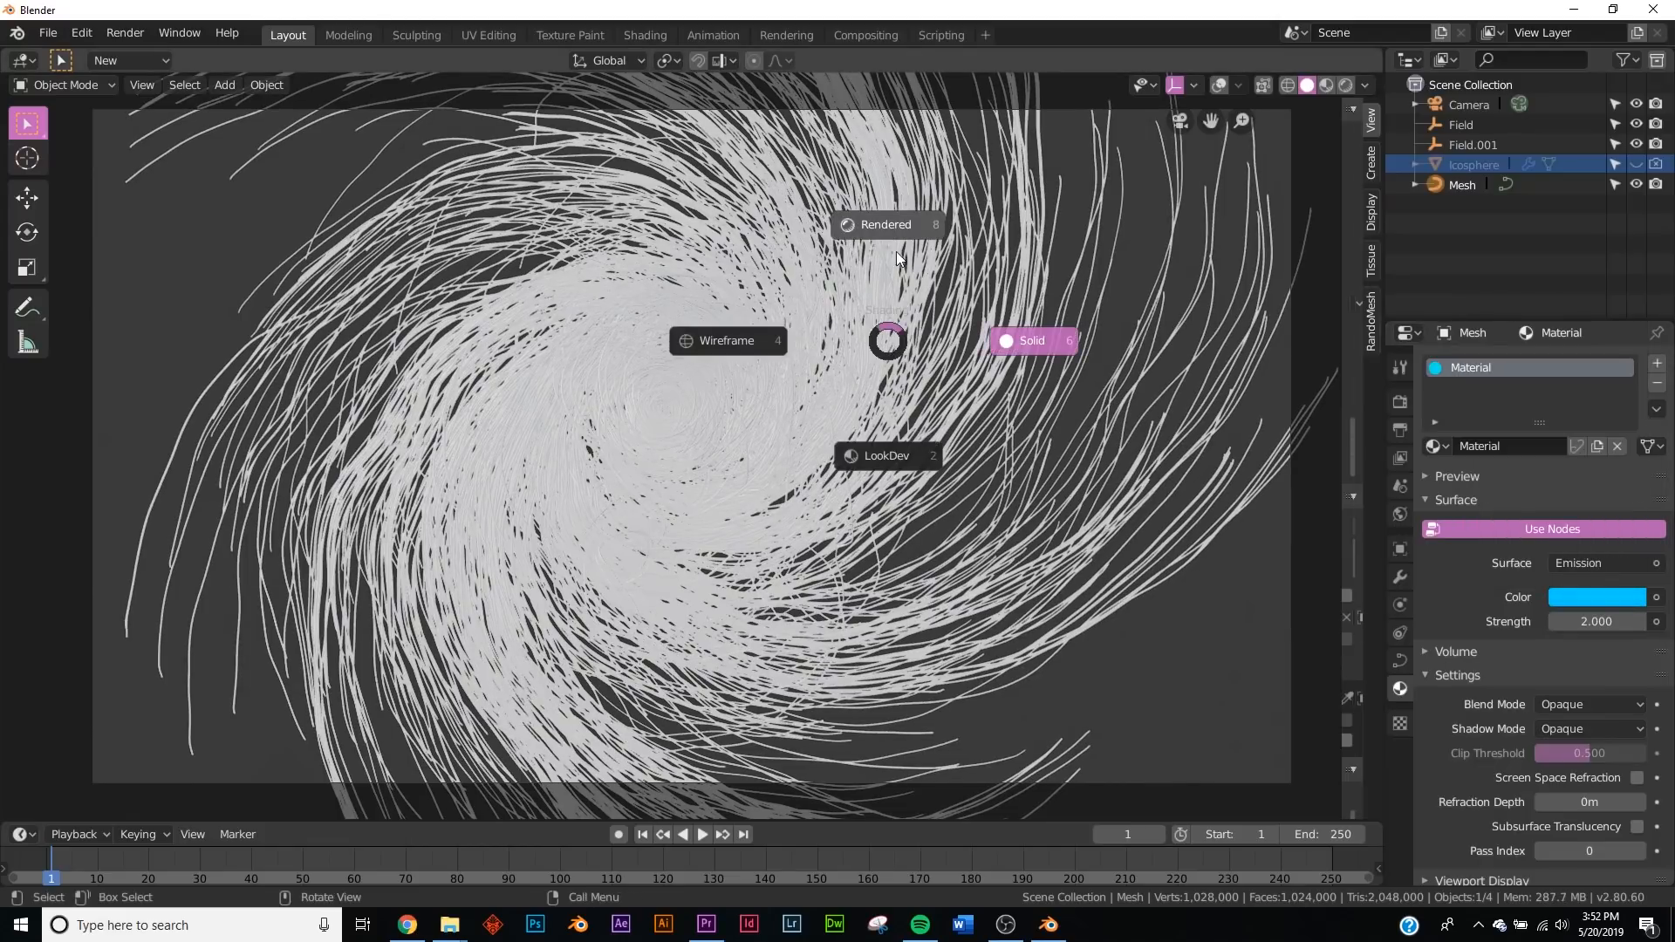
pyautogui.click(884, 224)
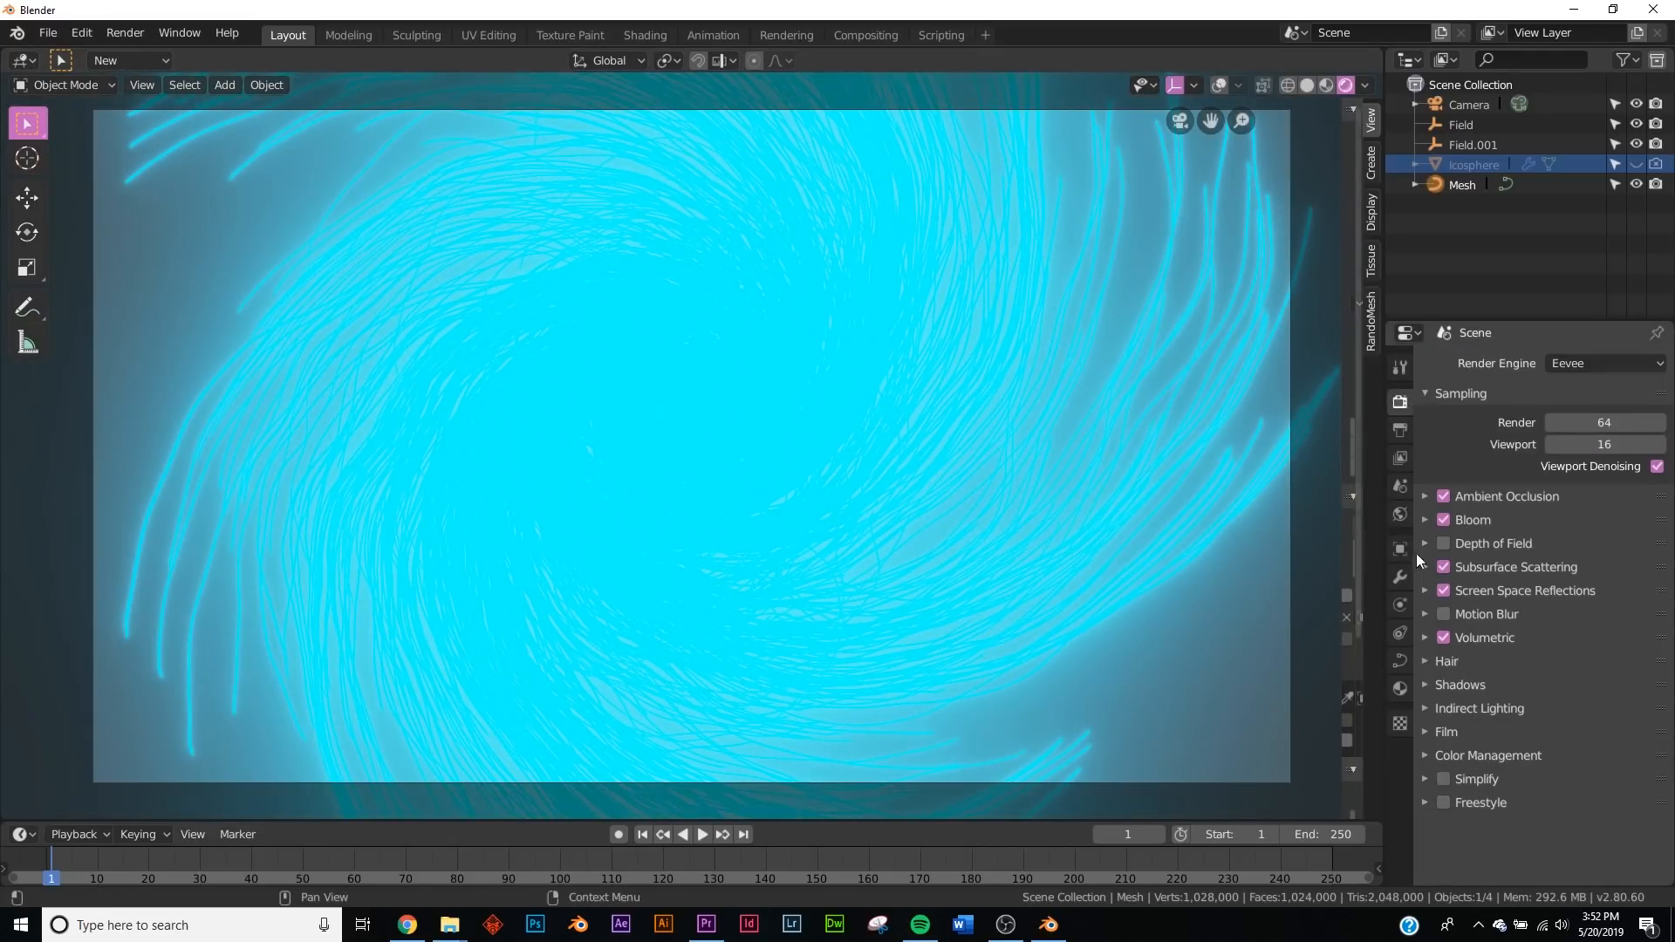
# - Lower the Eevee bloom intensity to 0.2
pyautogui.click(1425, 520)
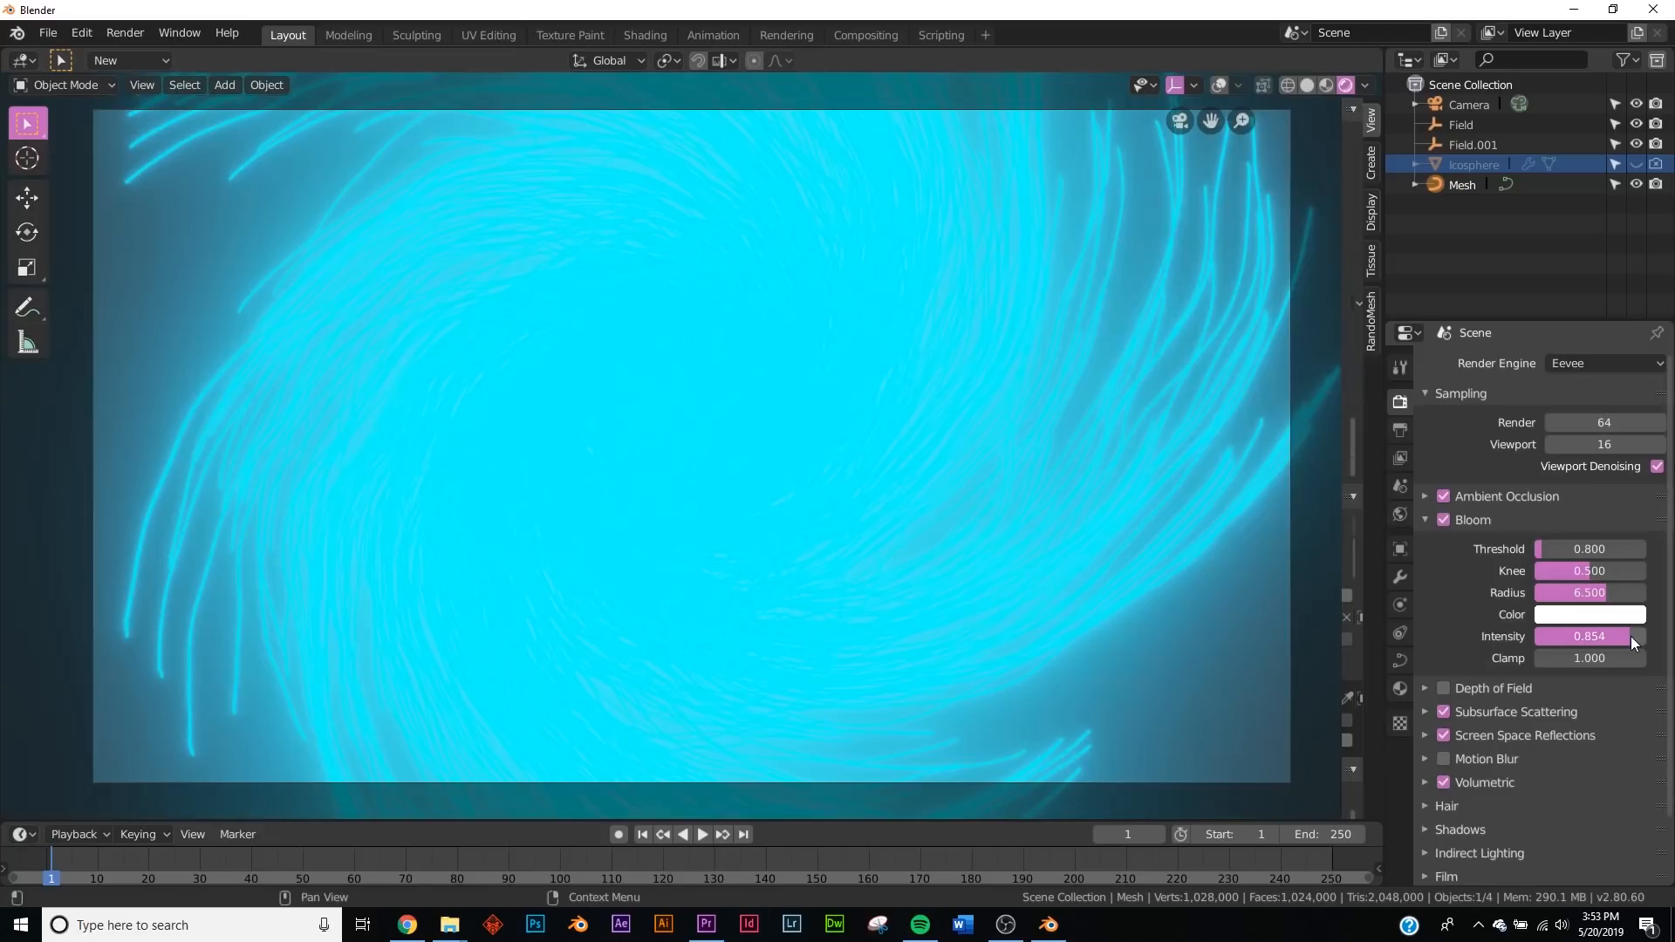
pyautogui.moveTo(1603, 636); pyautogui.dragTo(1549, 636)
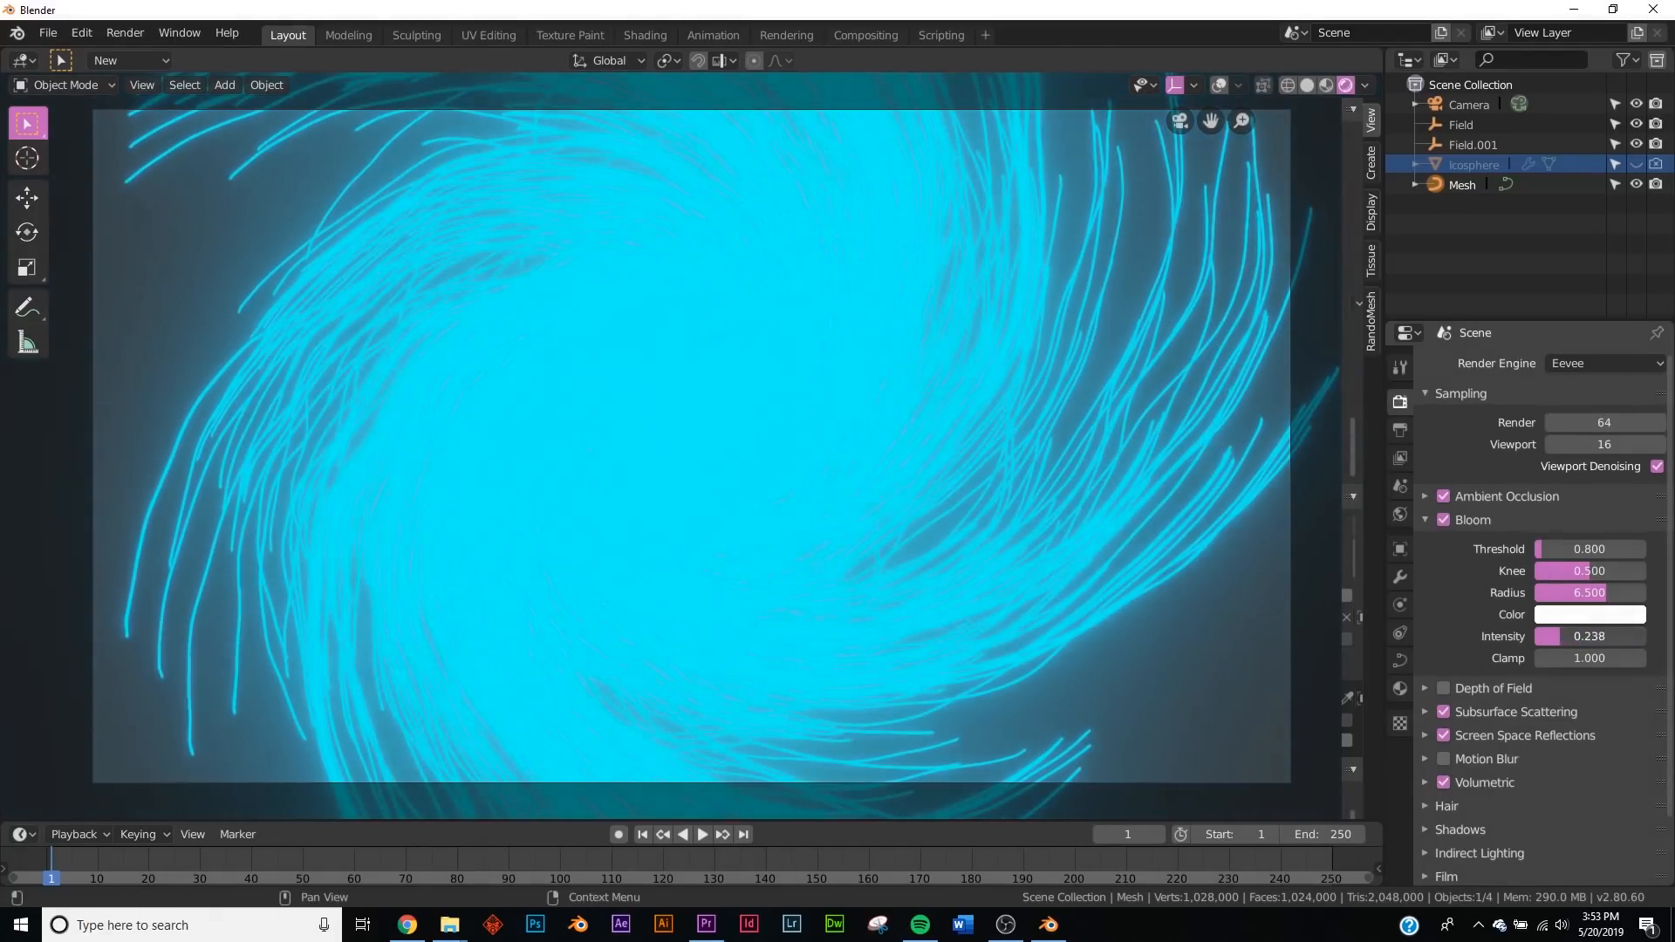
pyautogui.moveTo(1589, 636); pyautogui.dragTo(1550, 636)
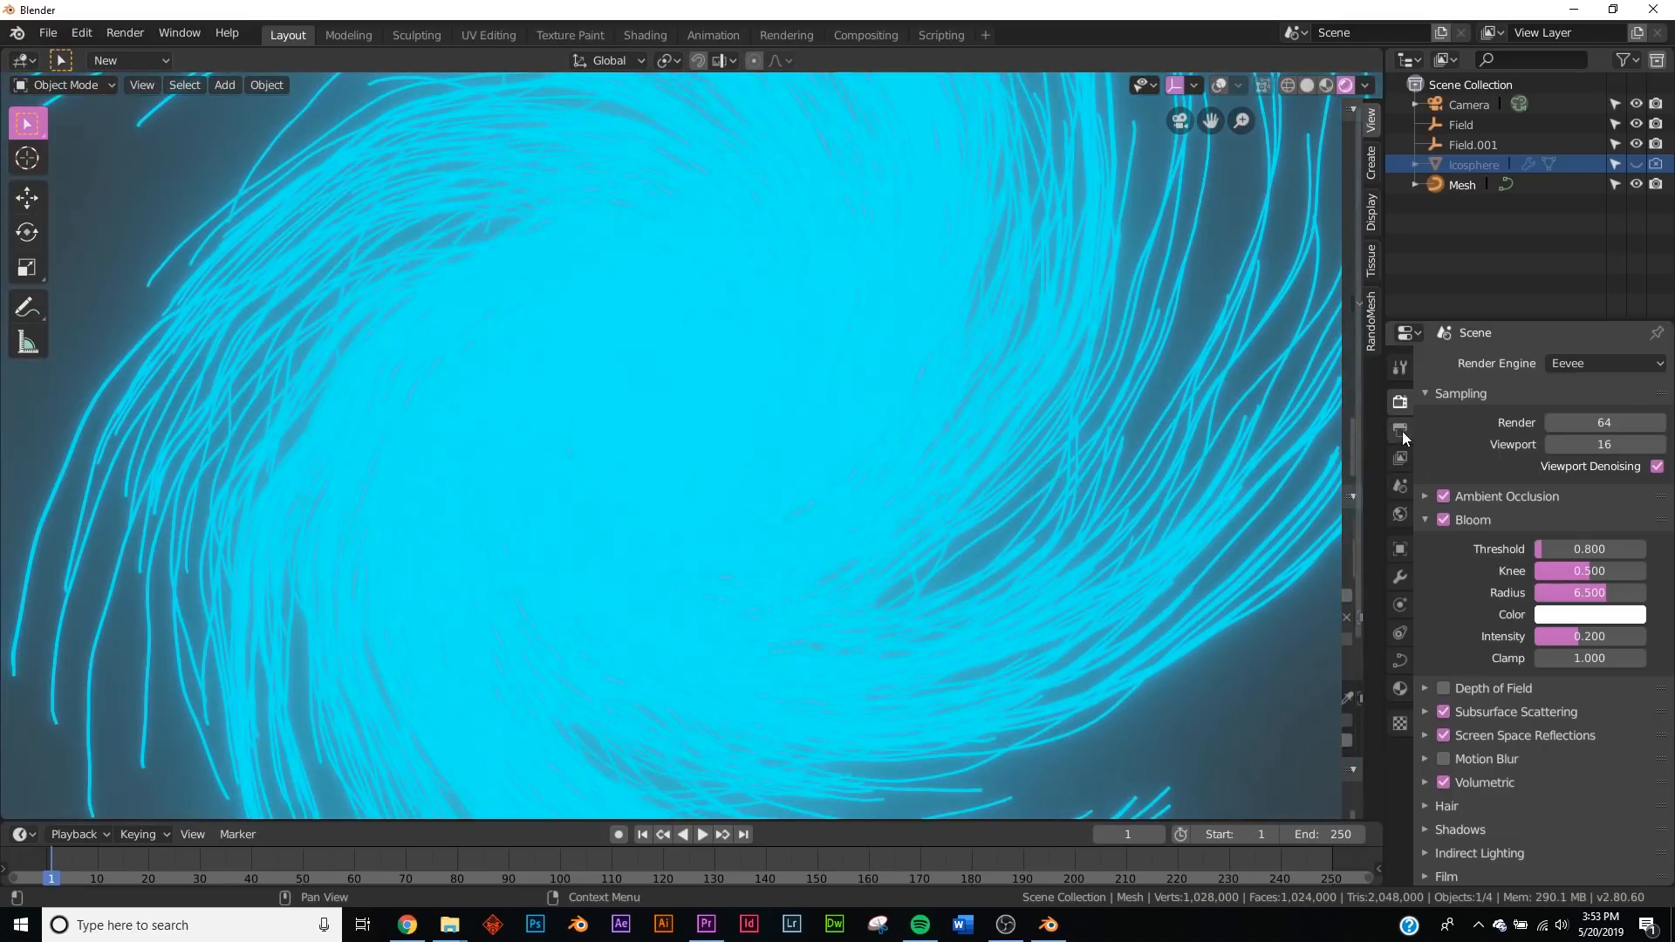
pyautogui.click(1399, 430)
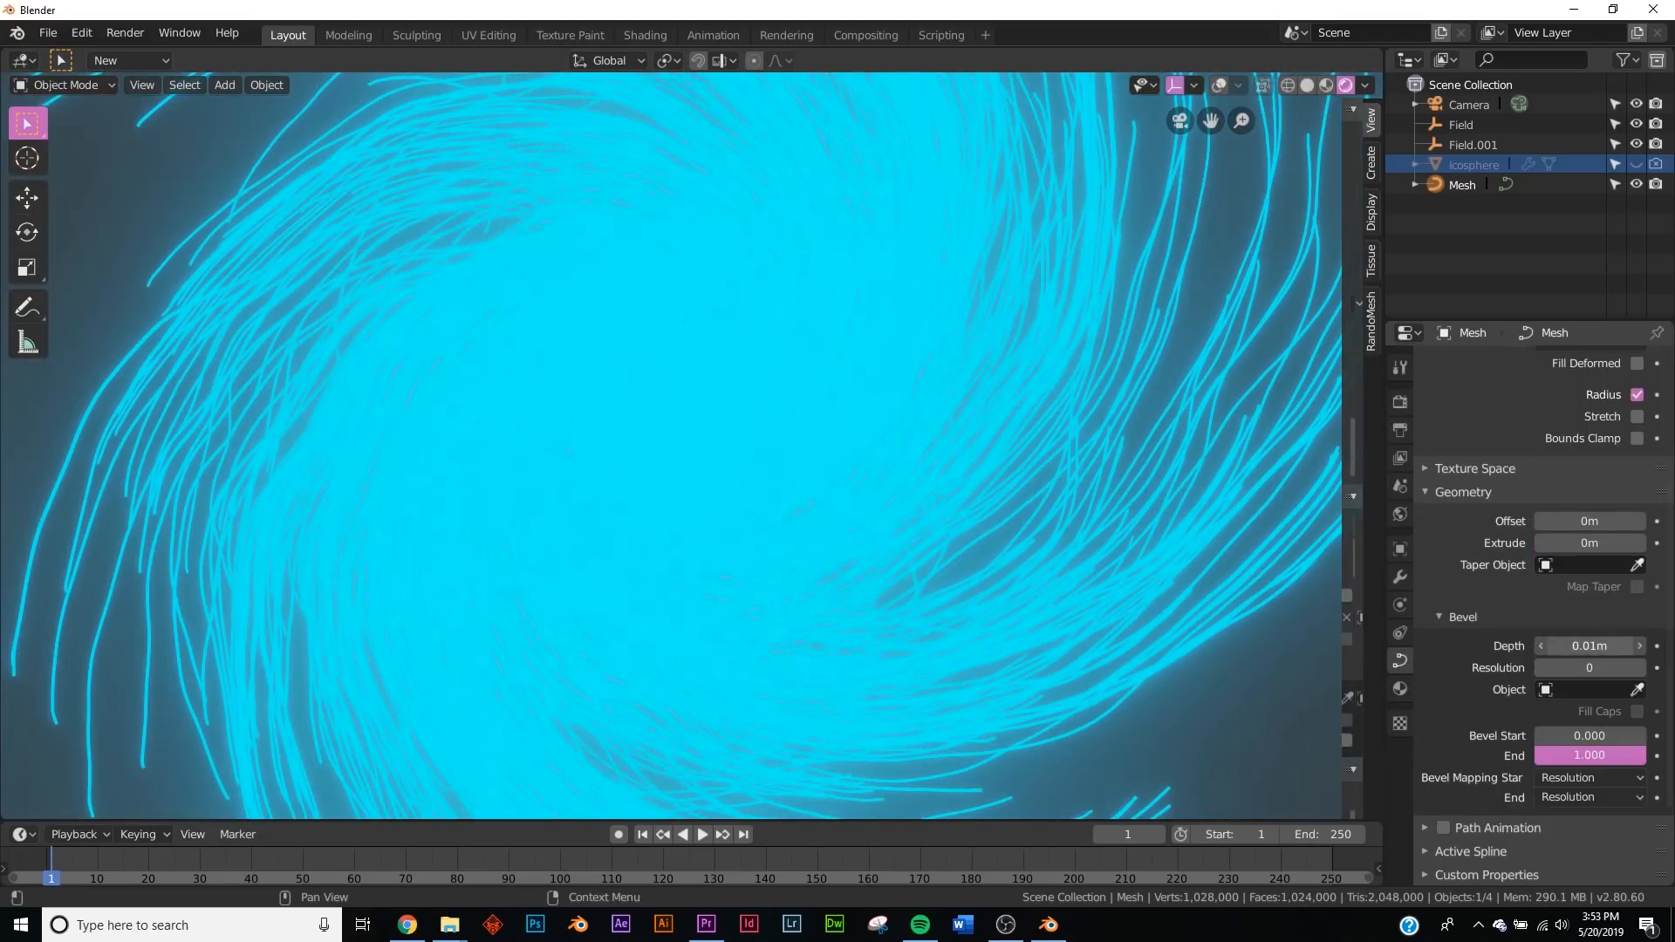
# - Set the curve bevel depth to 0.001 m for thread-thin strands
pyautogui.click(1588, 645)
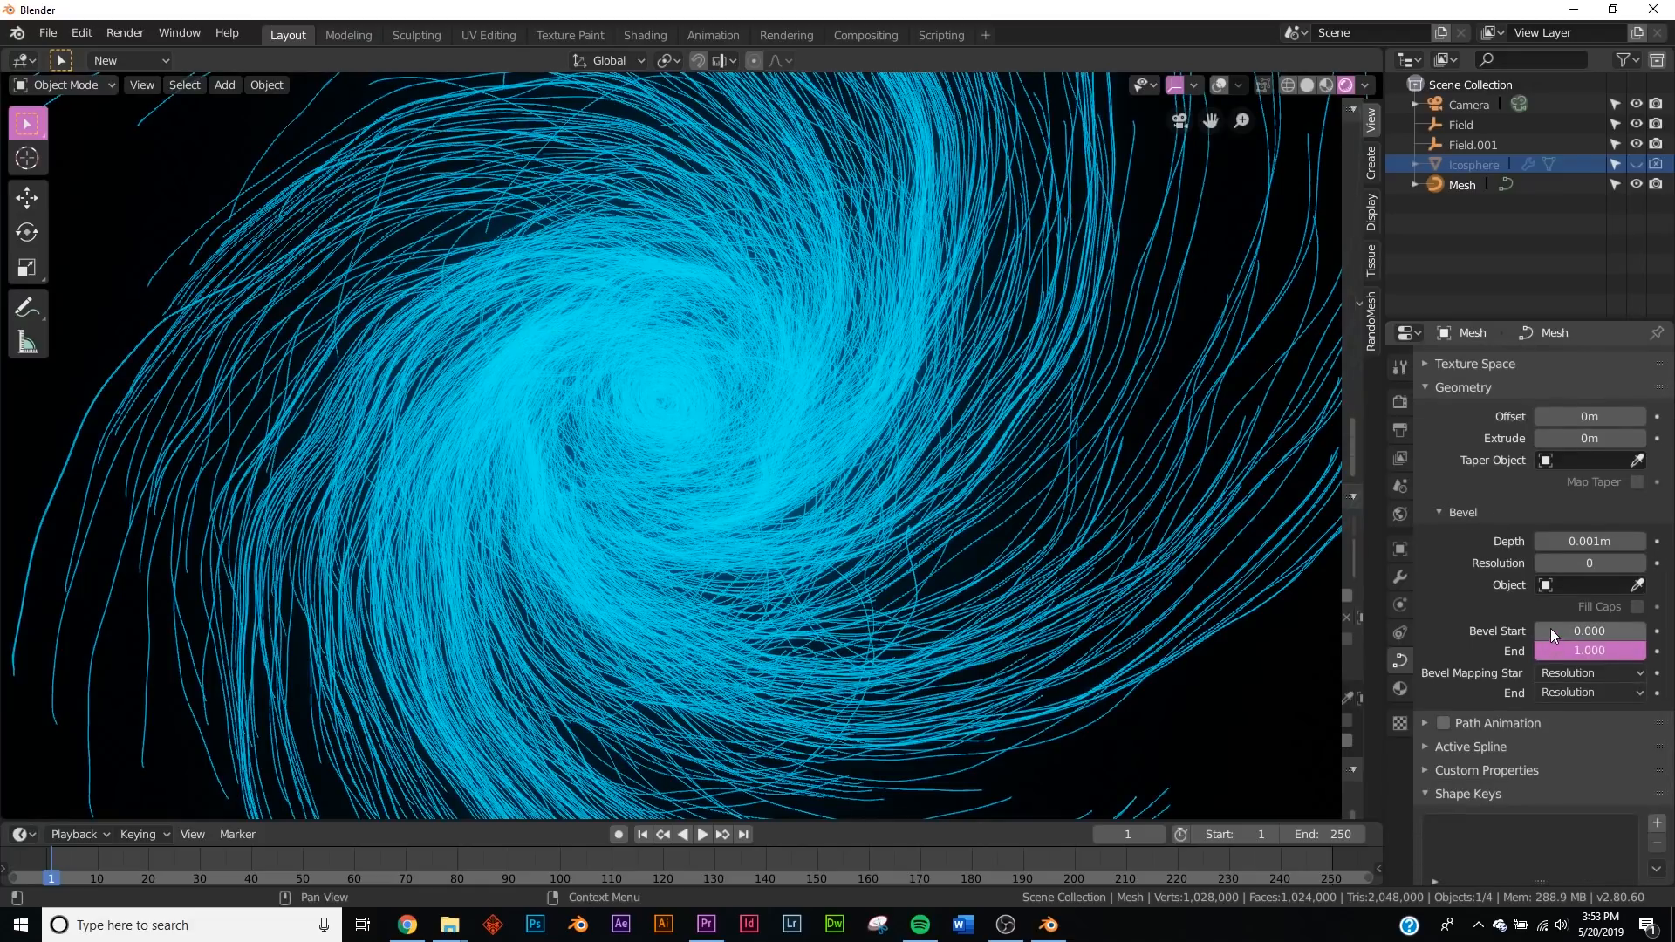
# - Scrub the bevel end factor, leaving it at about 0.454 so strands are half-grown
pyautogui.moveTo(1590, 649); pyautogui.dragTo(1549, 649)
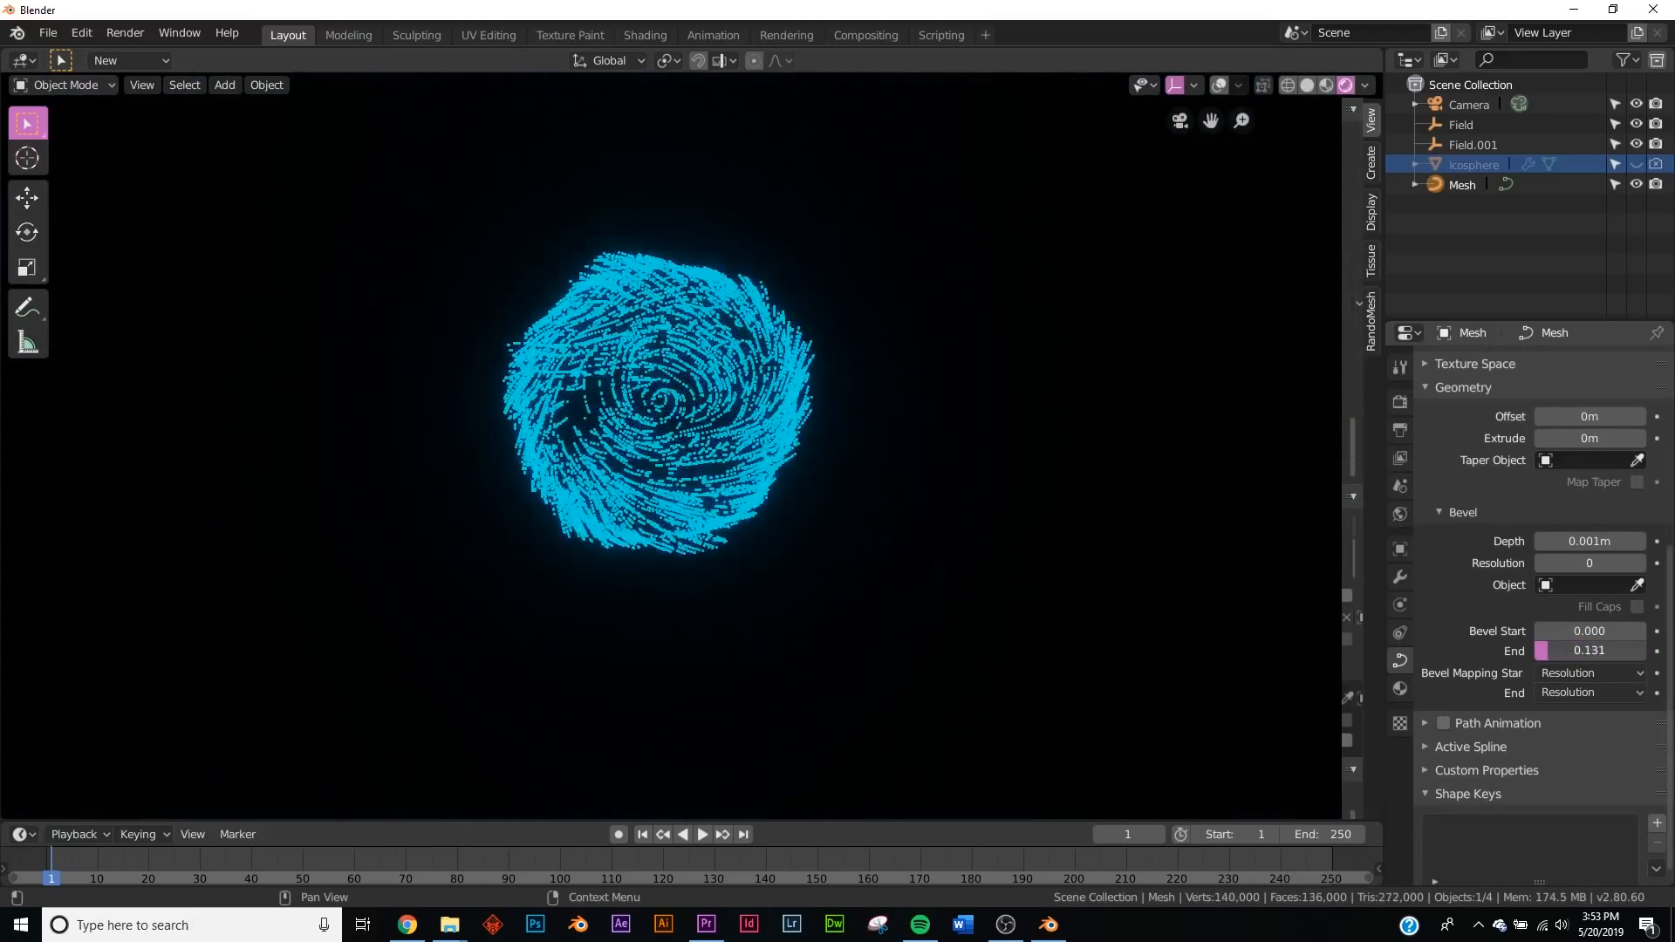
pyautogui.moveTo(1623, 649); pyautogui.dragTo(1560, 649)
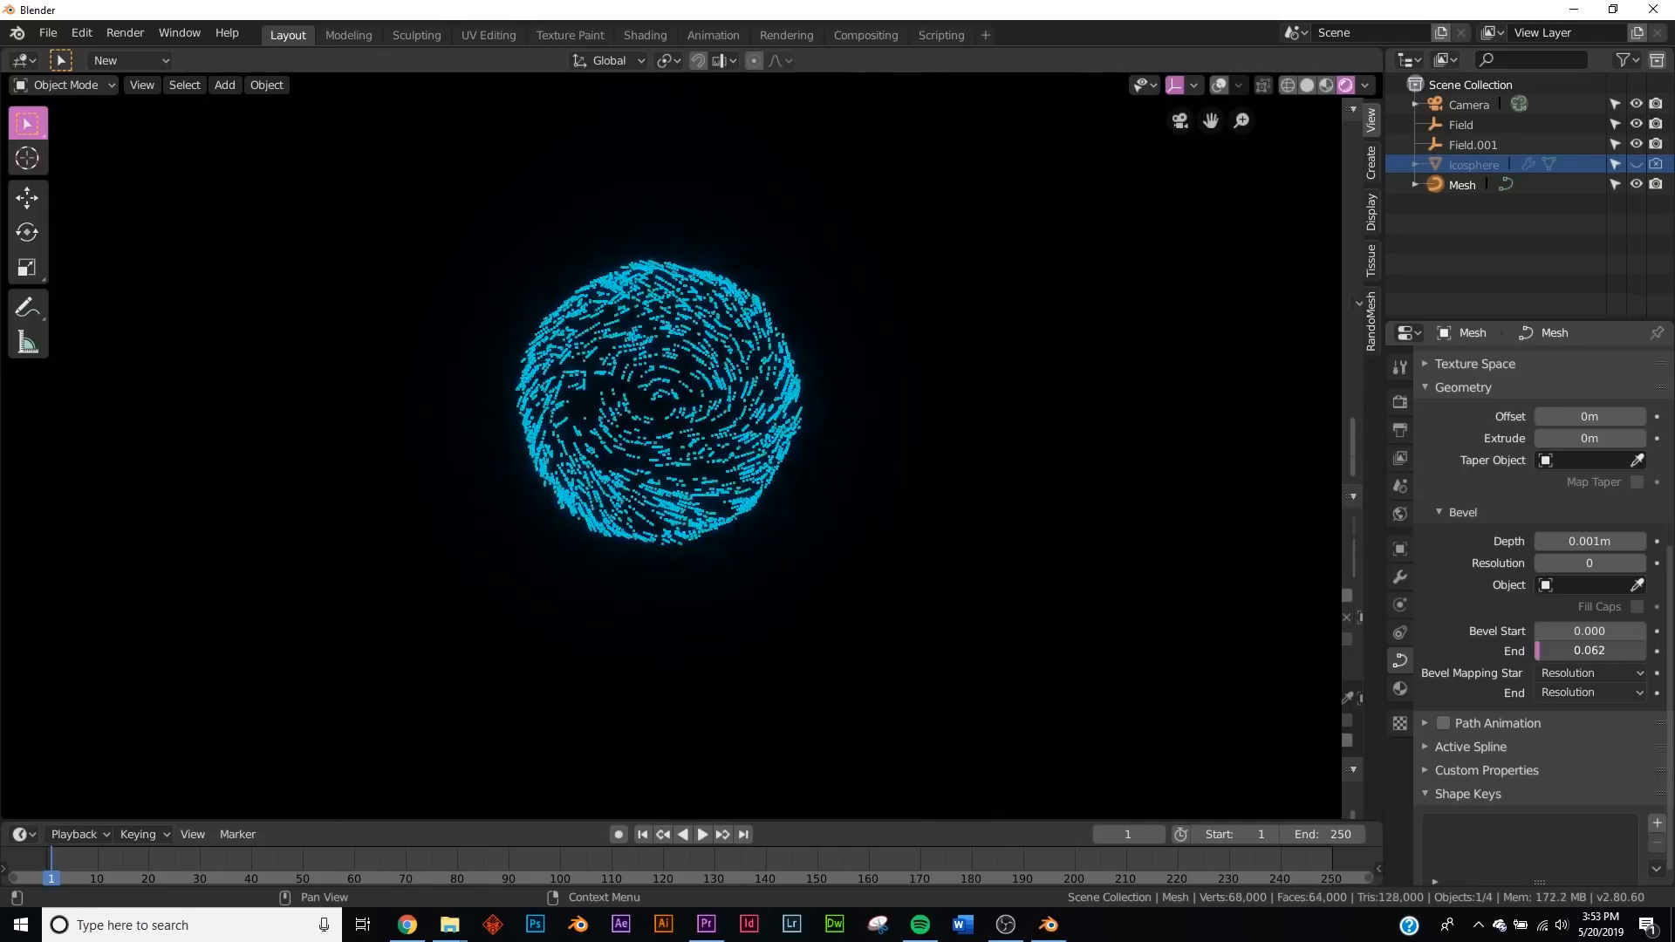
pyautogui.moveTo(1589, 649); pyautogui.dragTo(1634, 649)
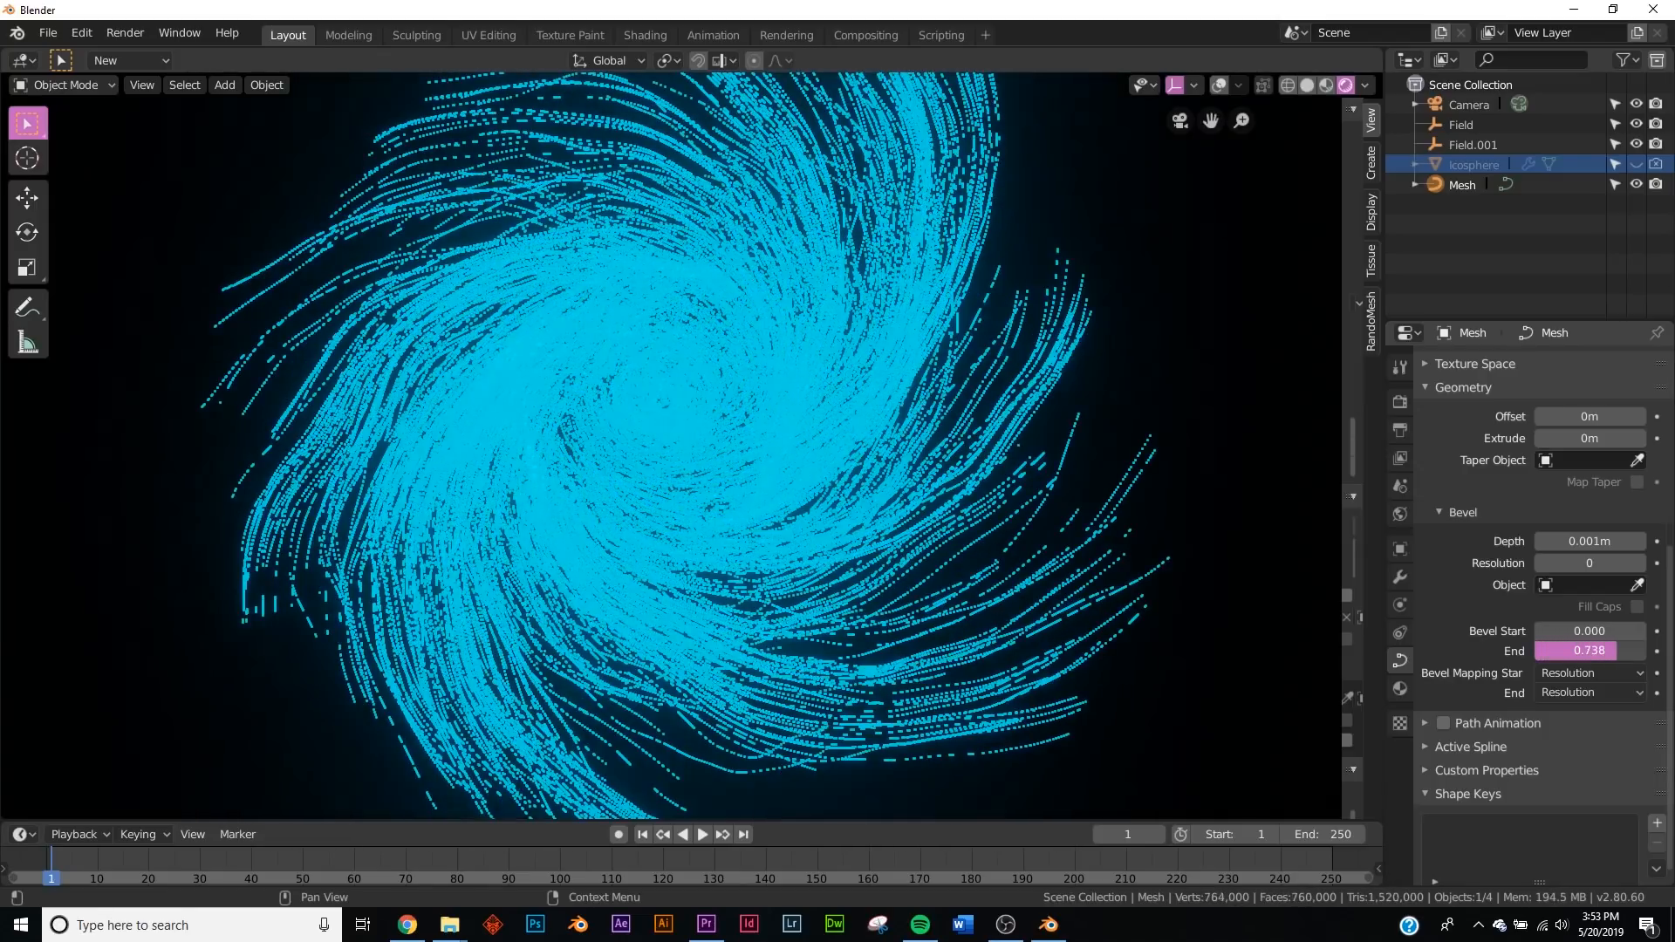
pyautogui.moveTo(1570, 651); pyautogui.dragTo(1591, 650)
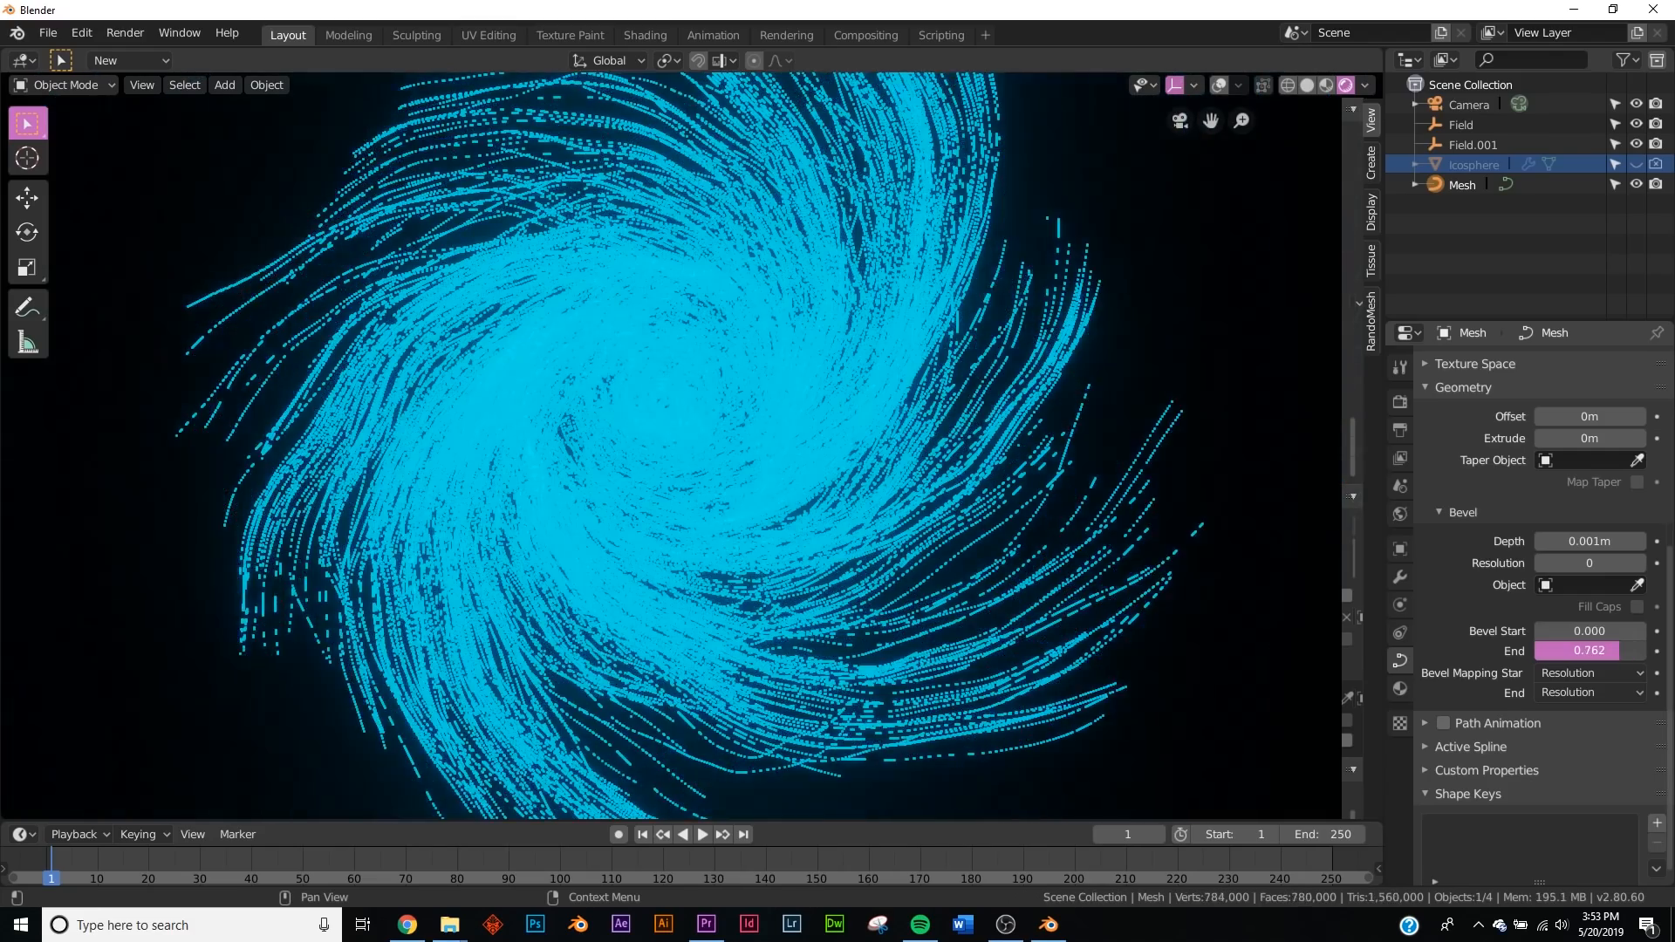
pyautogui.moveTo(1589, 651); pyautogui.dragTo(1559, 651)
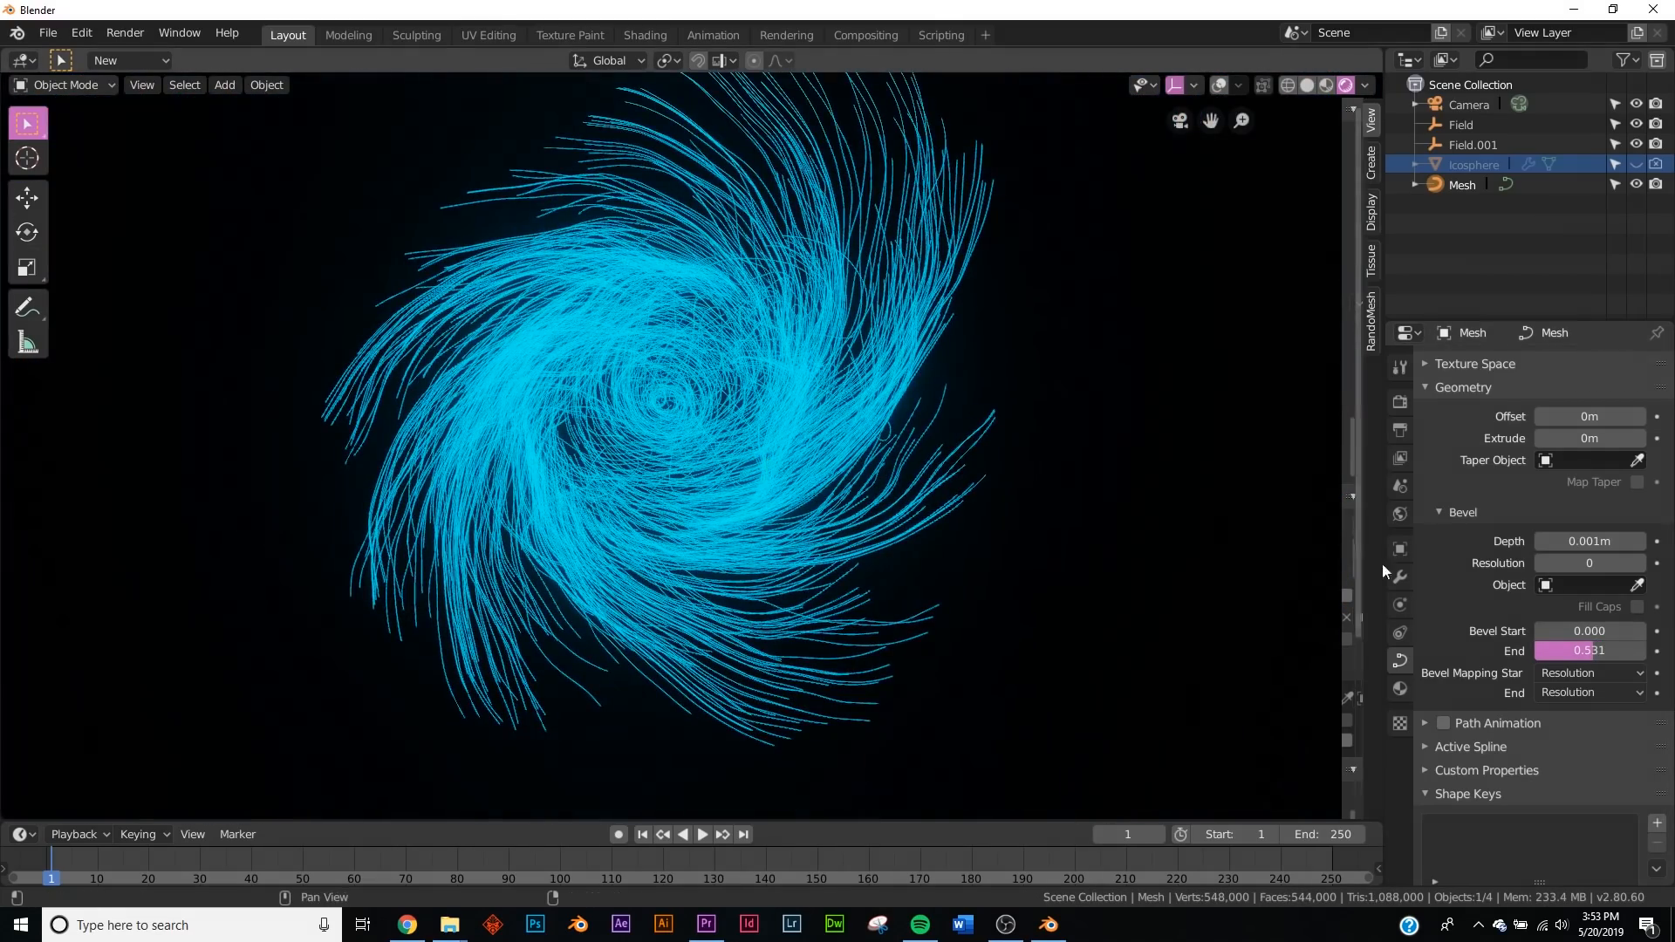
pyautogui.moveTo(1634, 649); pyautogui.dragTo(1543, 649)
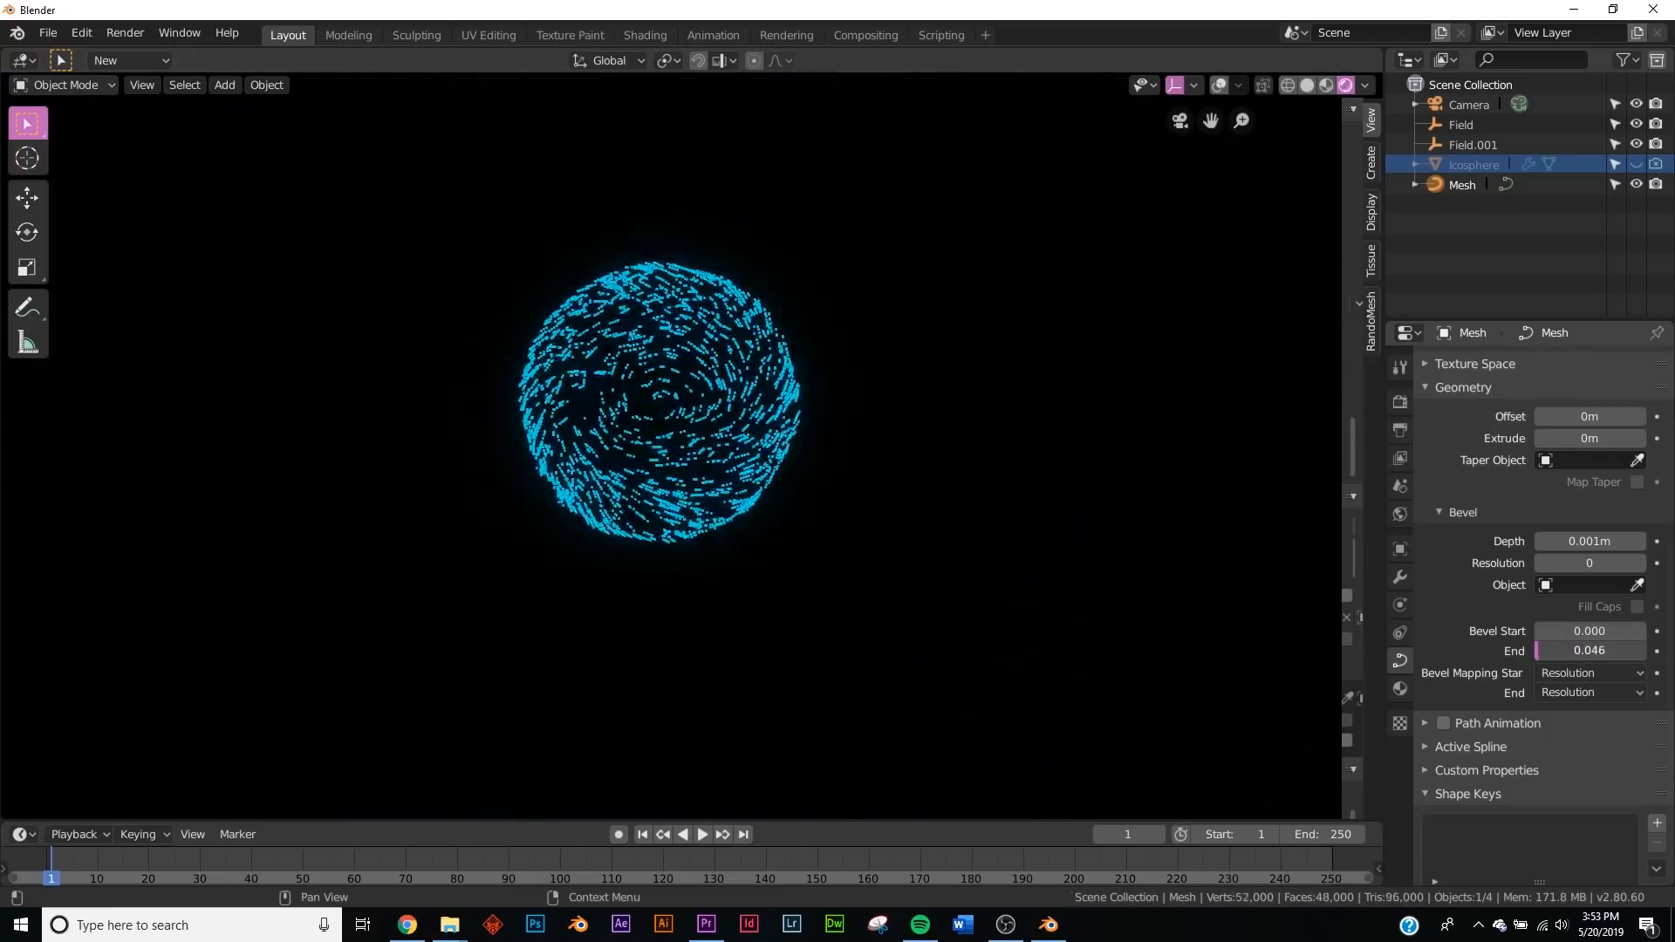
pyautogui.moveTo(1588, 651); pyautogui.dragTo(1589, 651)
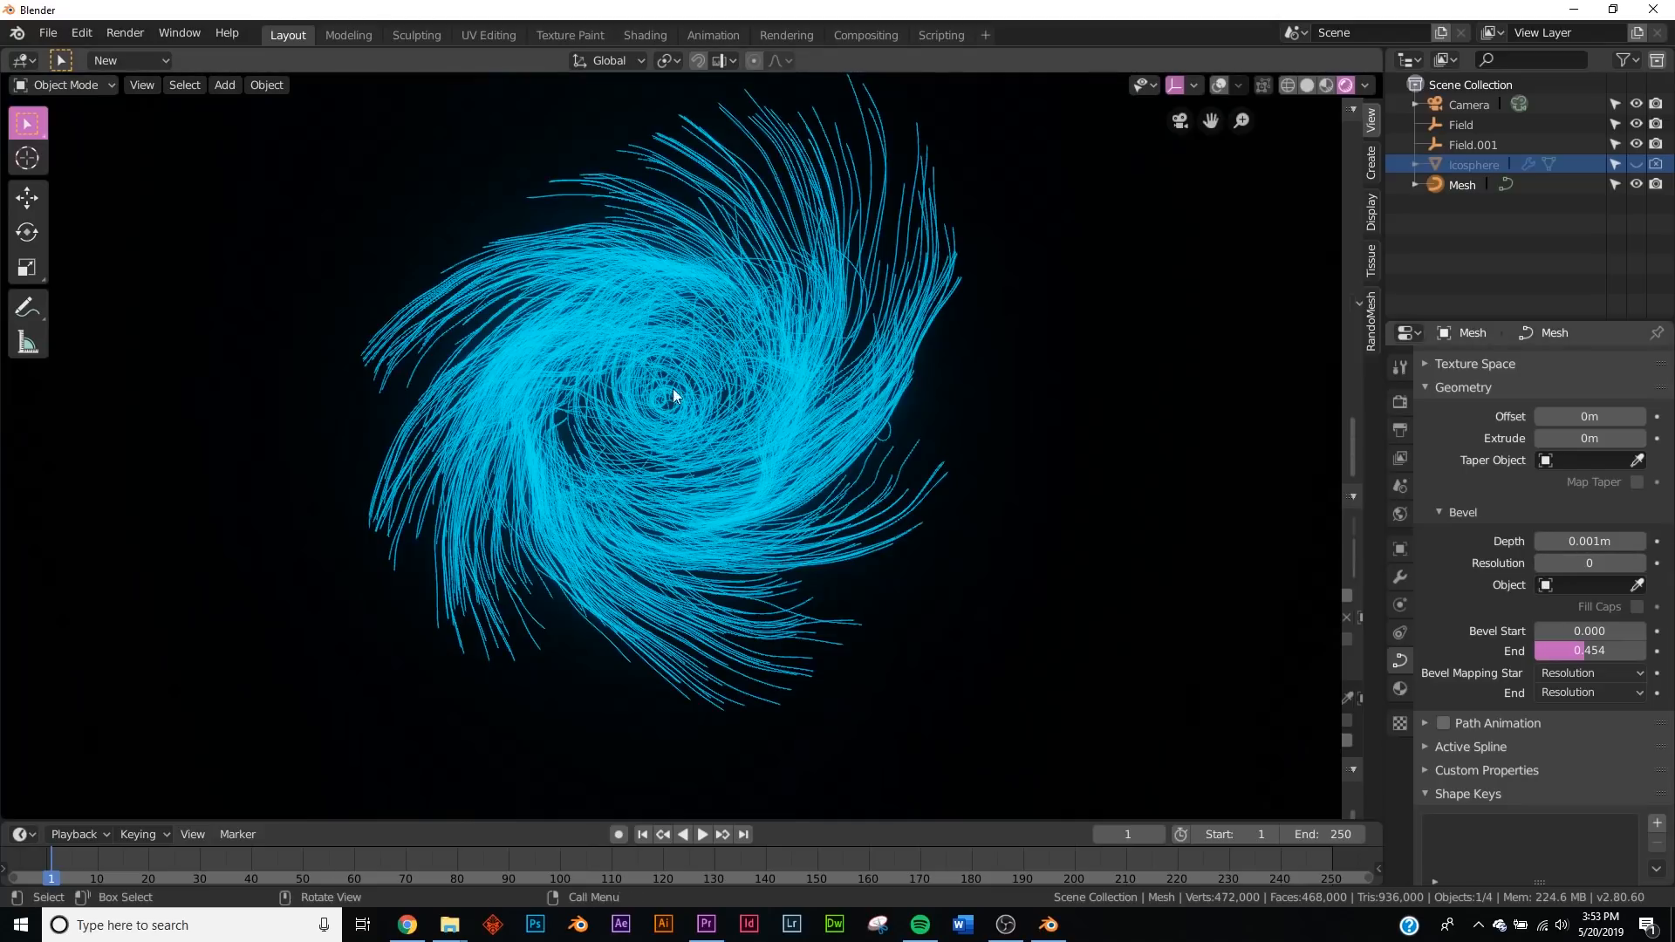
pyautogui.click(80, 33)
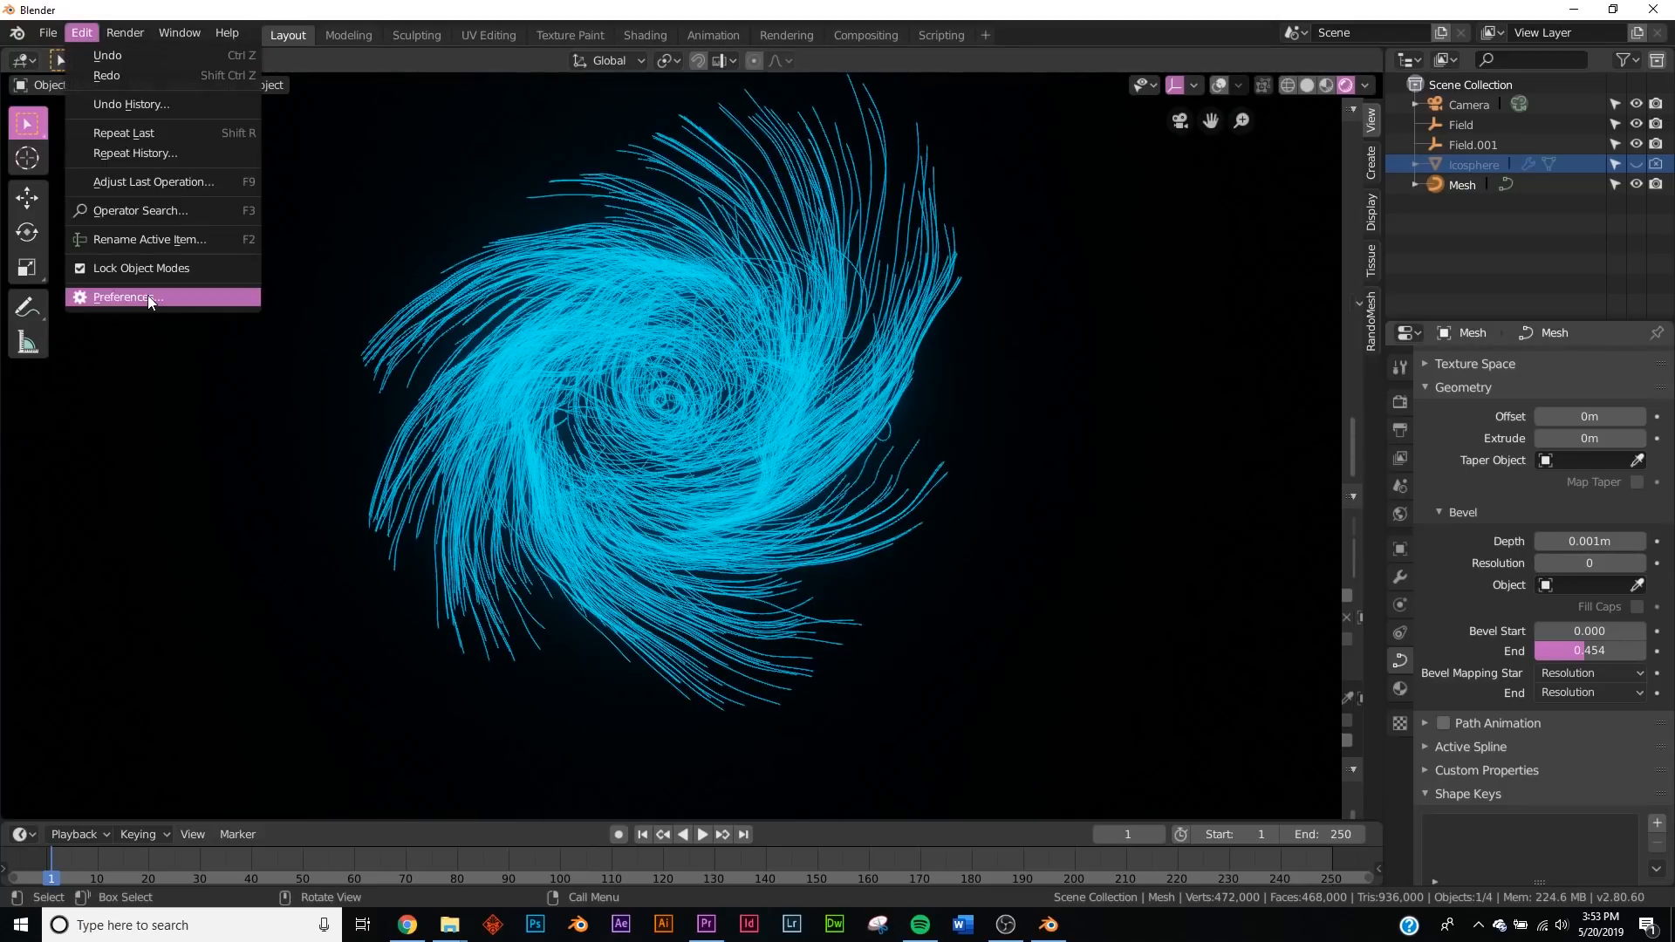
# - Change the default keyframe interpolation from Linear to Bezier in Preferences, then close them
pyautogui.click(123, 298)
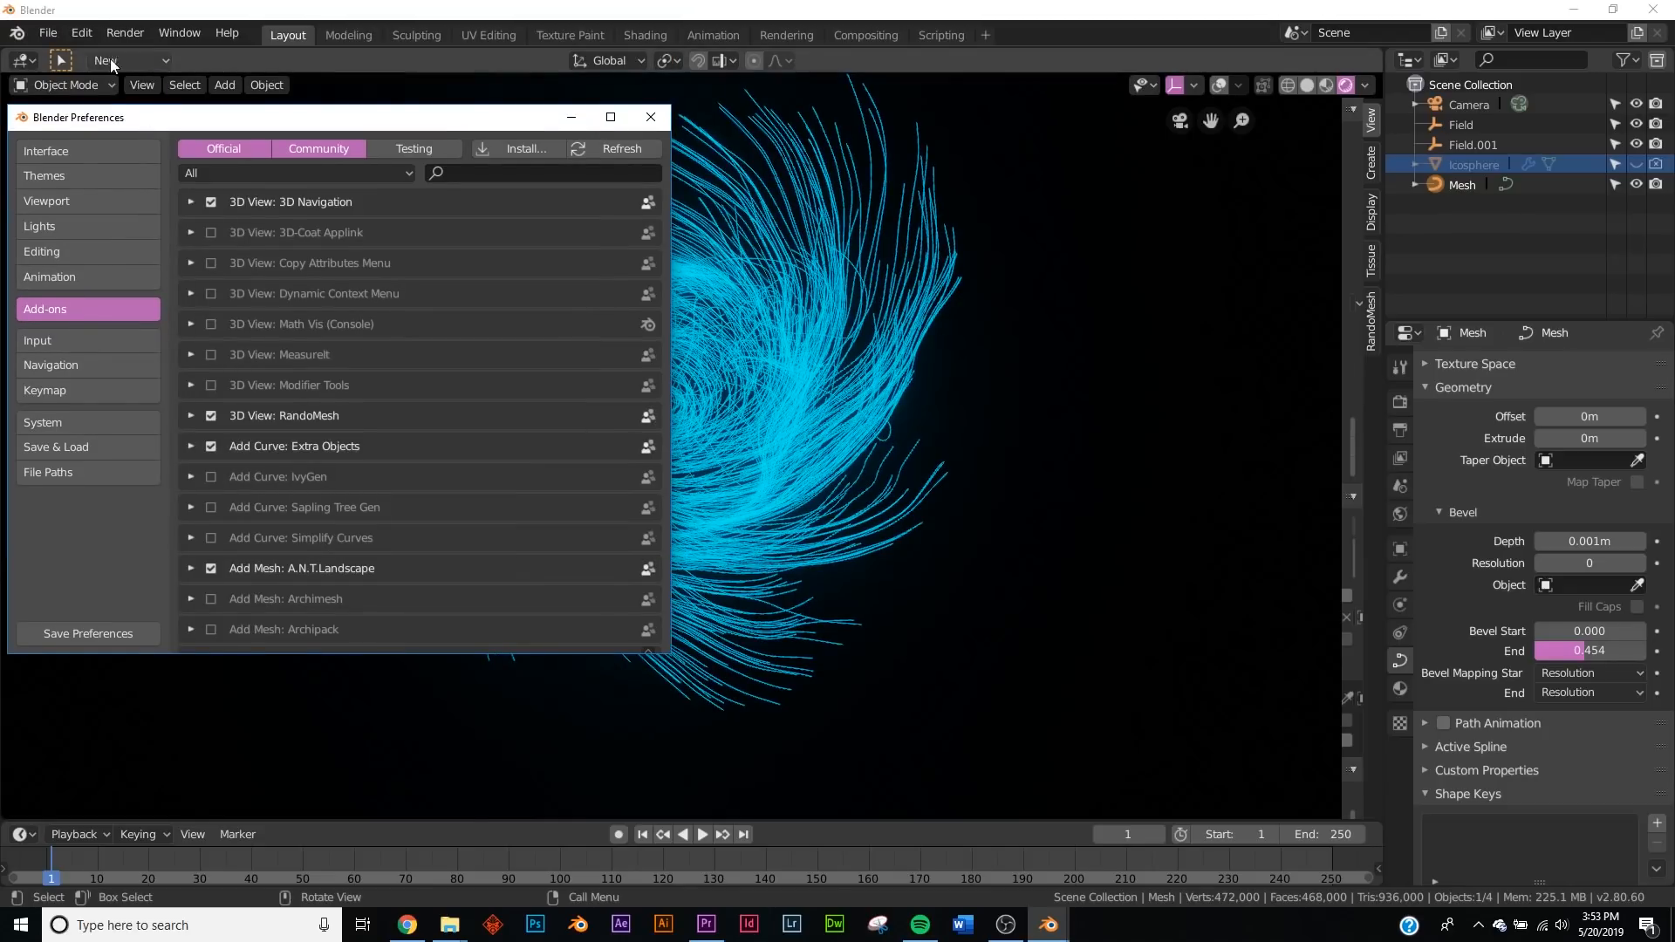
pyautogui.click(49, 276)
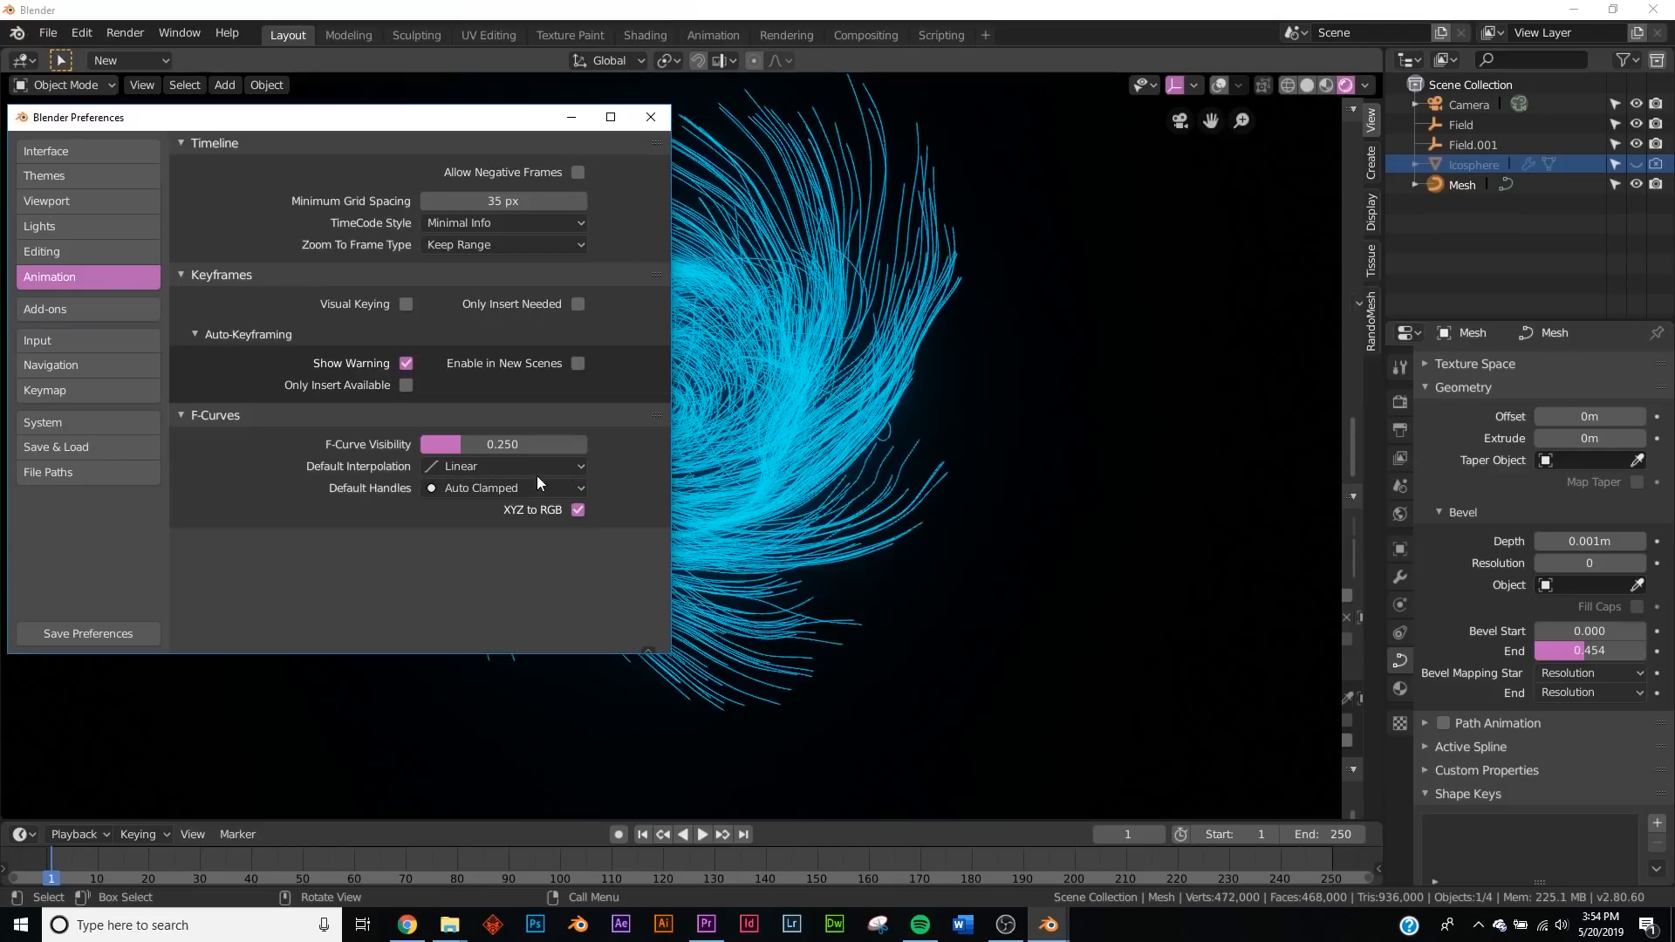
pyautogui.click(503, 465)
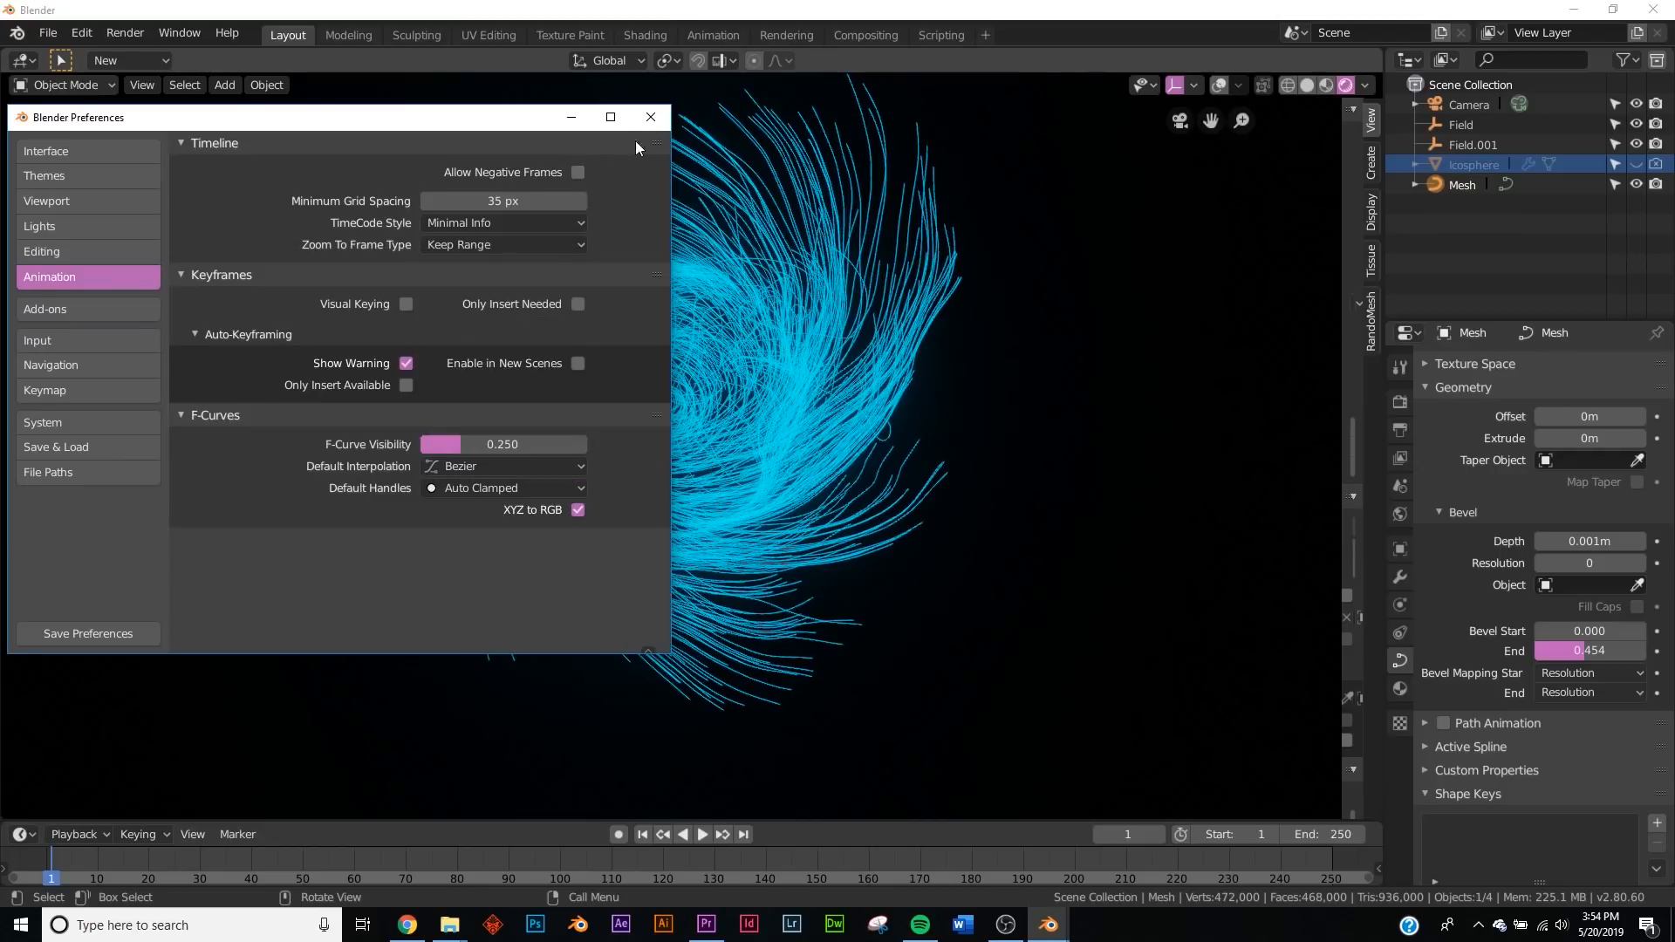
pyautogui.click(649, 118)
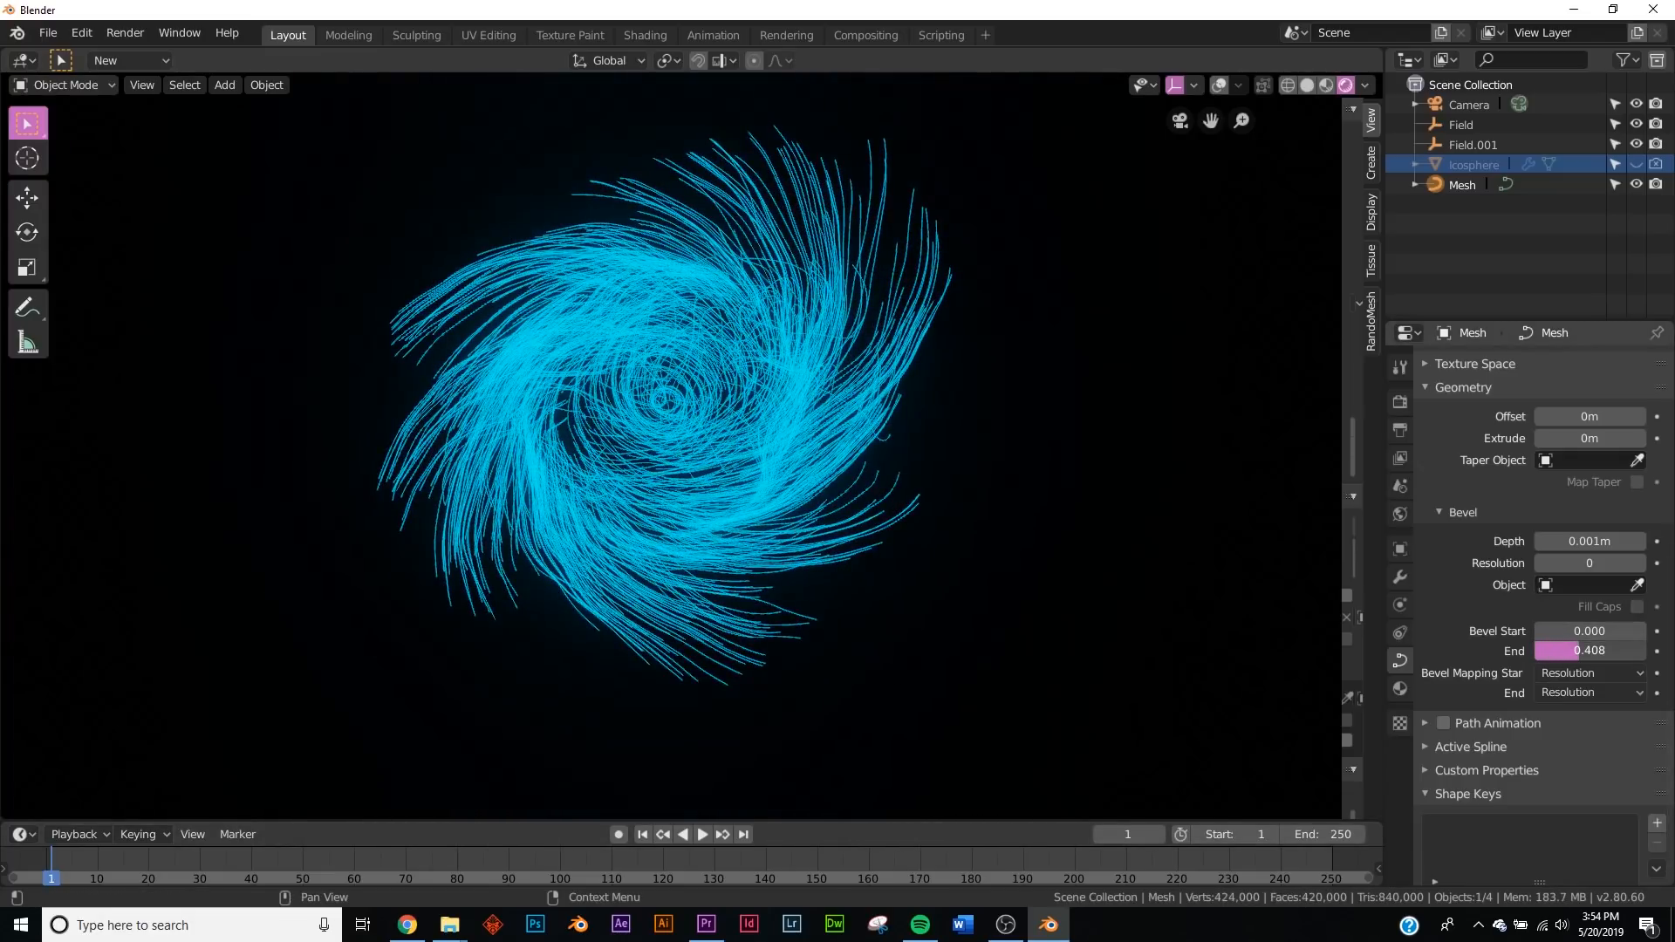
# - Keyframe Bevel Start at 0 on frame 1 and 1 on frame 120, then preview playback
pyautogui.click(1588, 651)
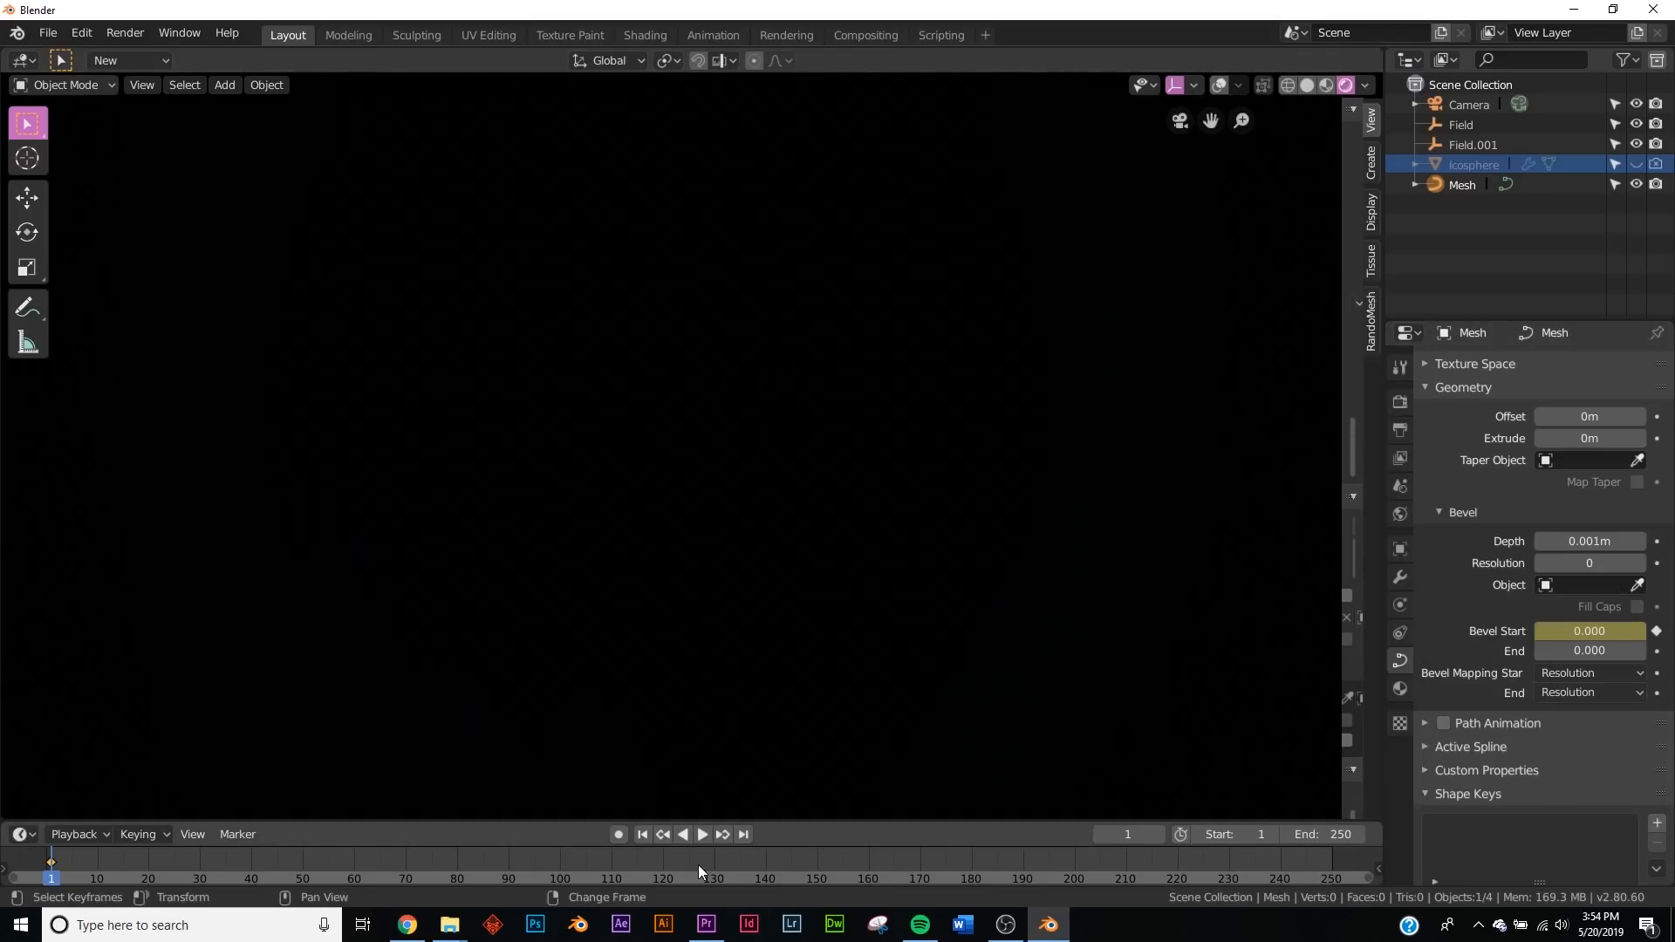
pyautogui.moveTo(662, 863)
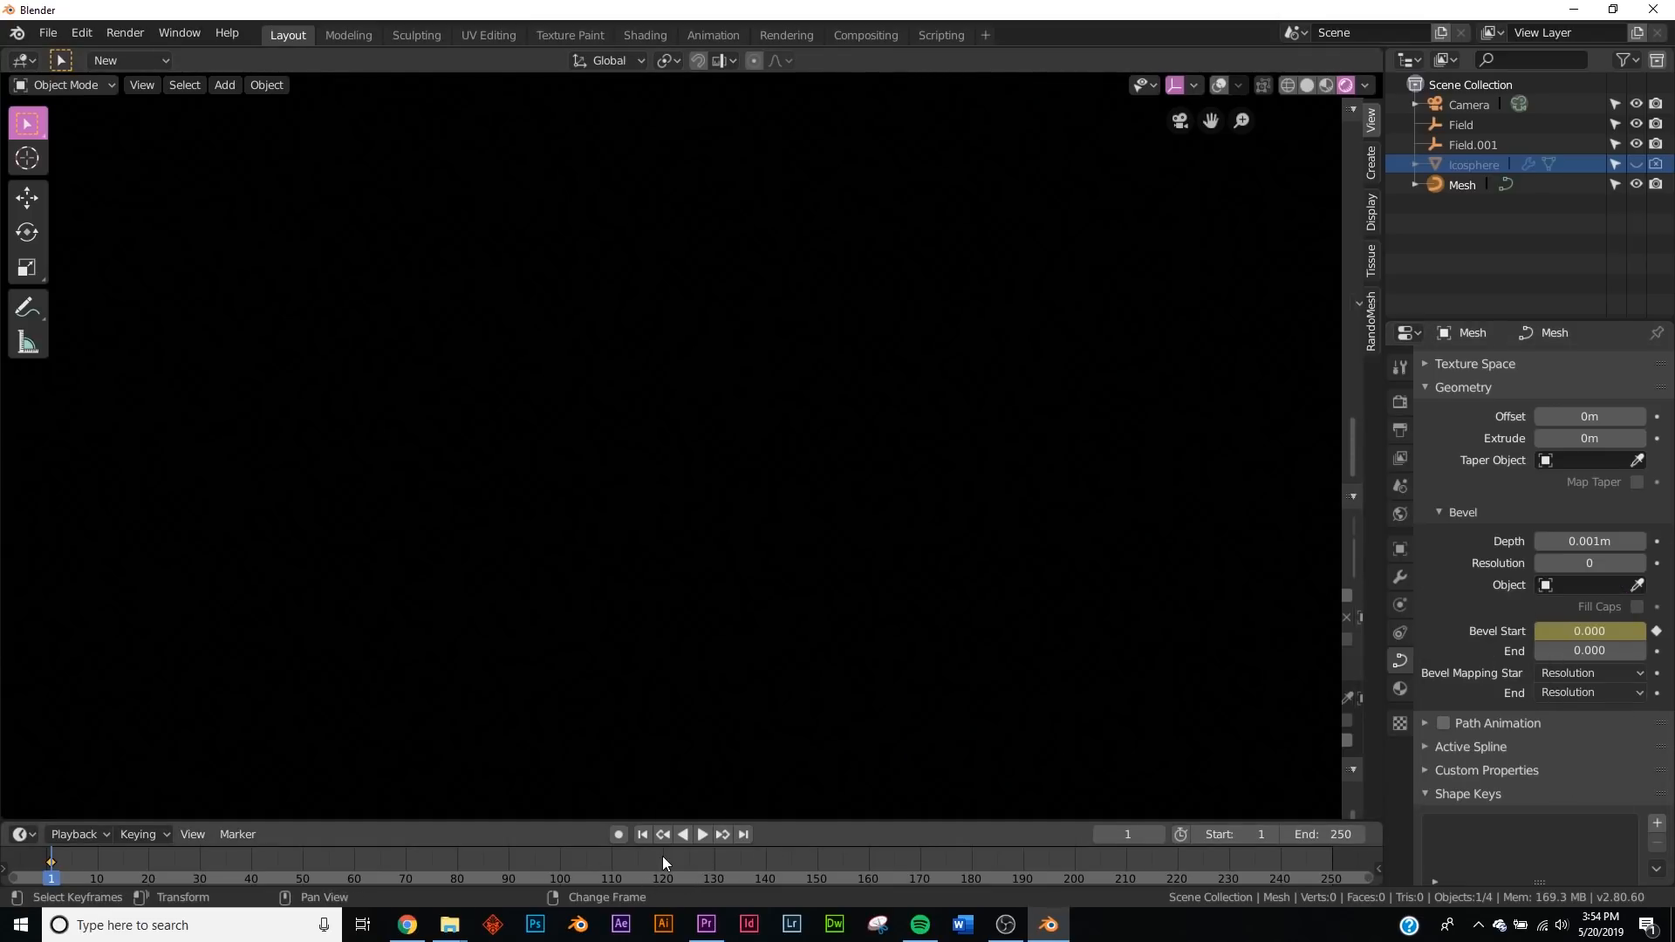
pyautogui.click(662, 877)
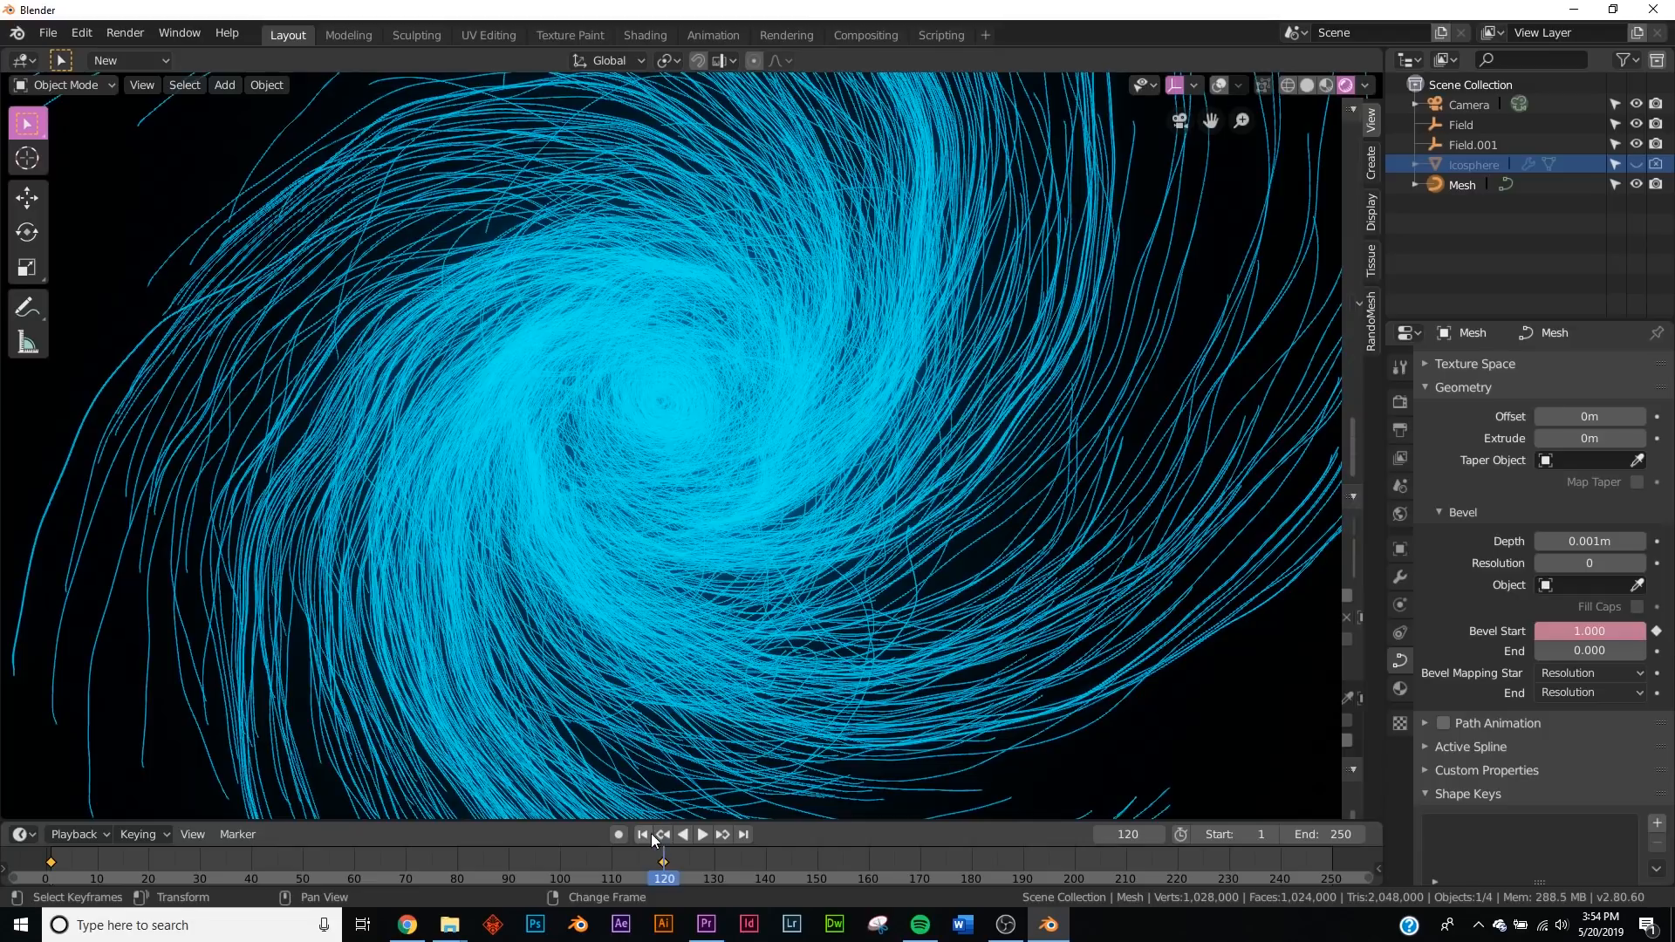
pyautogui.click(641, 834)
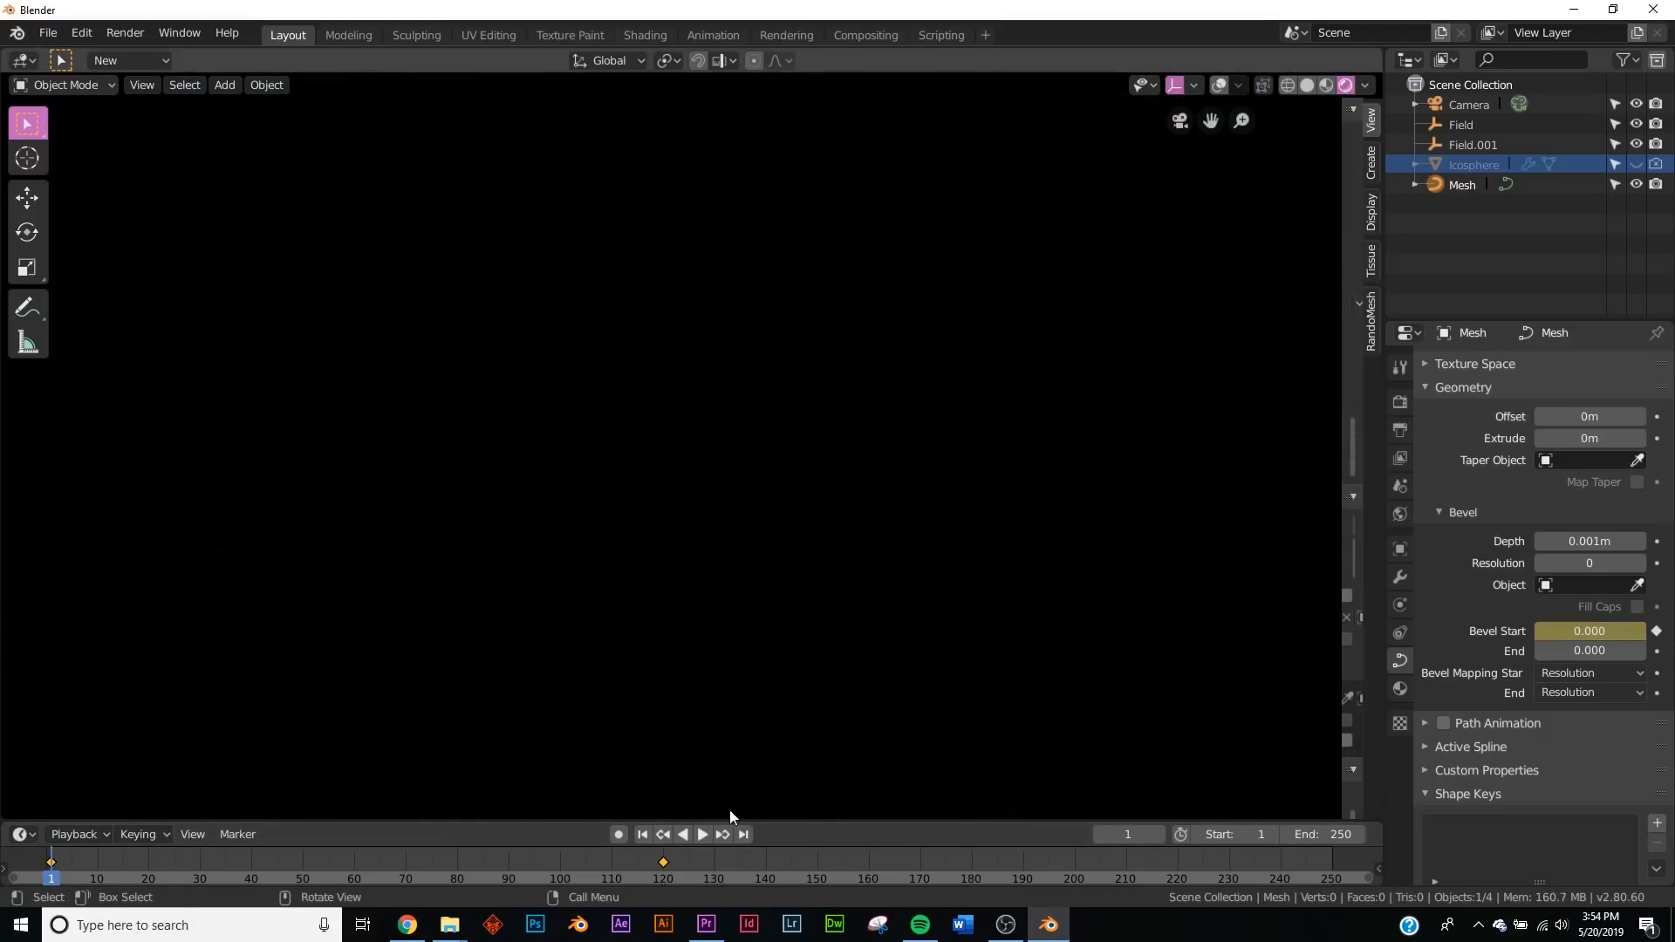
pyautogui.click(700, 834)
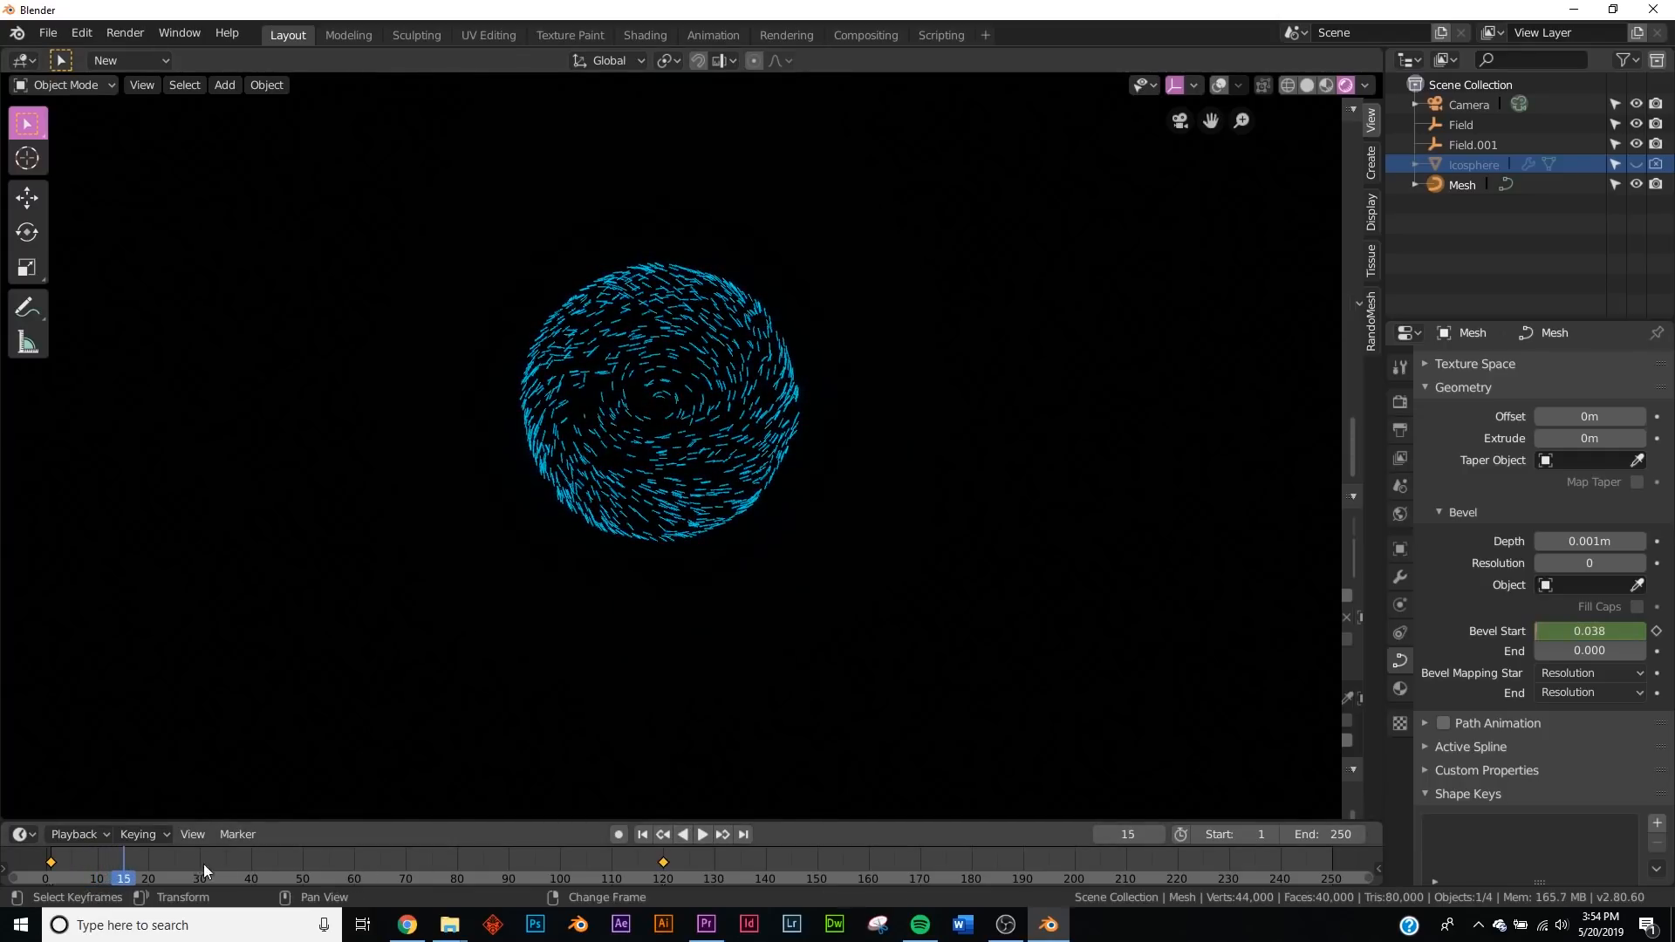
pyautogui.click(702, 834)
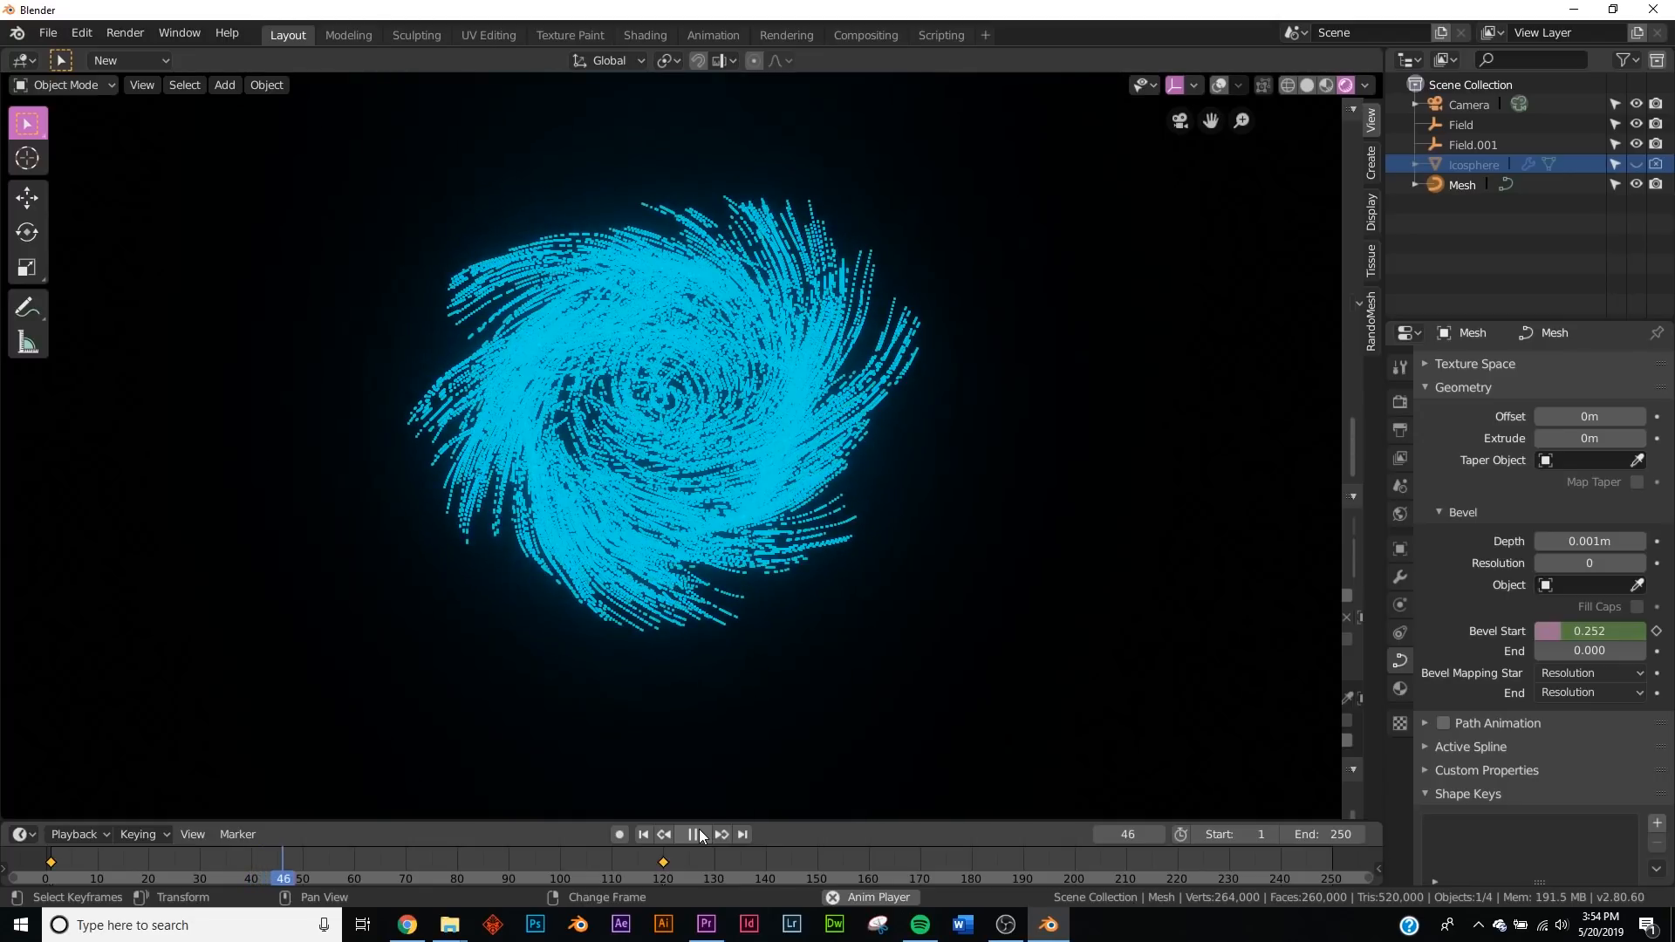
pyautogui.click(690, 834)
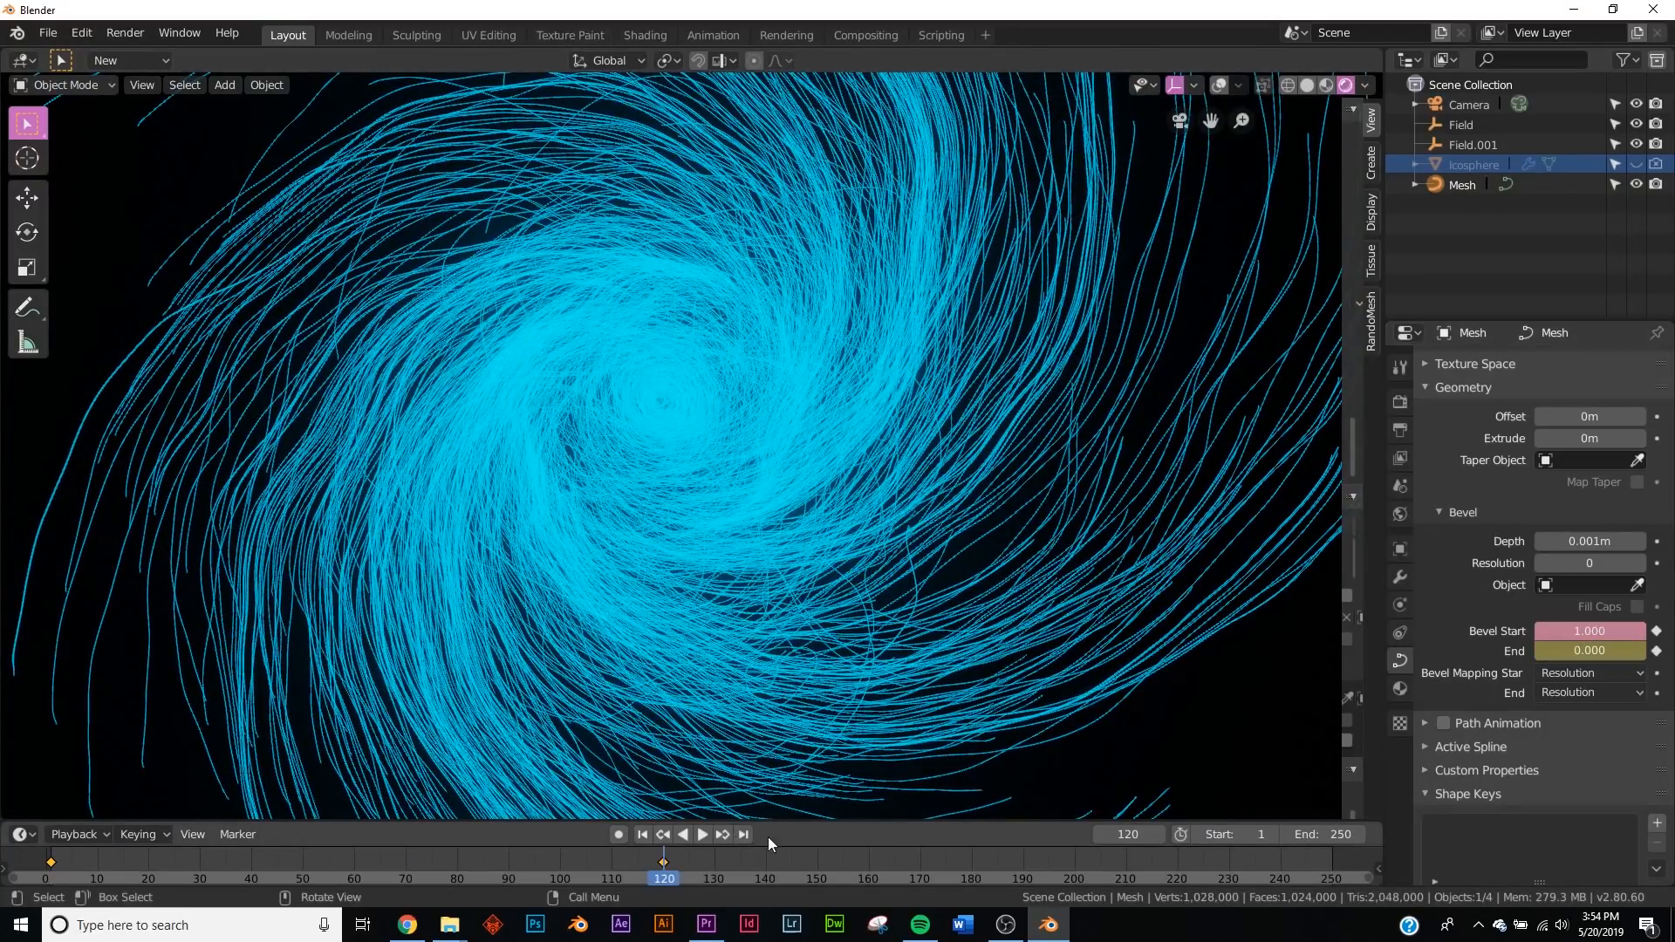
# - Keyframe Bevel End at 1 on frame 250, then play from frame 1
pyautogui.click(743, 834)
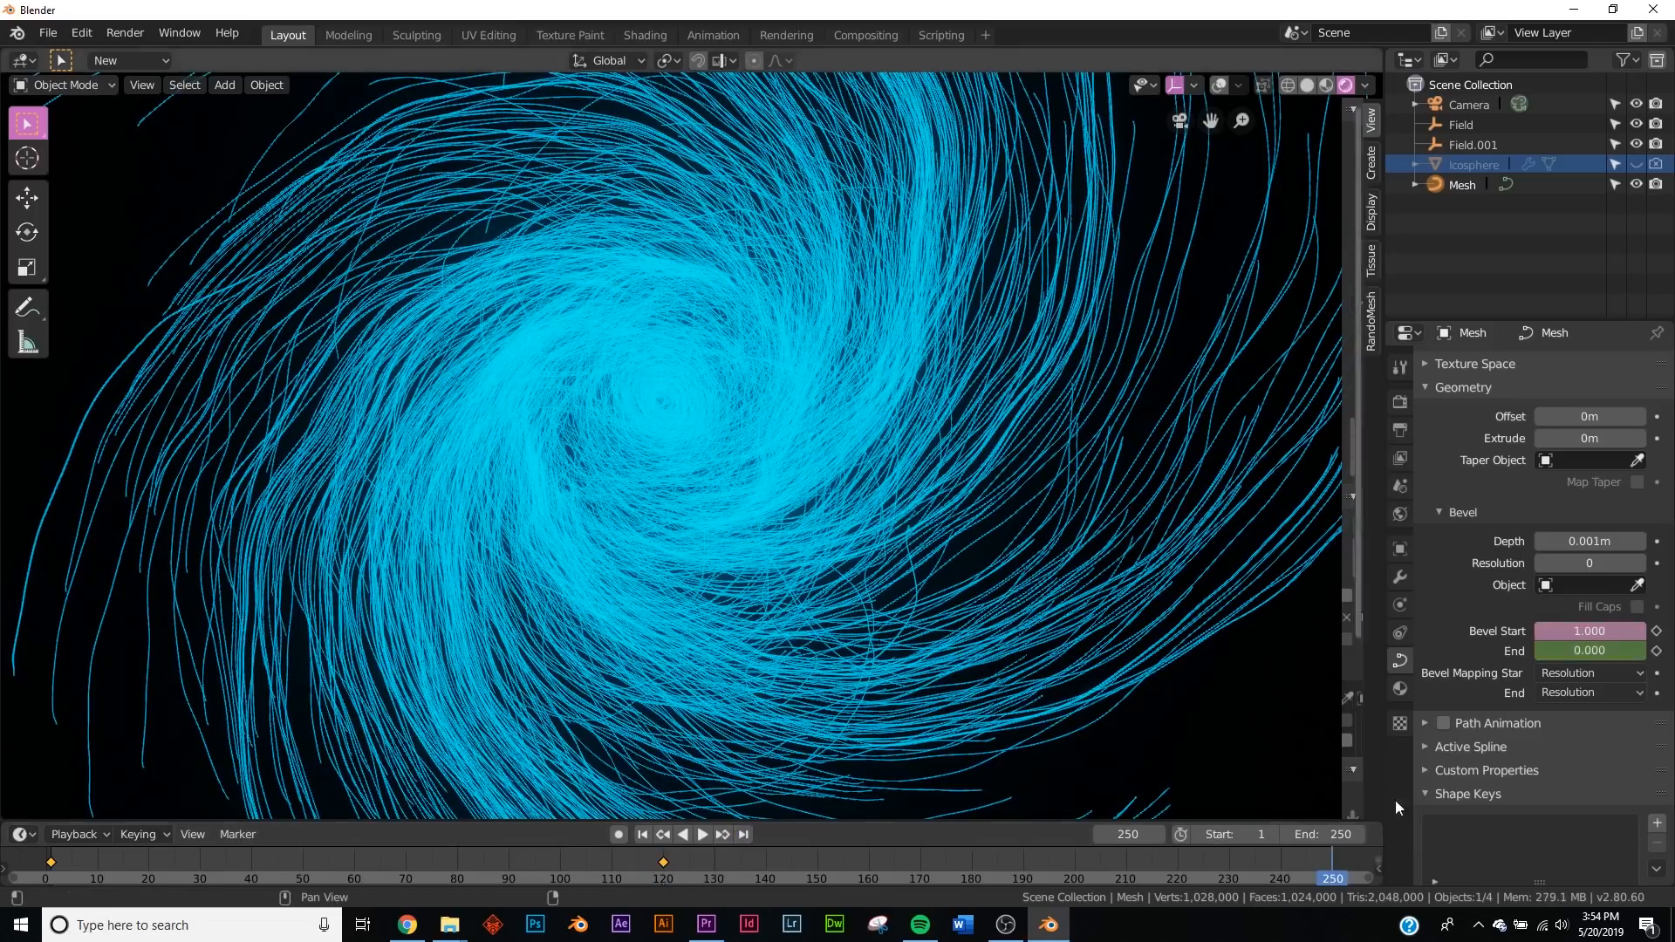
pyautogui.click(1589, 650)
pyautogui.write('1.000')
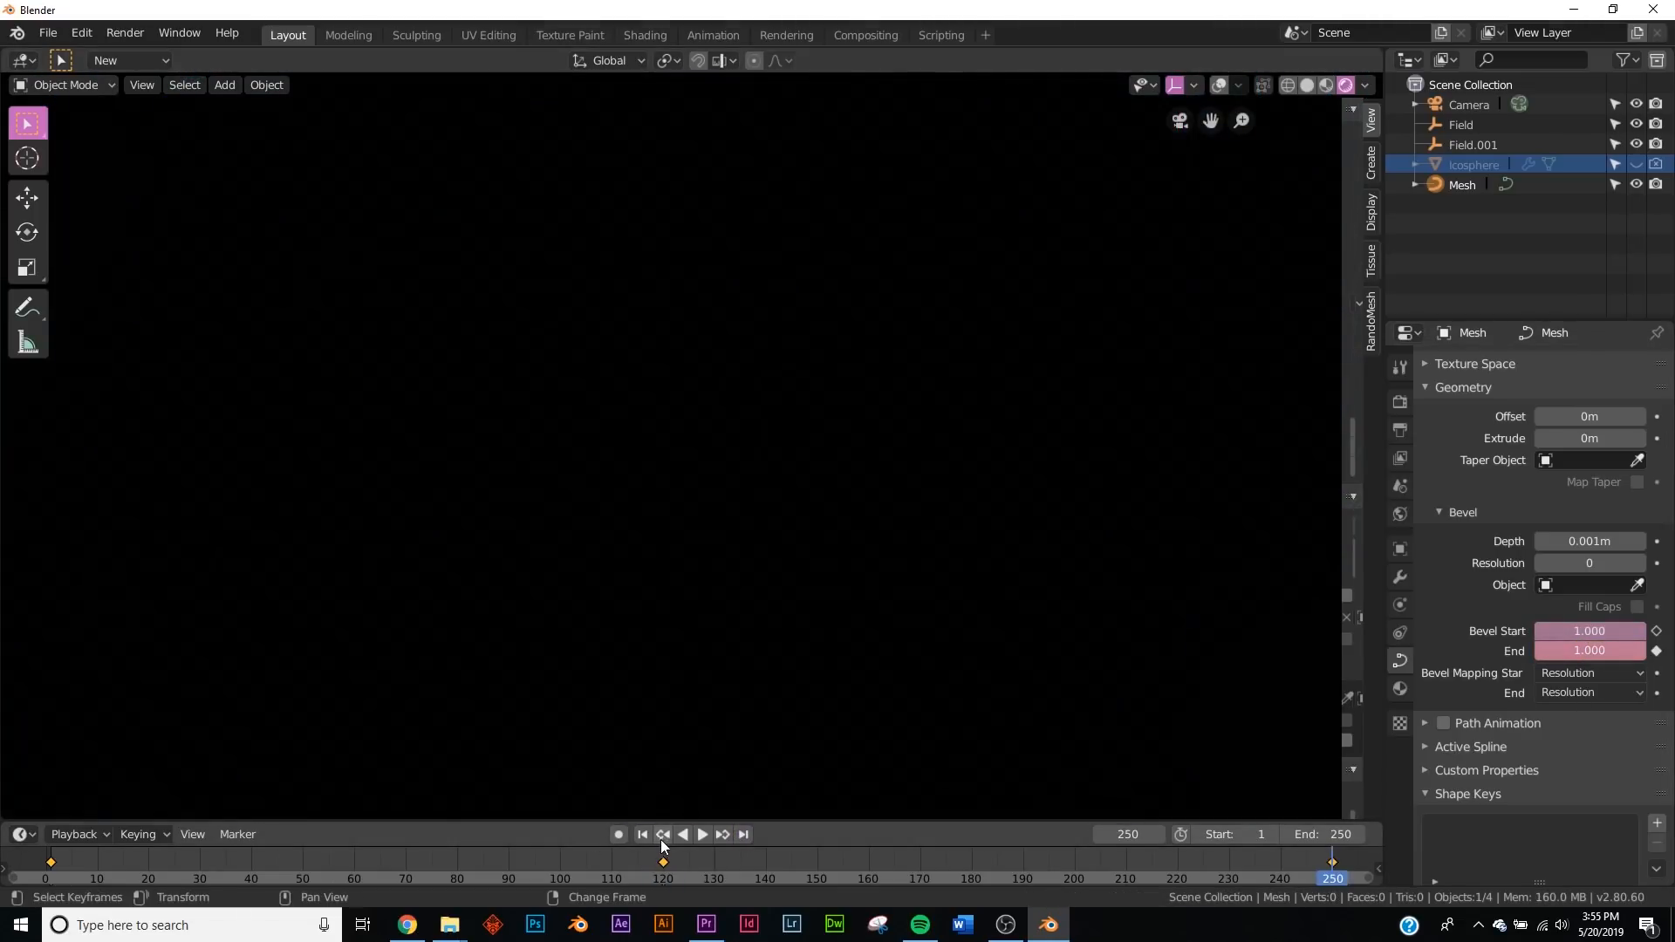
pyautogui.click(642, 834)
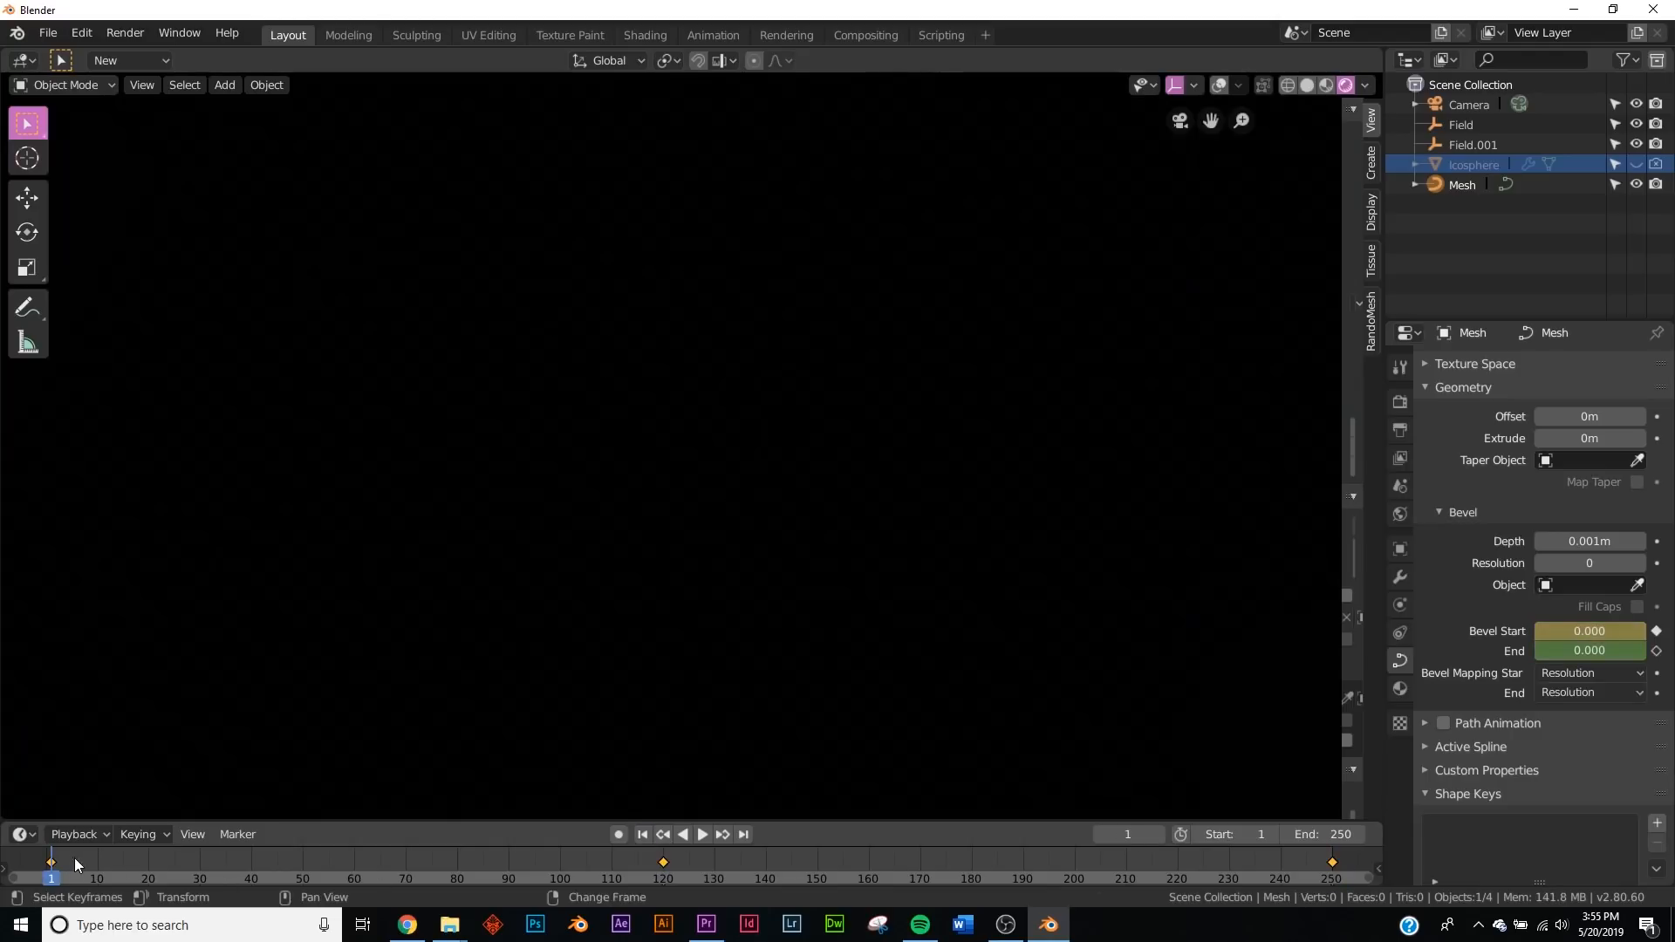
pyautogui.click(702, 833)
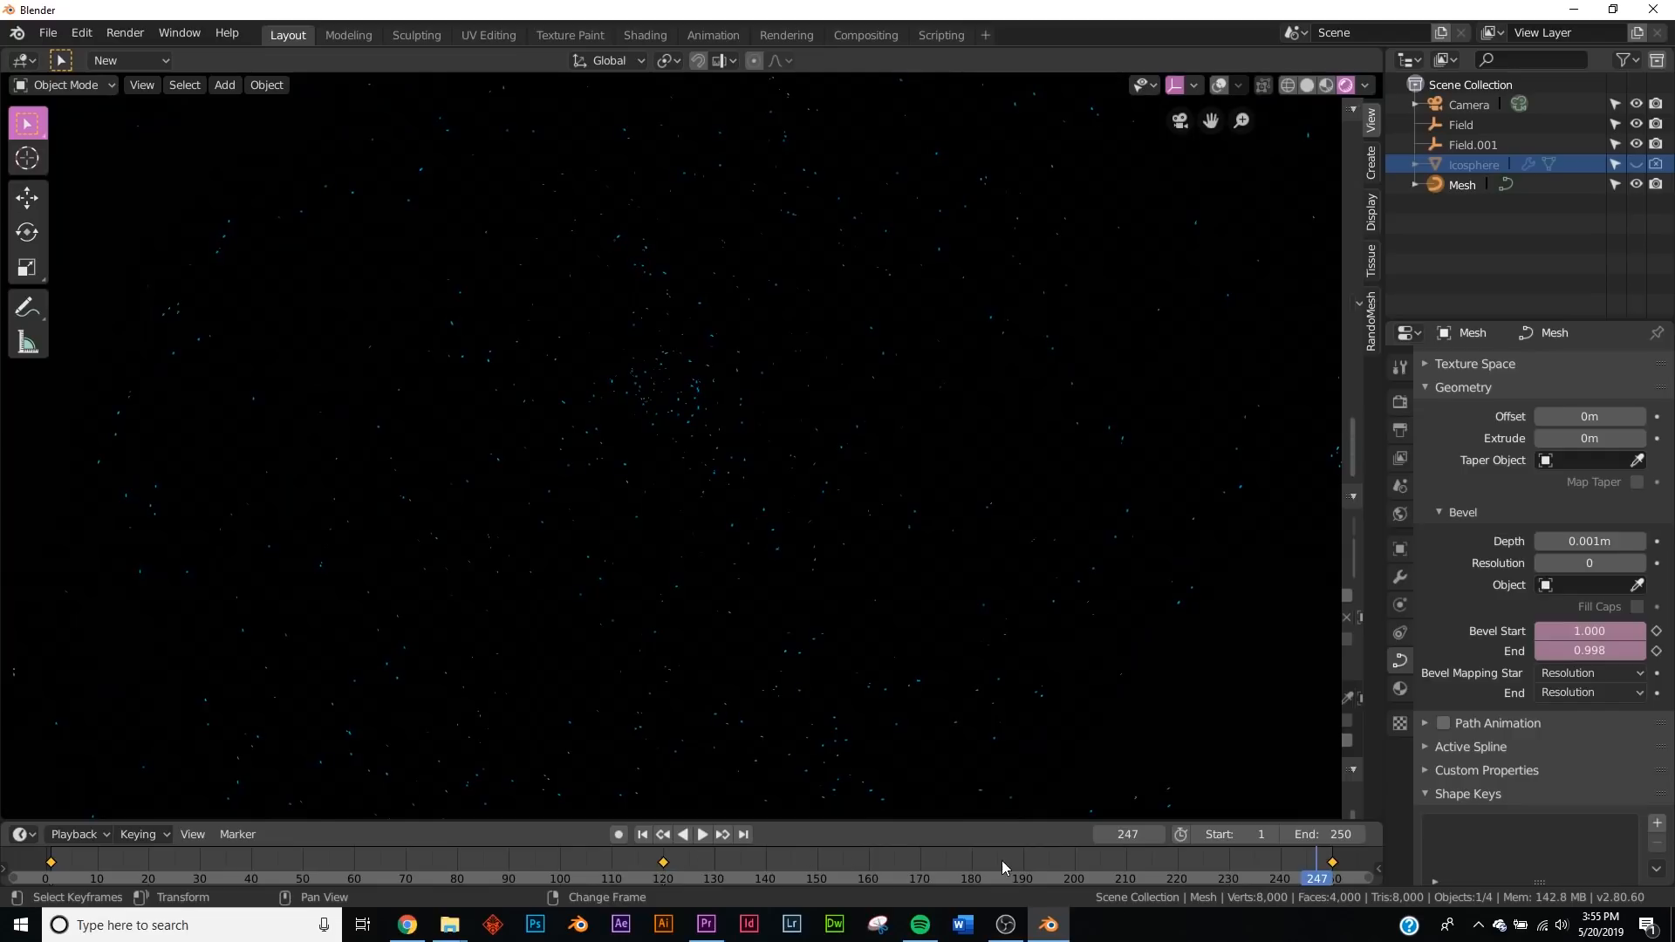
pyautogui.click(999, 878)
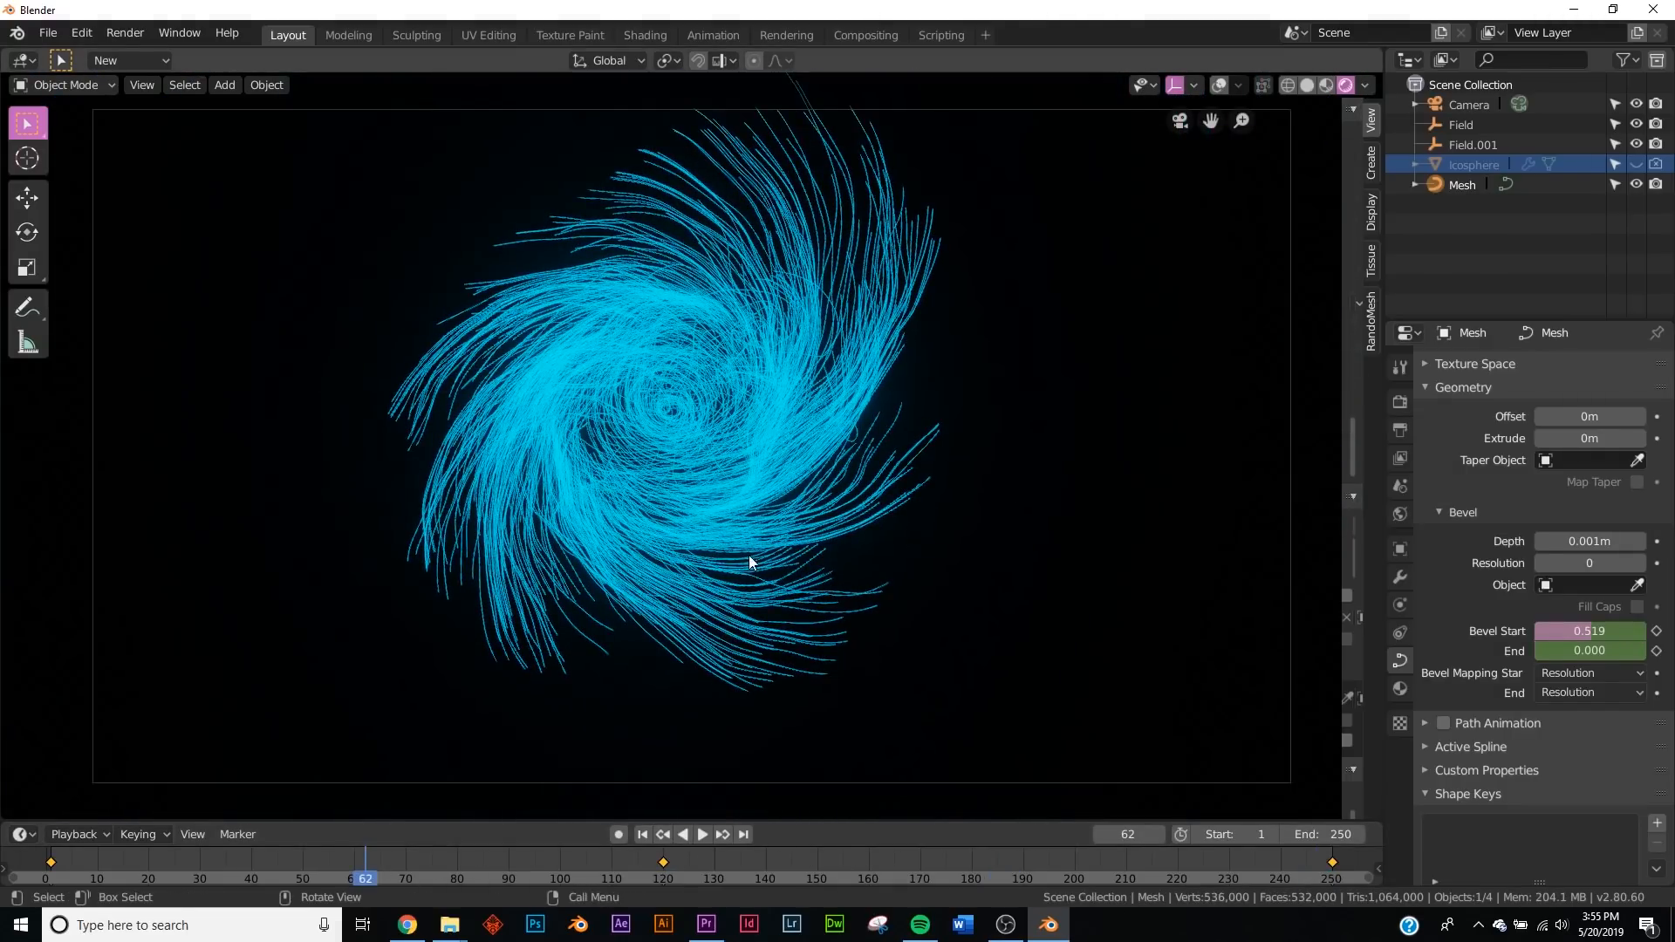
pyautogui.click(123, 32)
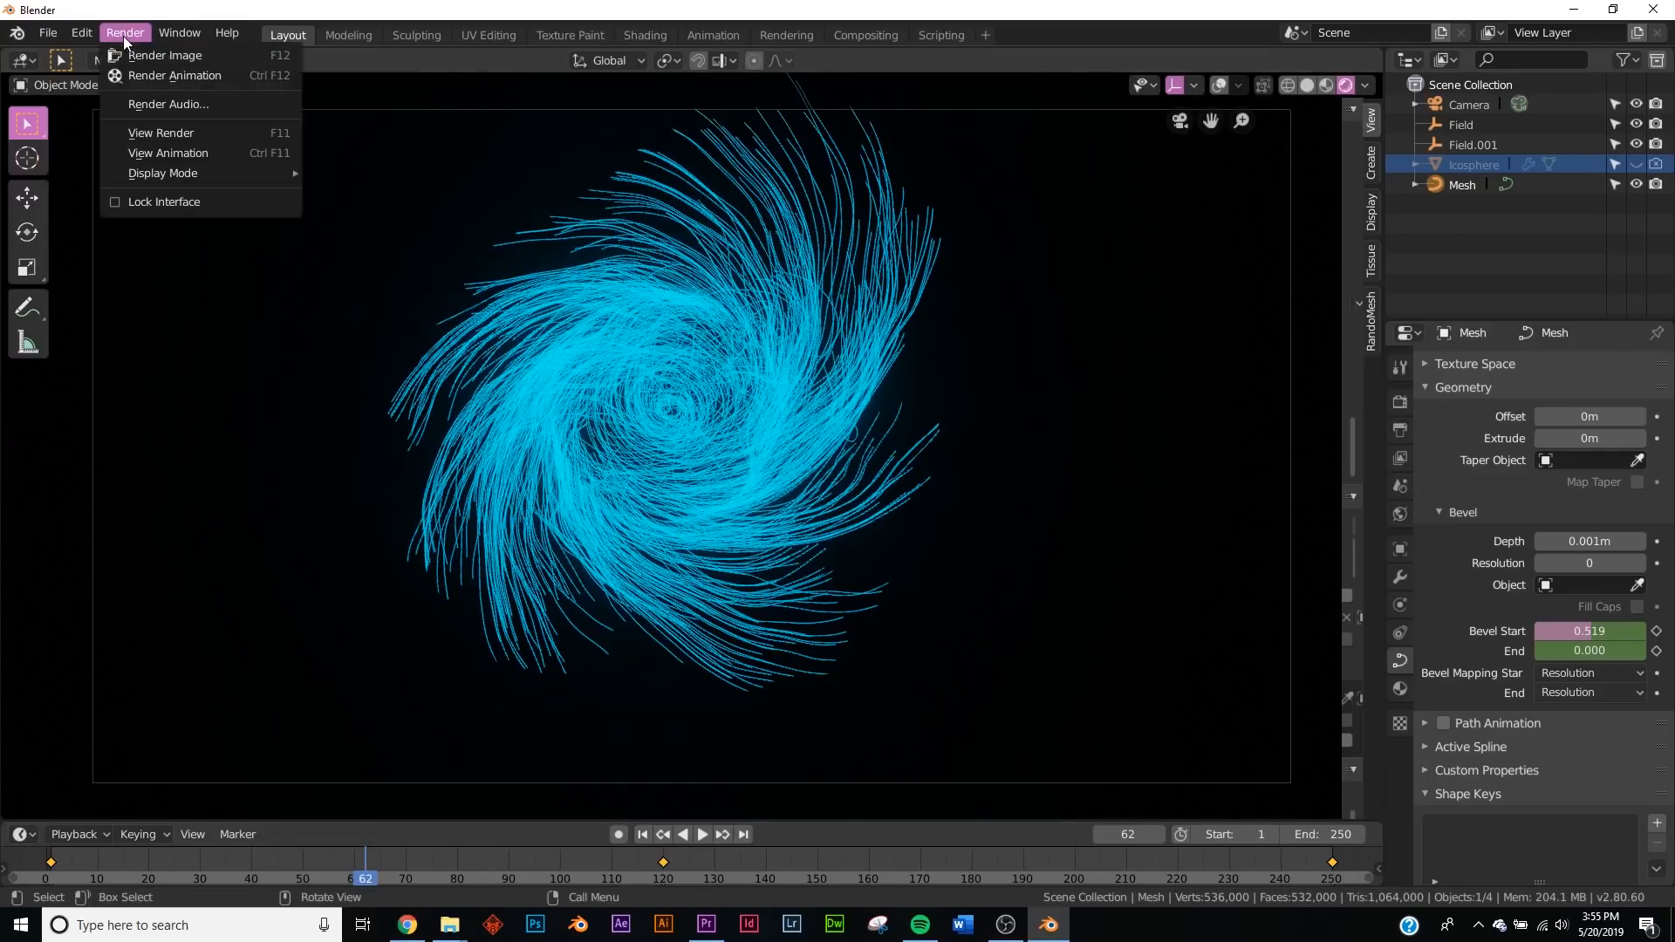
# - Dismiss the Render menu and jump playback back to frame 1
pyautogui.click(165, 55)
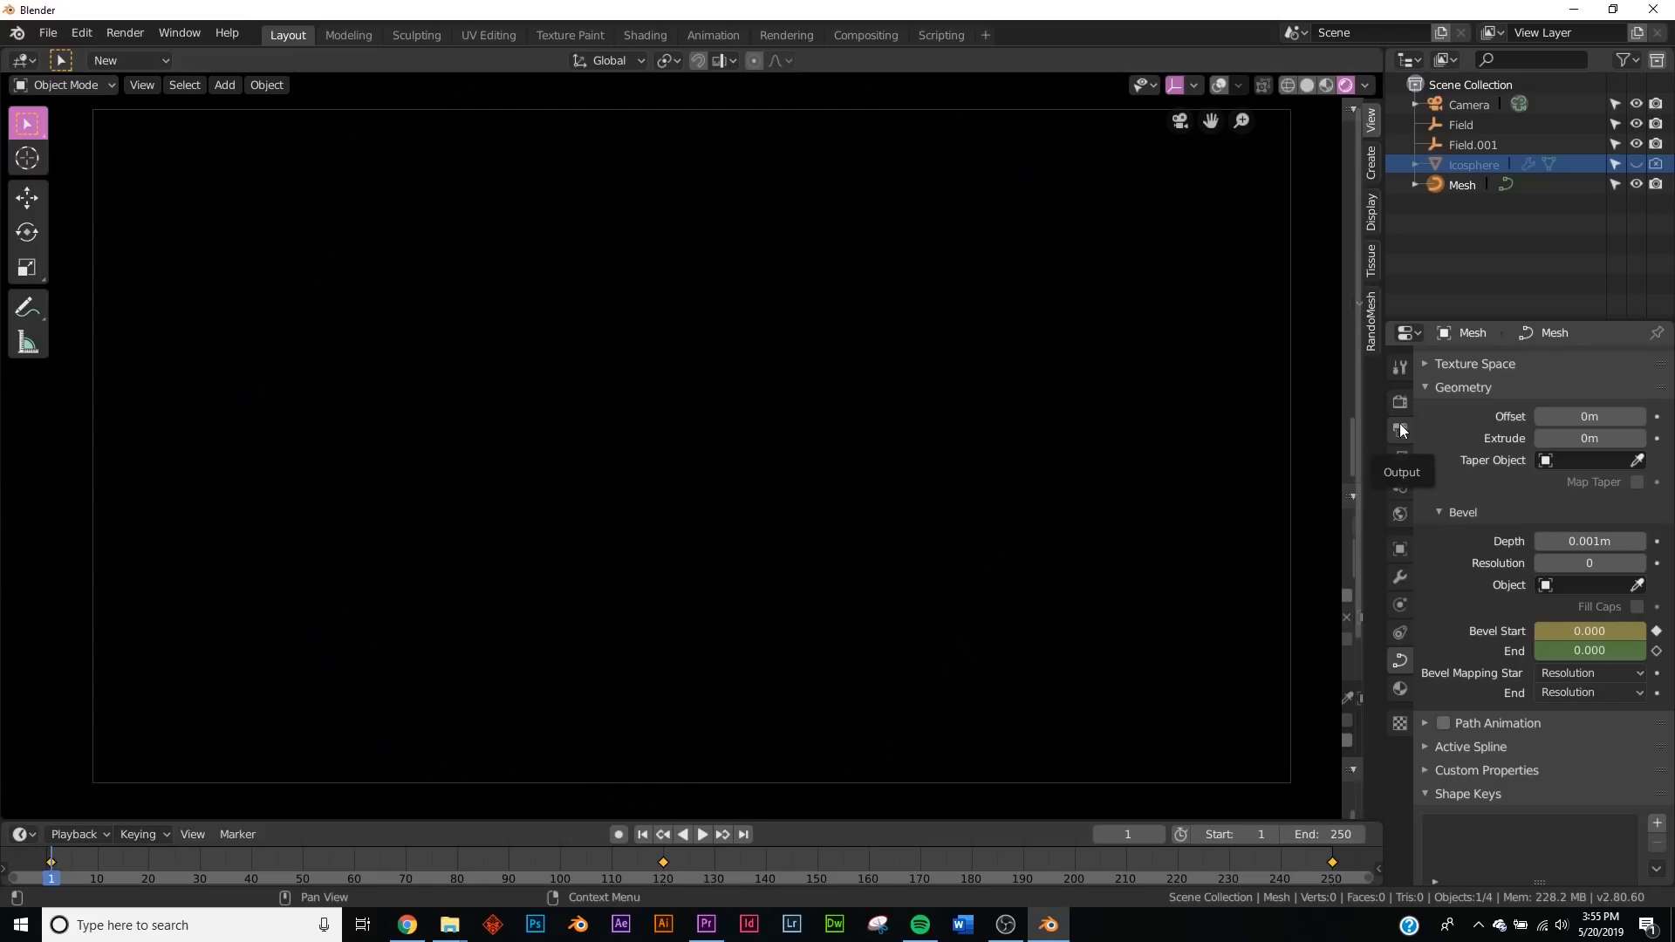
# - Set output to FFmpeg video with an MPEG-4 container and render the full animation
pyautogui.click(1400, 432)
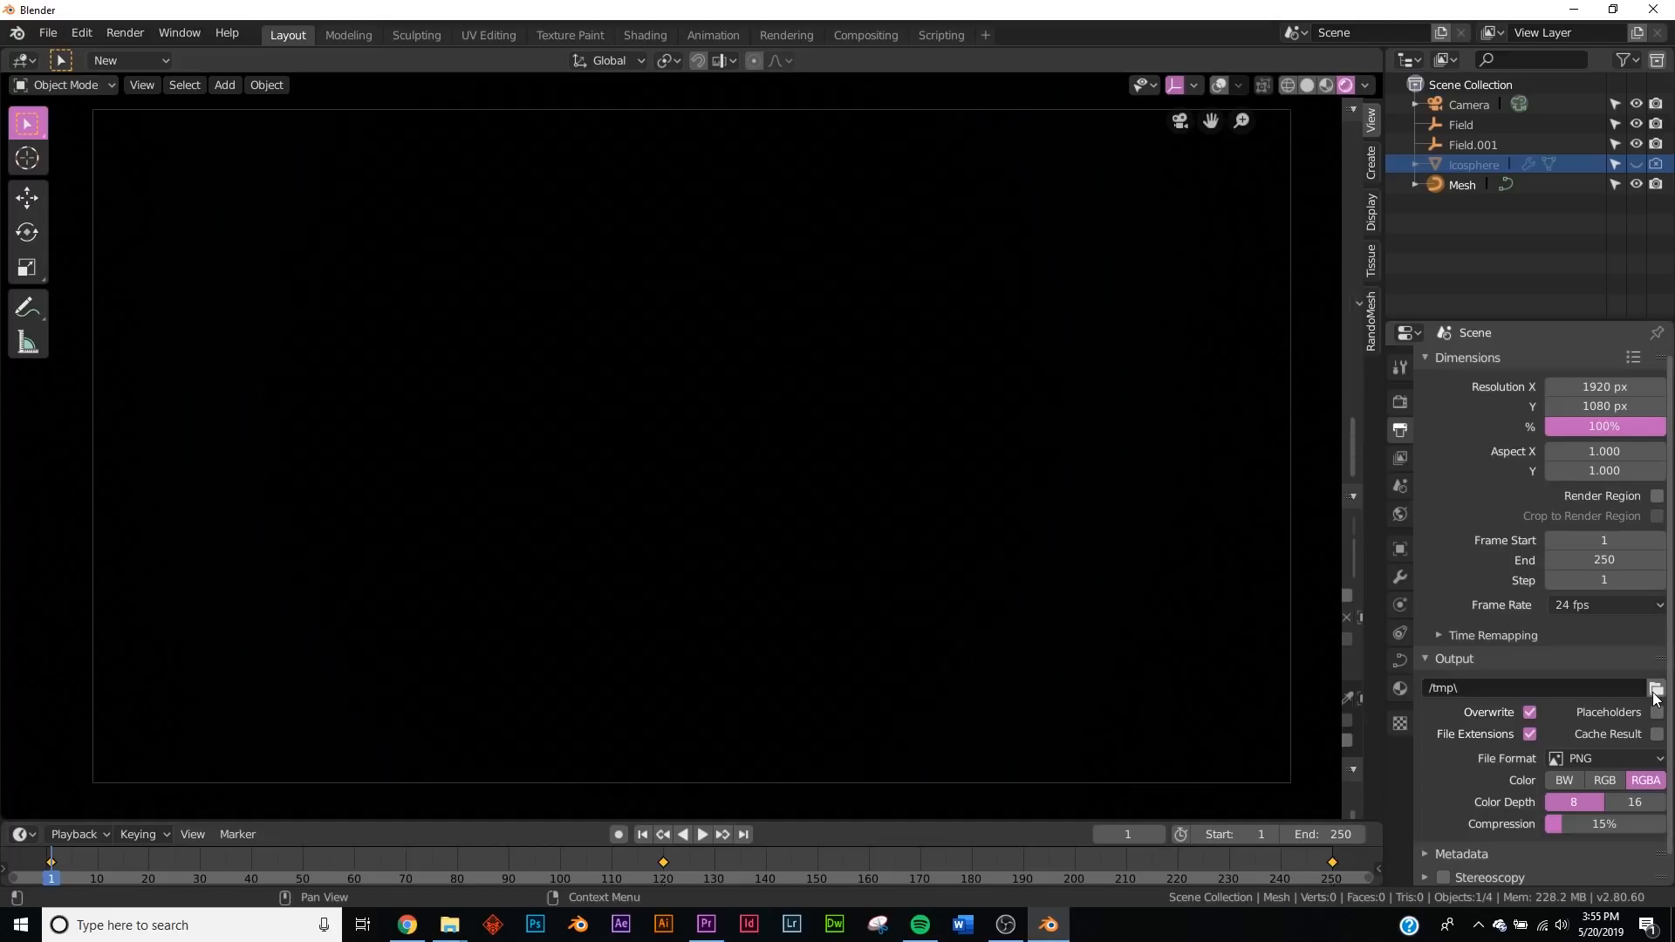
pyautogui.click(1603, 758)
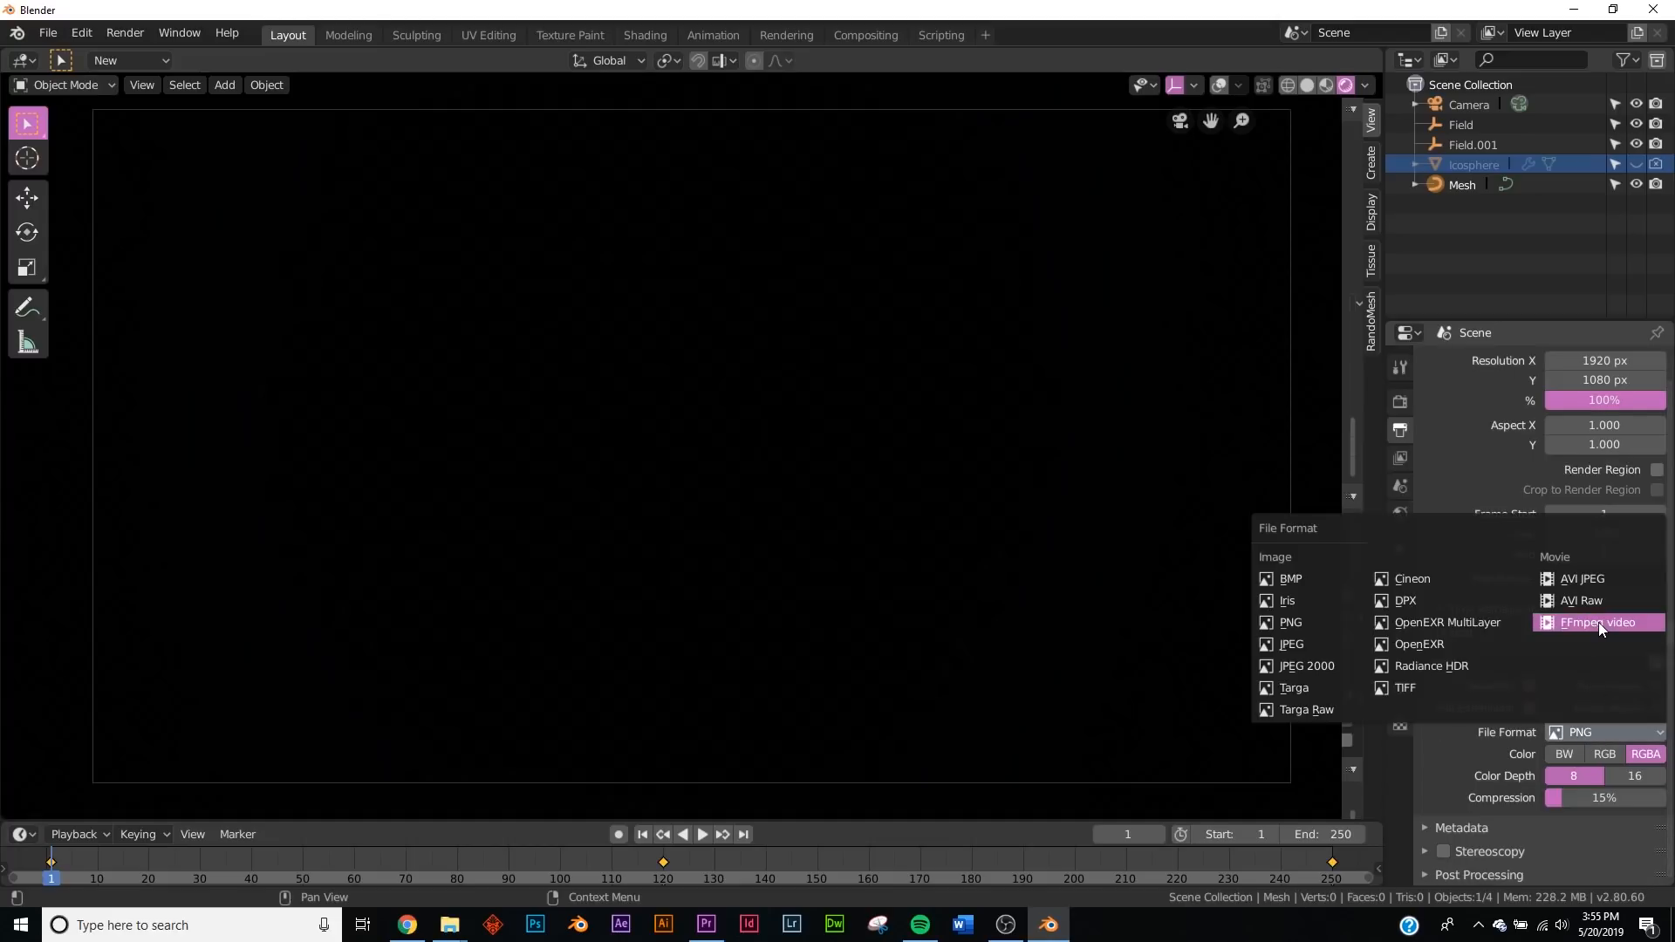
pyautogui.click(1598, 622)
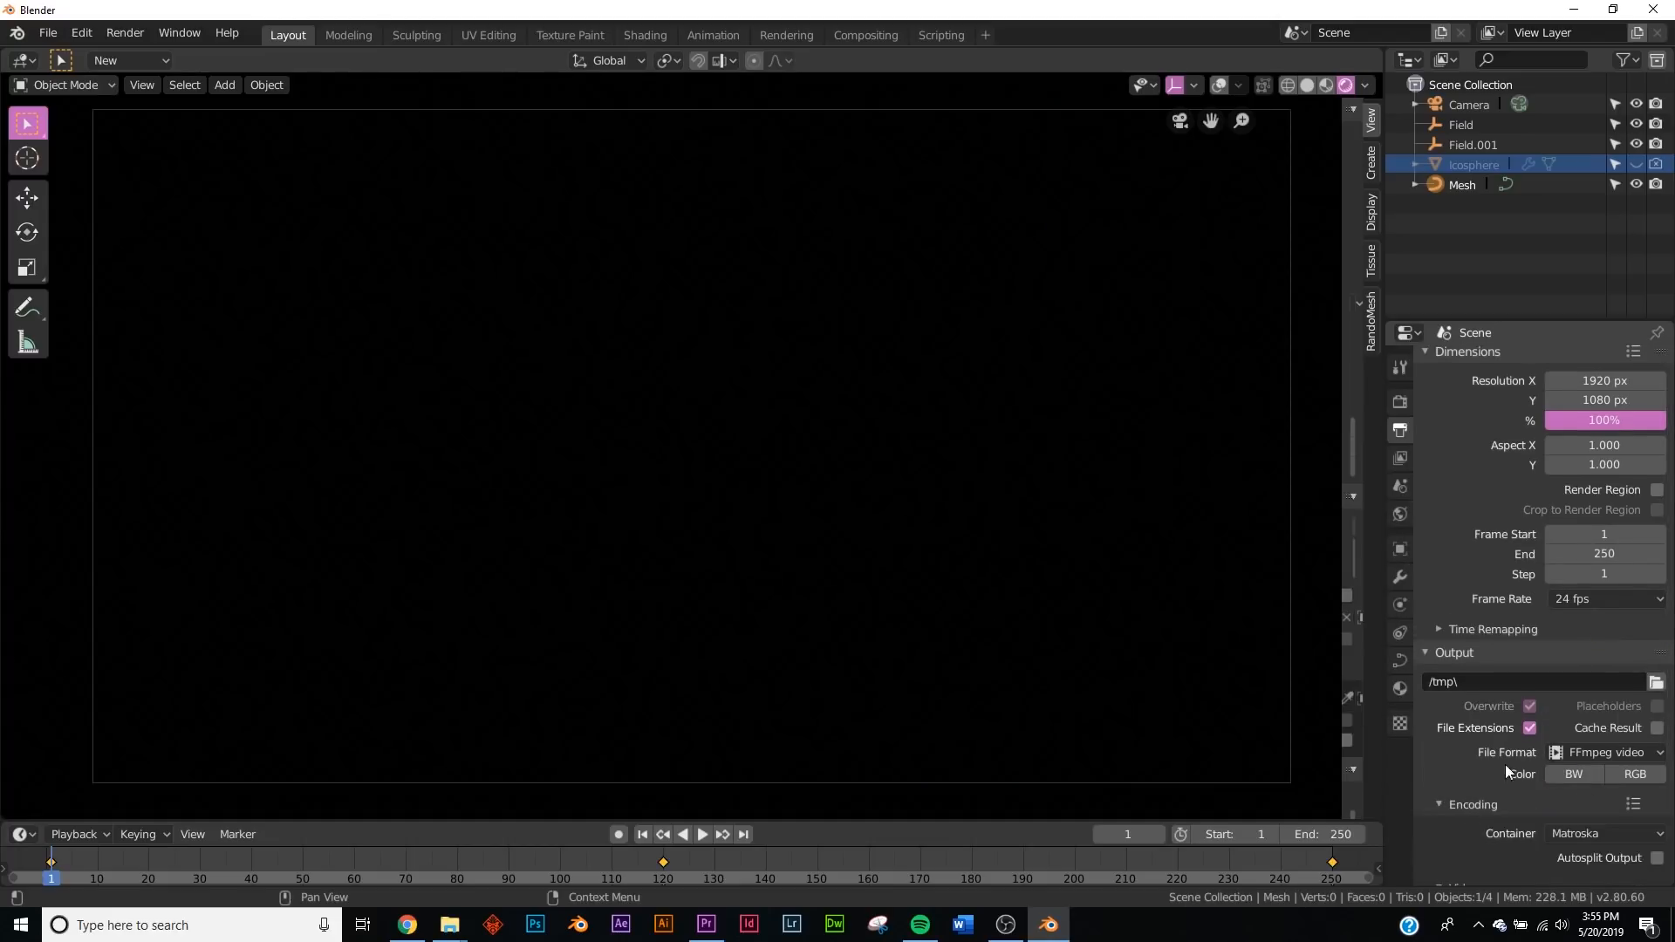
pyautogui.click(1603, 658)
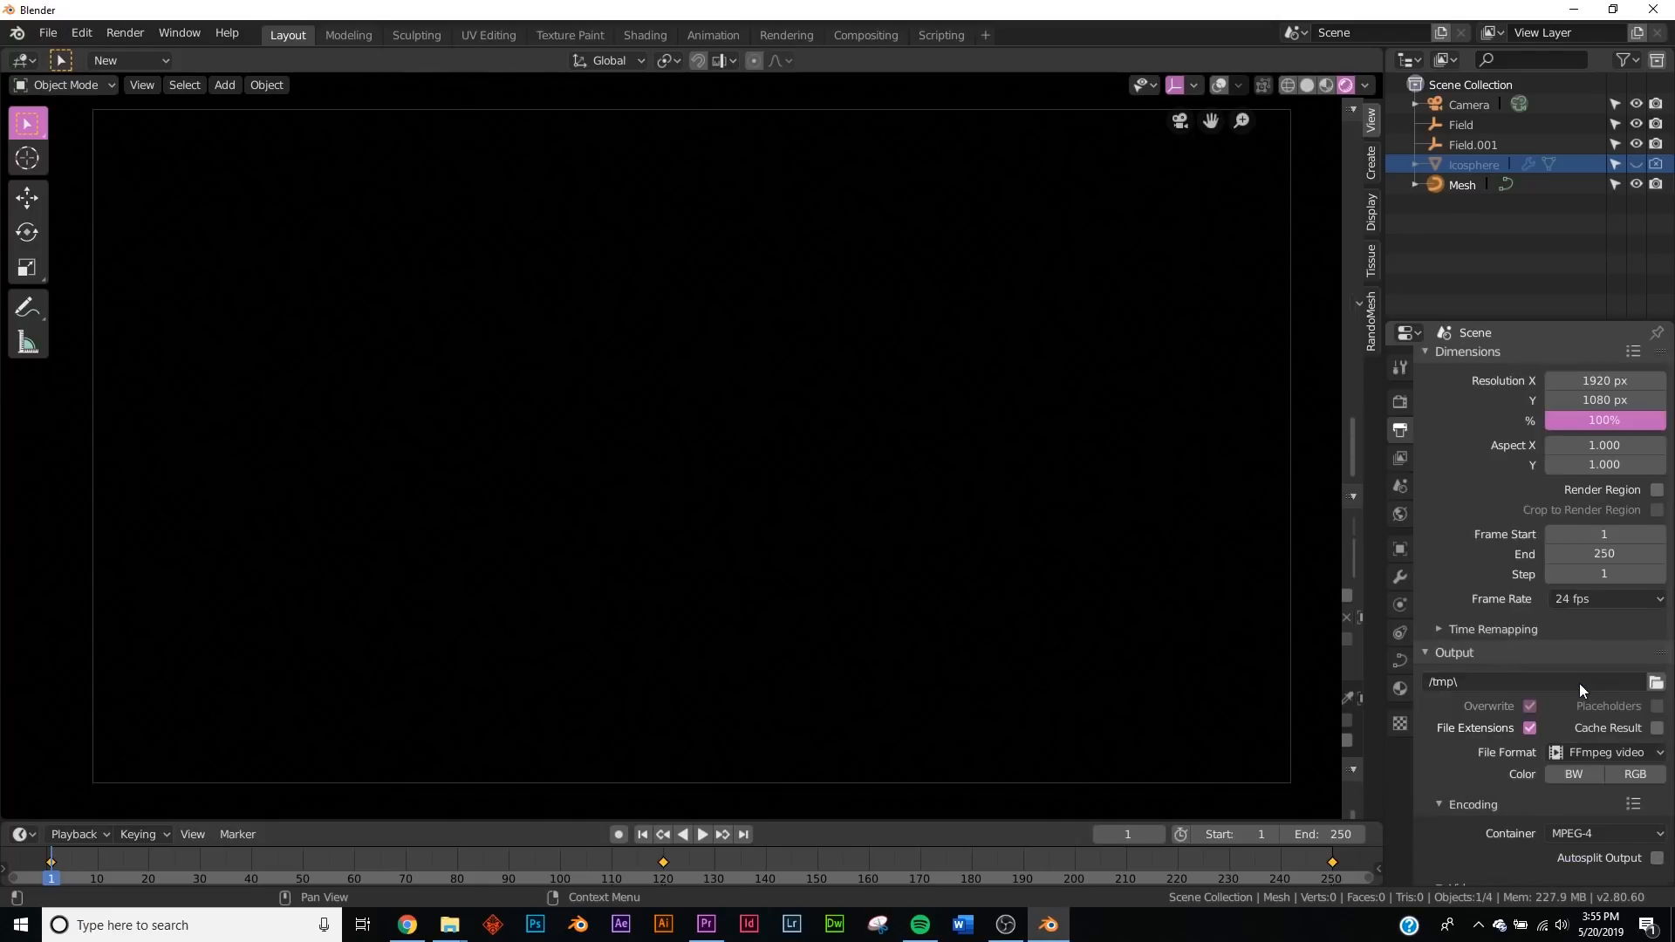
pyautogui.click(123, 32)
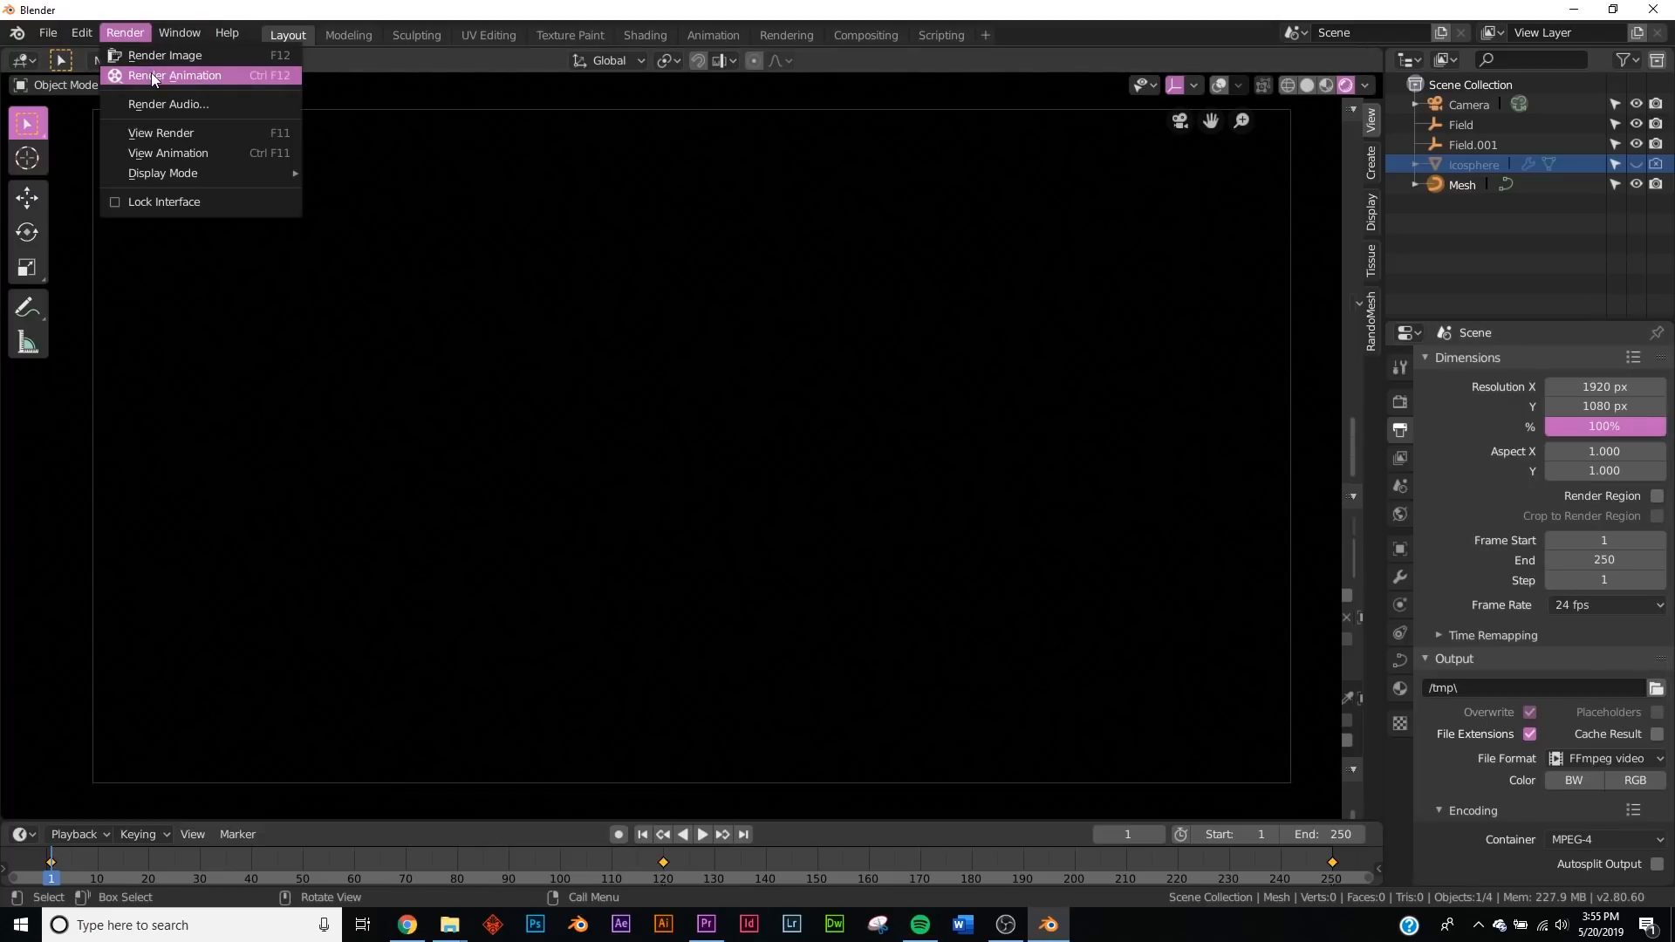
pyautogui.moveTo(174, 75)
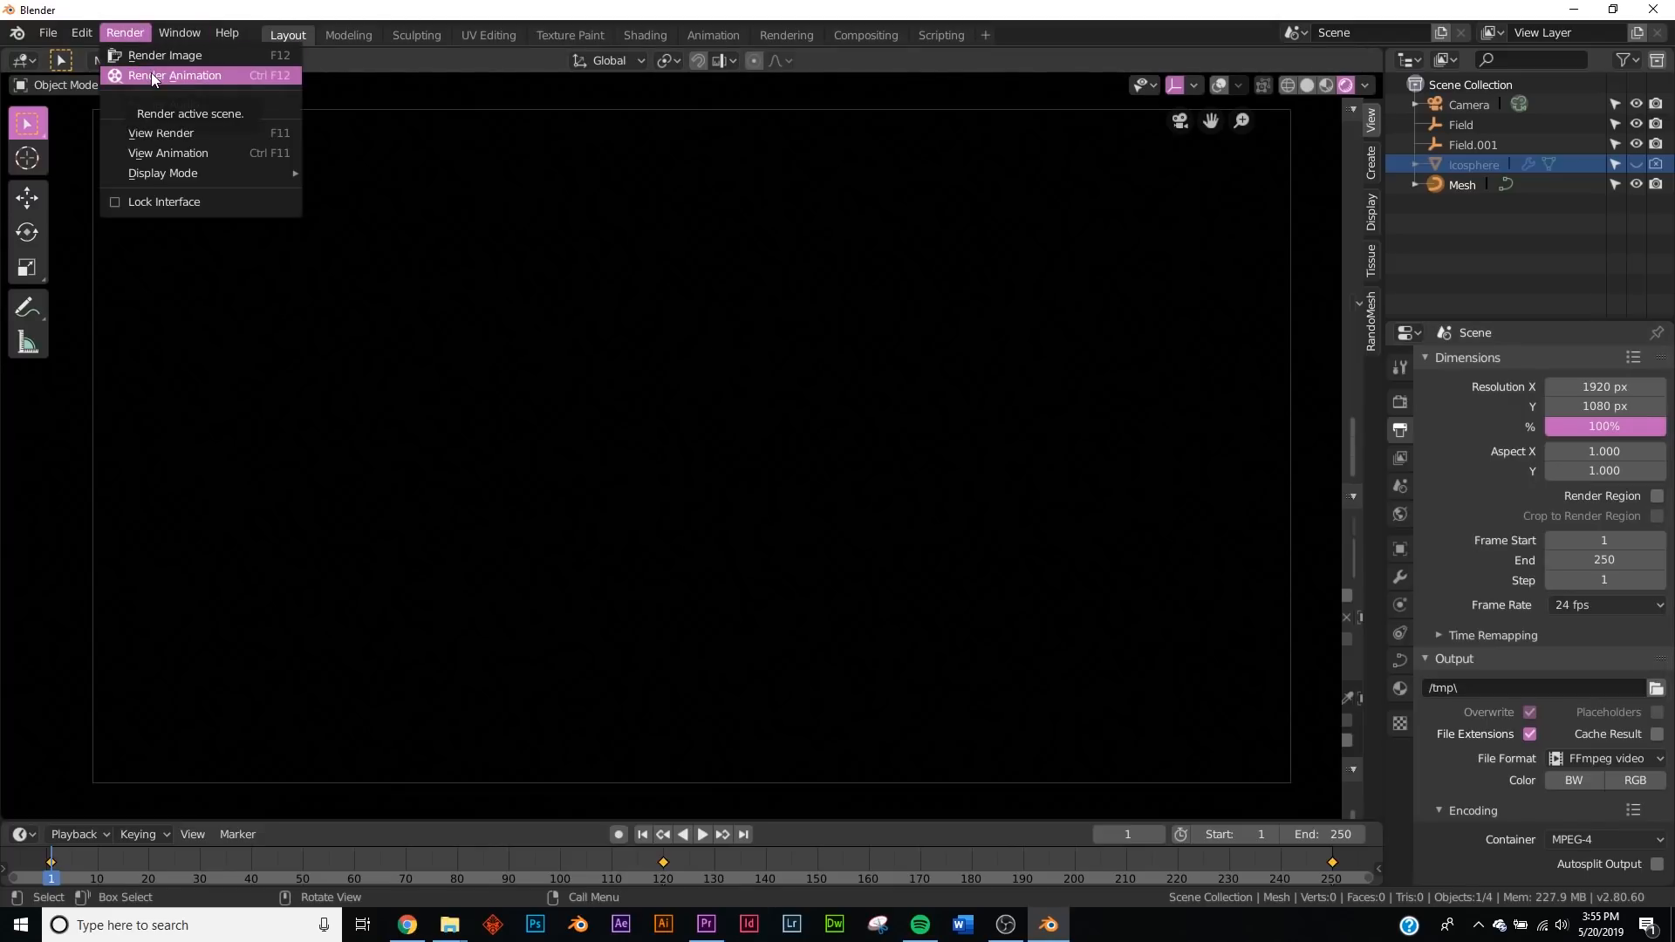
pyautogui.click(175, 75)
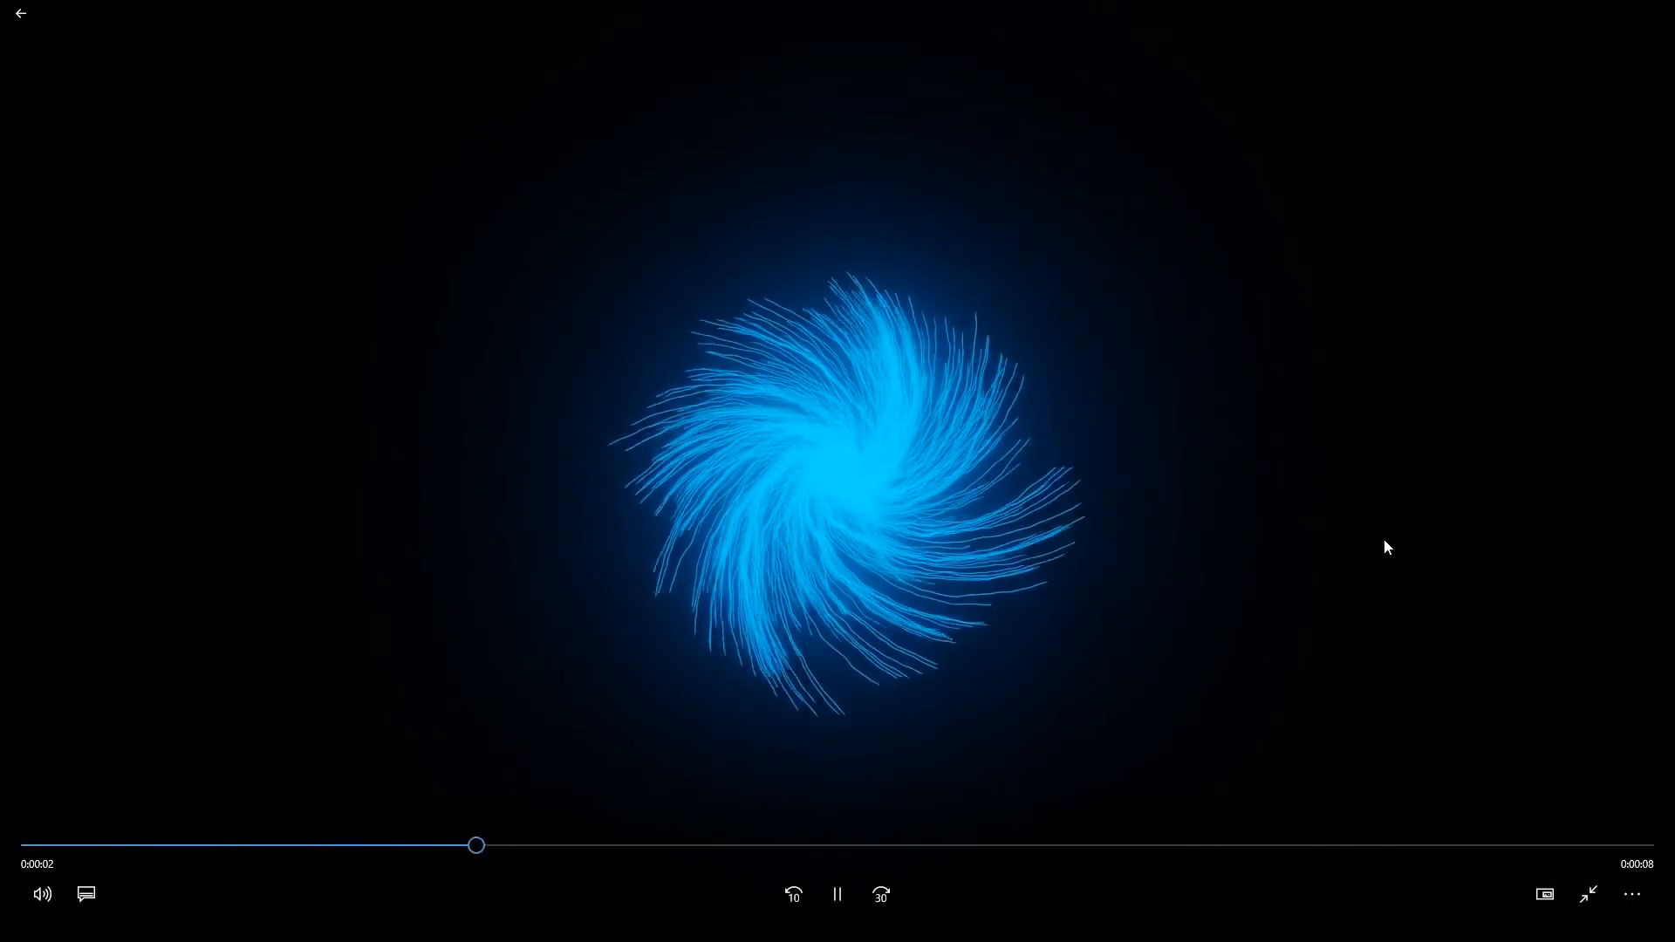